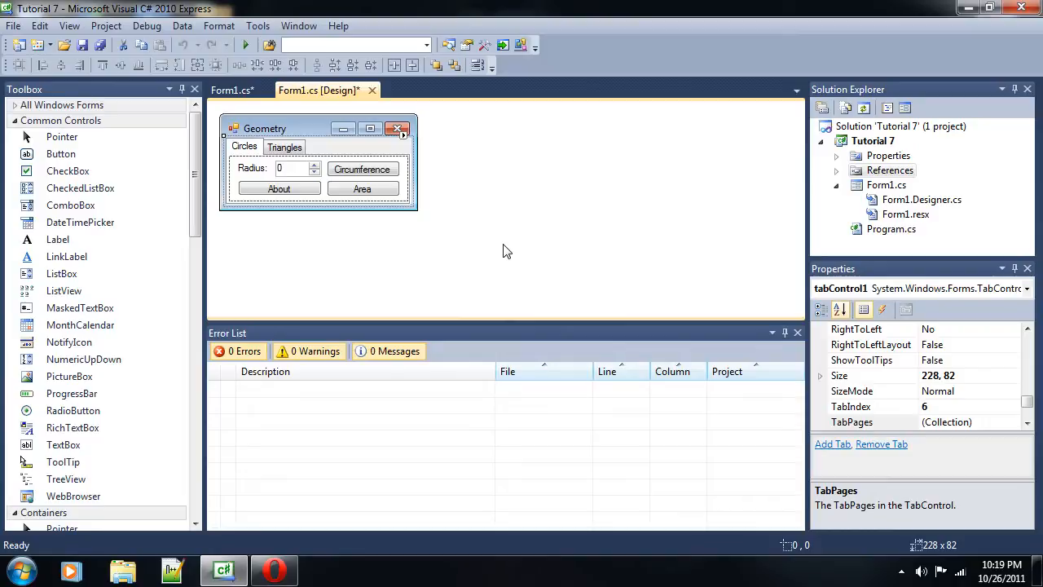
{"action": "mouse_move", "coordinate": [658, 161]}
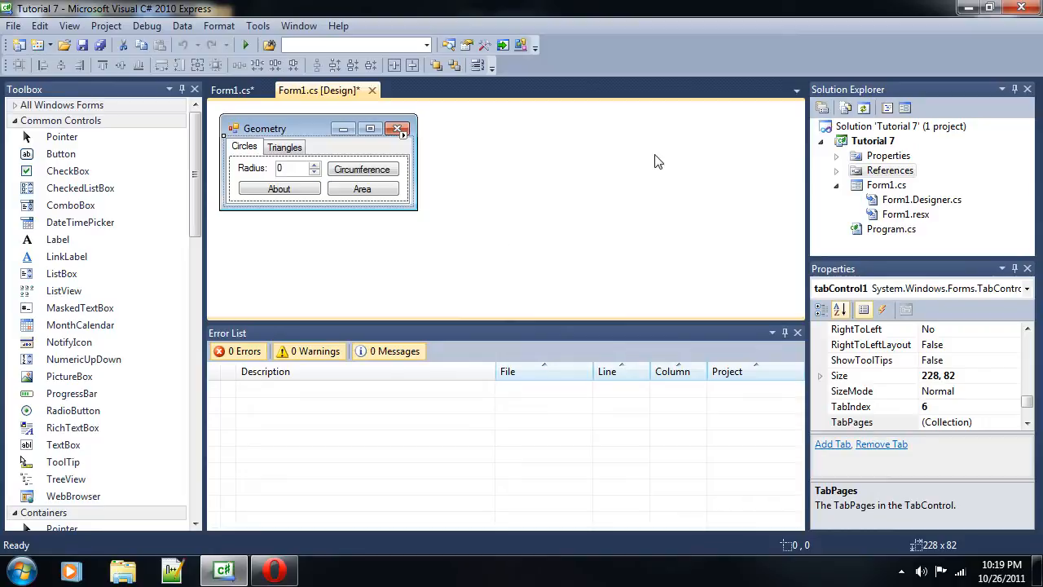
- Inspect the Circumference, Area and About buttons and flip between the Triangles and Circles pages
{"action": "left_click", "coordinate": [362, 169]}
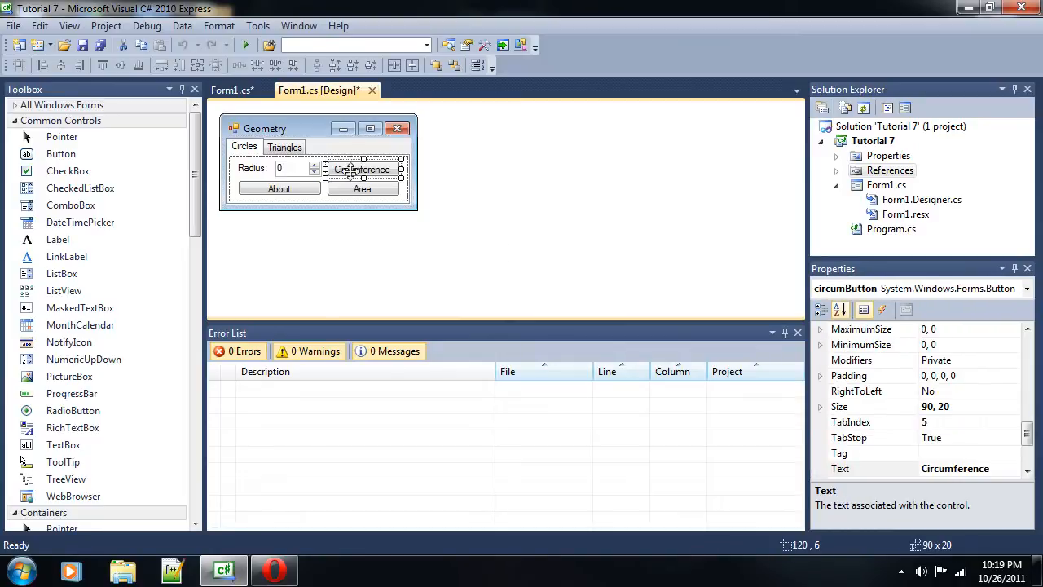
{"action": "left_click", "coordinate": [284, 147]}
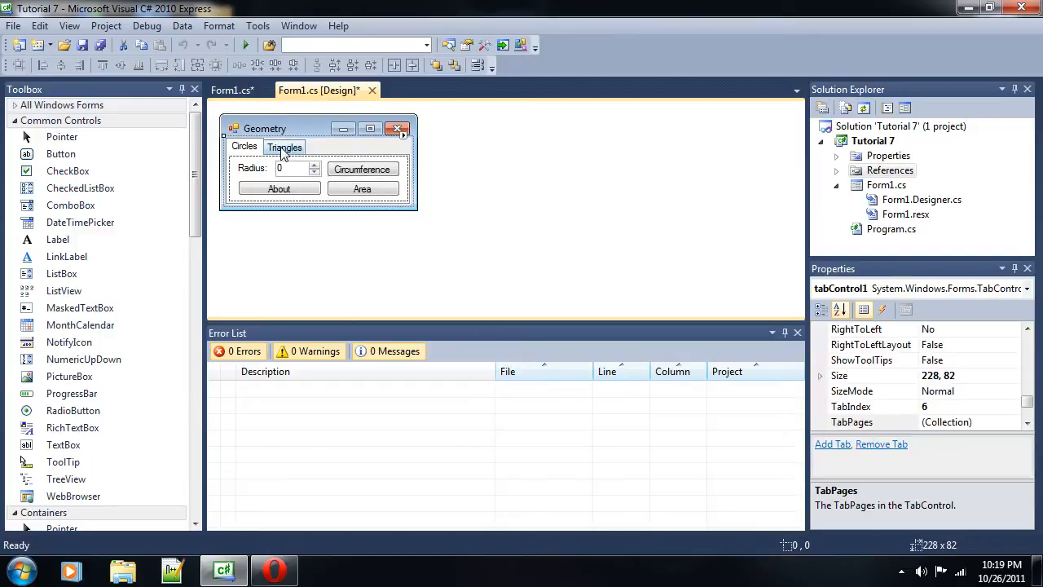
{"action": "left_click", "coordinate": [362, 169]}
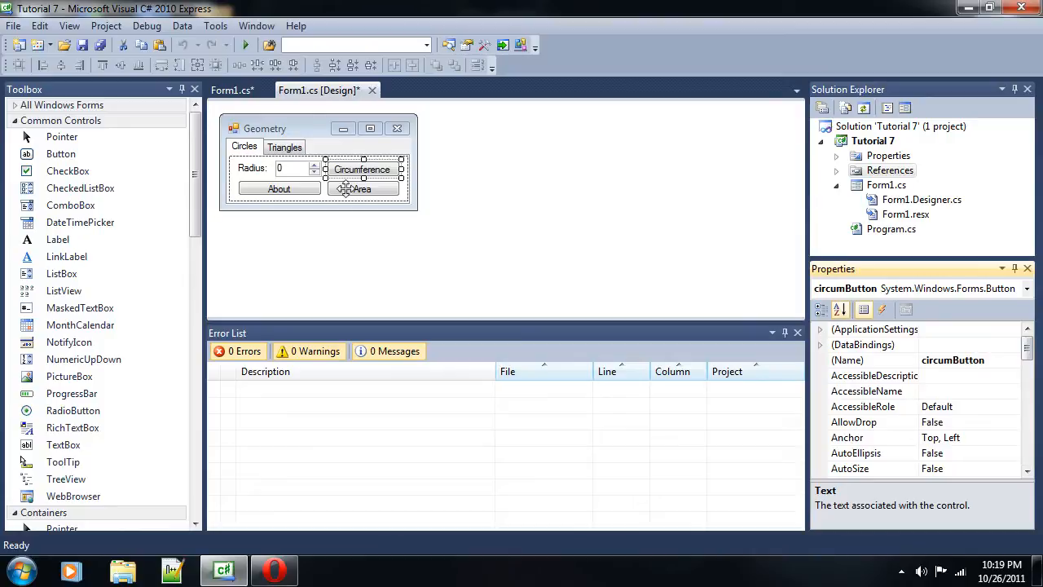
{"action": "left_click", "coordinate": [363, 188]}
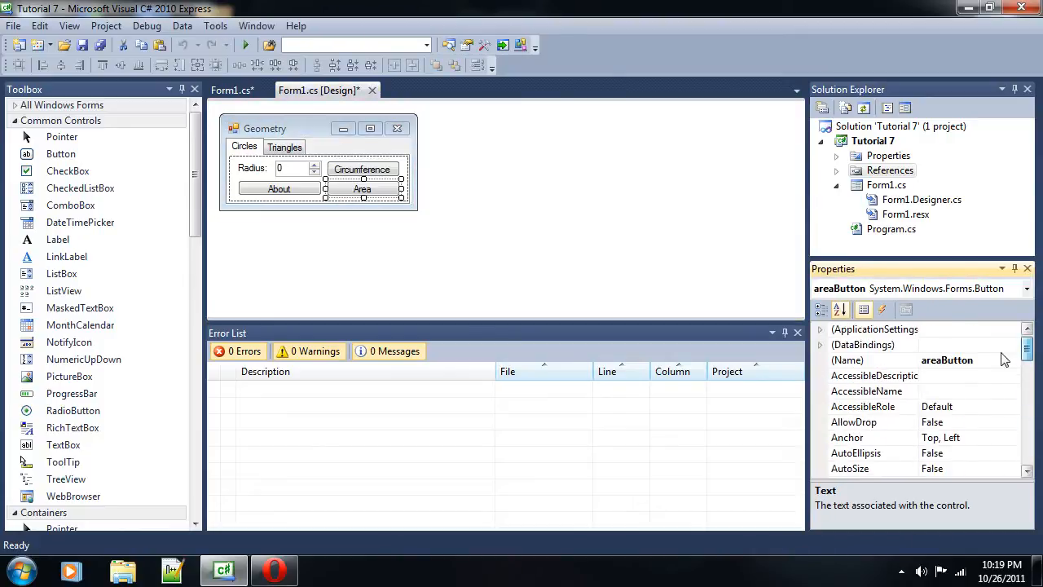
{"action": "left_click", "coordinate": [279, 188]}
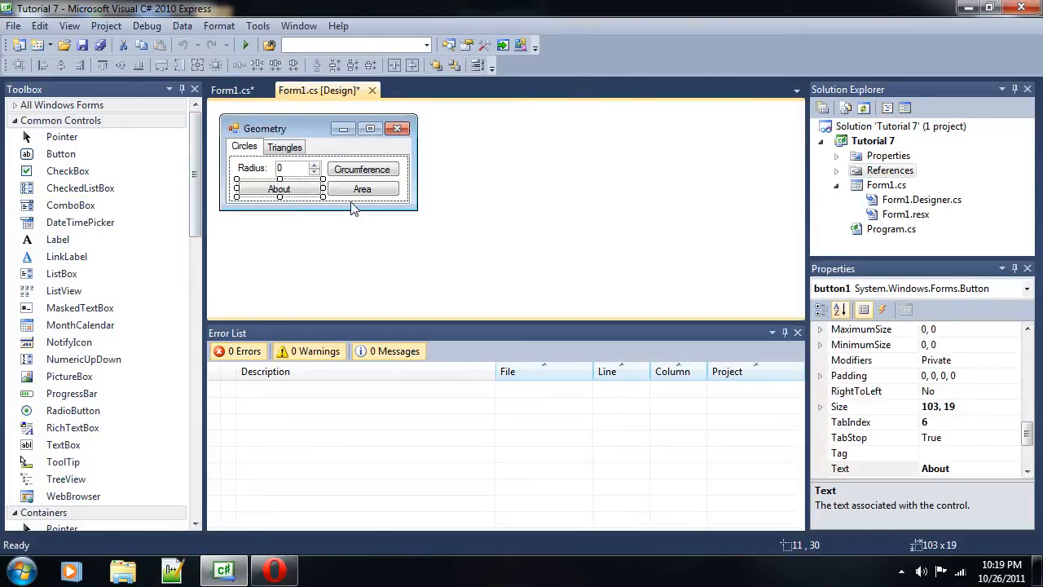
{"action": "mouse_move", "coordinate": [260, 193]}
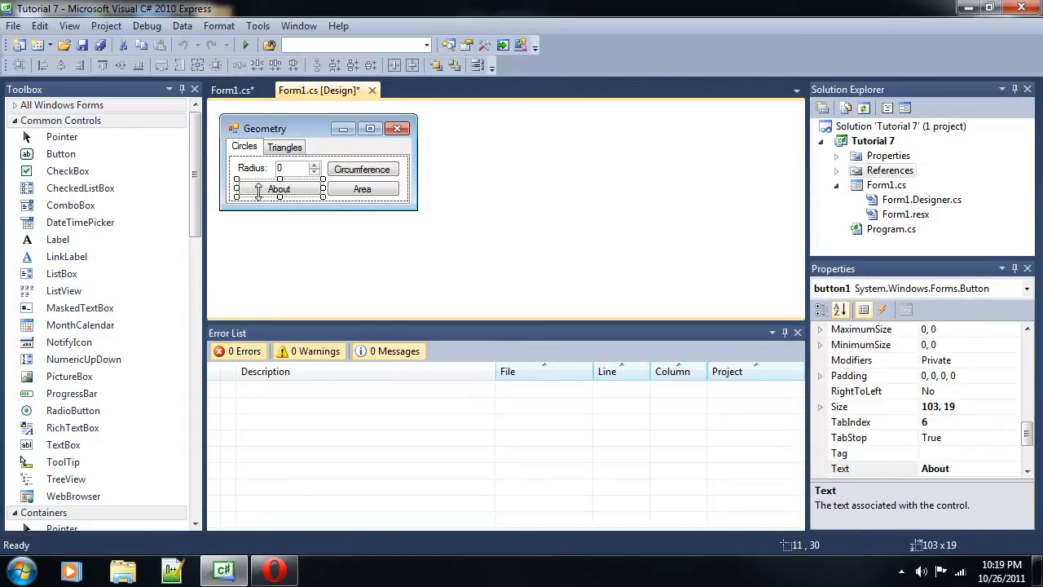
{"action": "left_click", "coordinate": [1028, 350]}
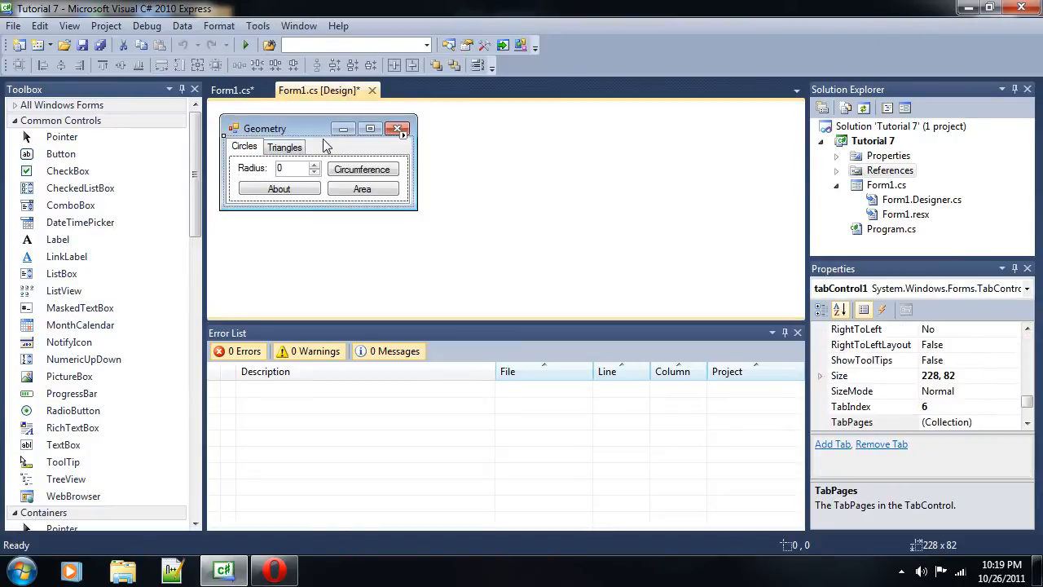
{"action": "left_click", "coordinate": [285, 146]}
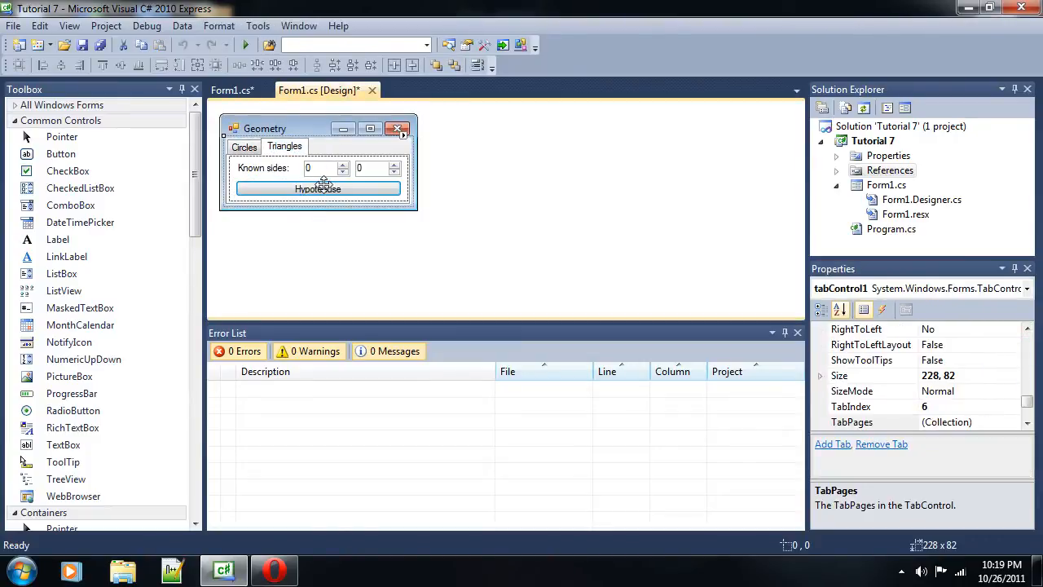
{"action": "left_click", "coordinate": [318, 188]}
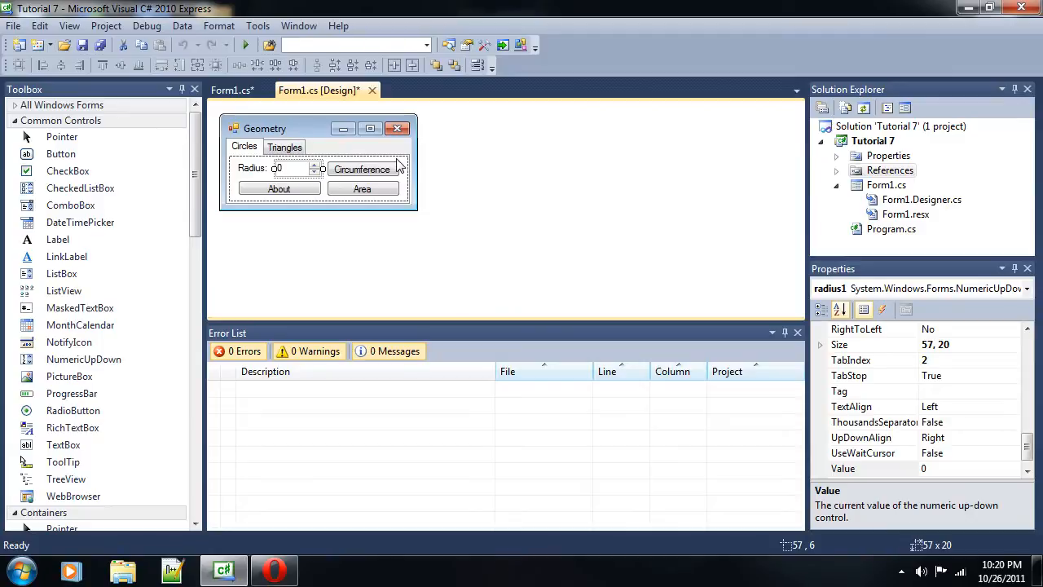
- Generate an empty areaButton_Click handler by double-clicking Area, then return to the designer
{"action": "scroll", "scroll_direction": "down", "scroll_amount": 3}
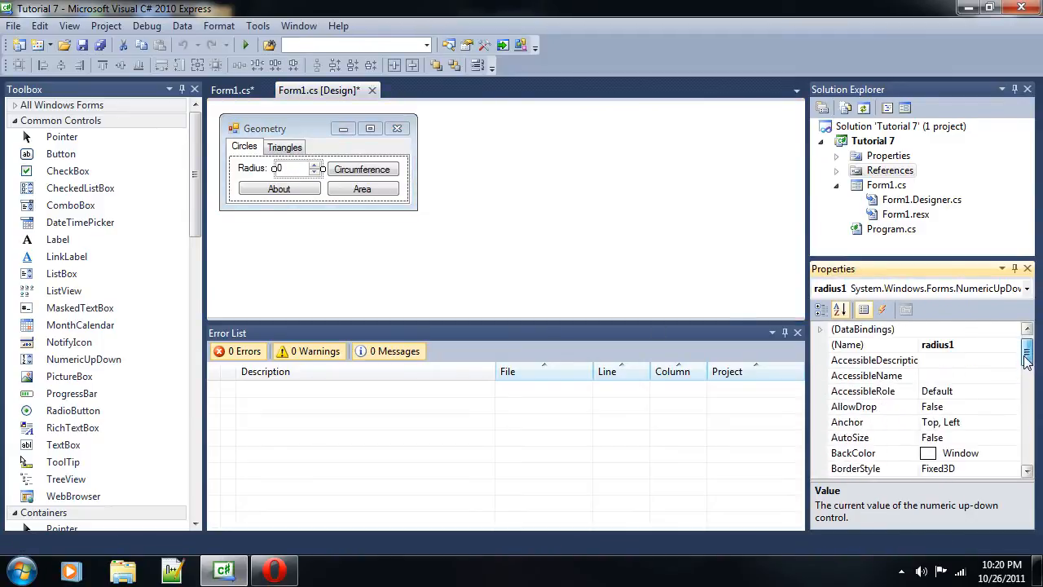
{"action": "scroll", "scroll_direction": "down", "scroll_amount": 3}
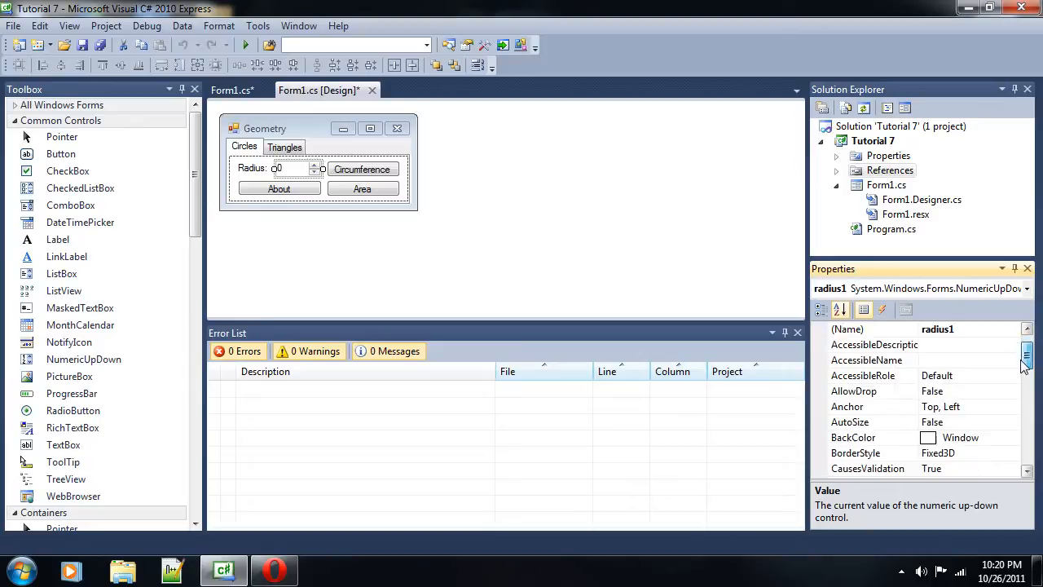
{"action": "scroll", "scroll_direction": "down", "scroll_amount": 3}
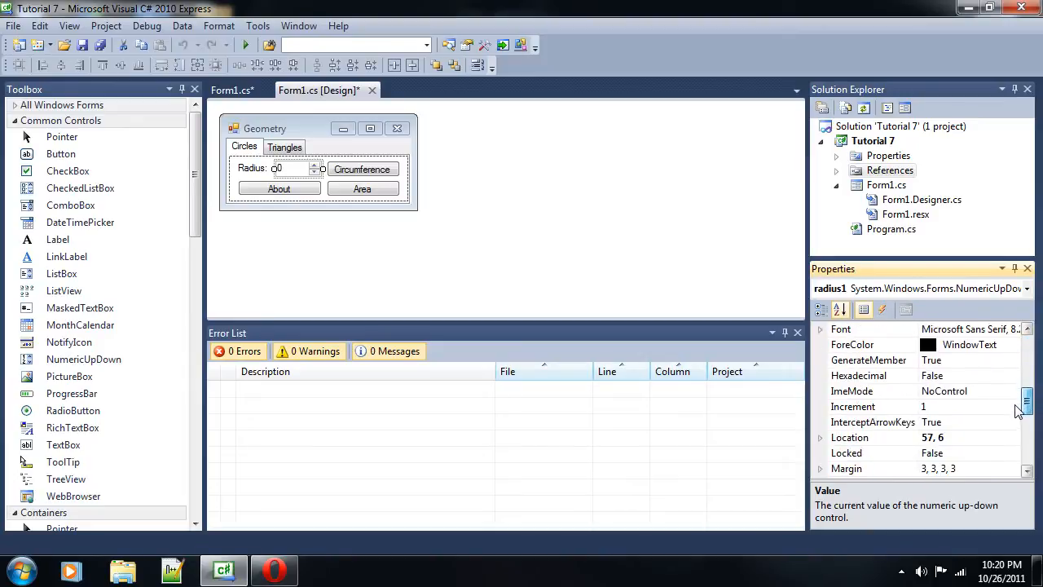
{"action": "scroll", "scroll_direction": "down", "scroll_amount": 3}
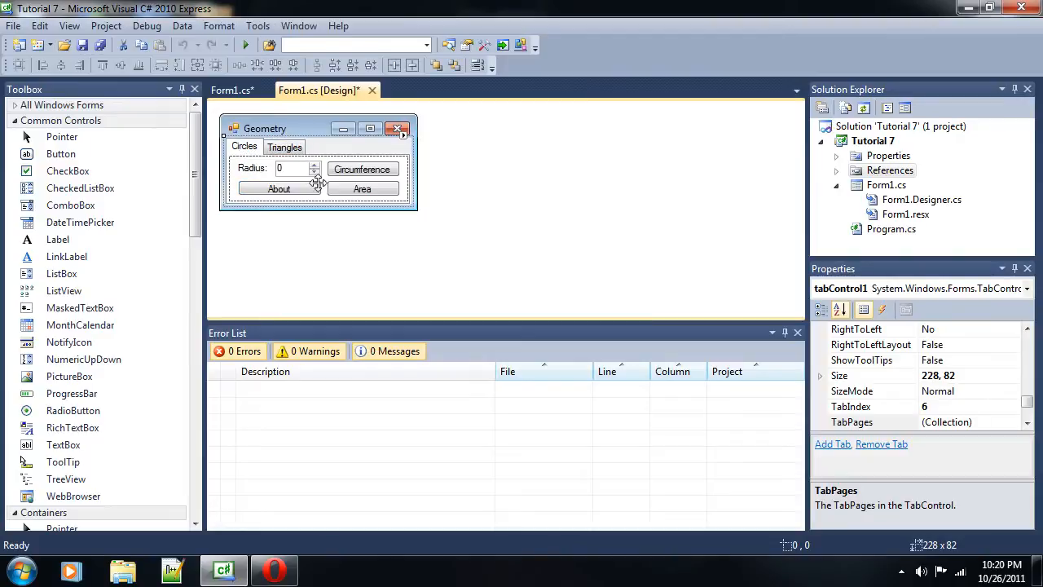
{"action": "mouse_move", "coordinate": [385, 185]}
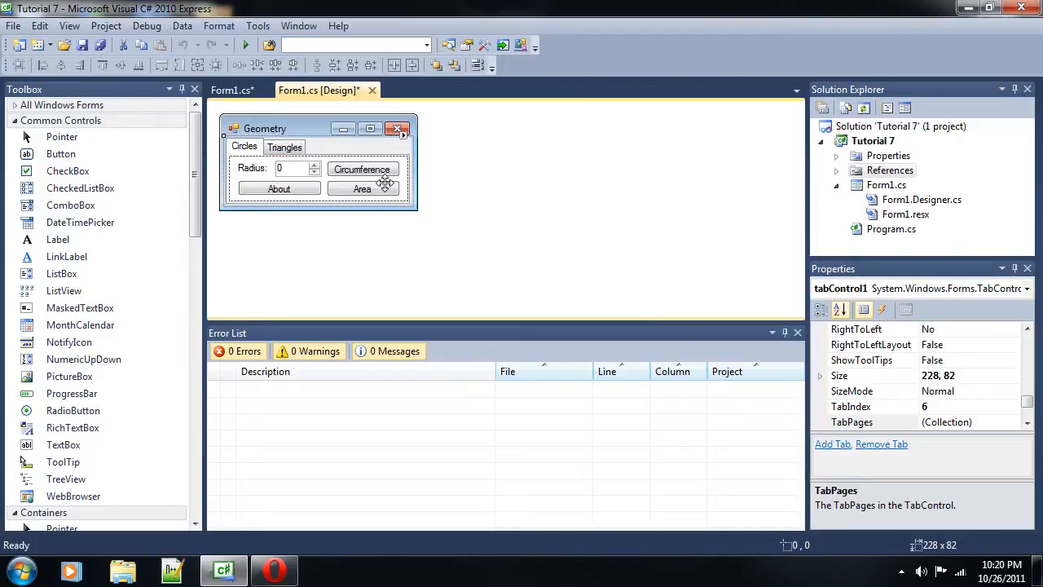
{"action": "mouse_move", "coordinate": [347, 169]}
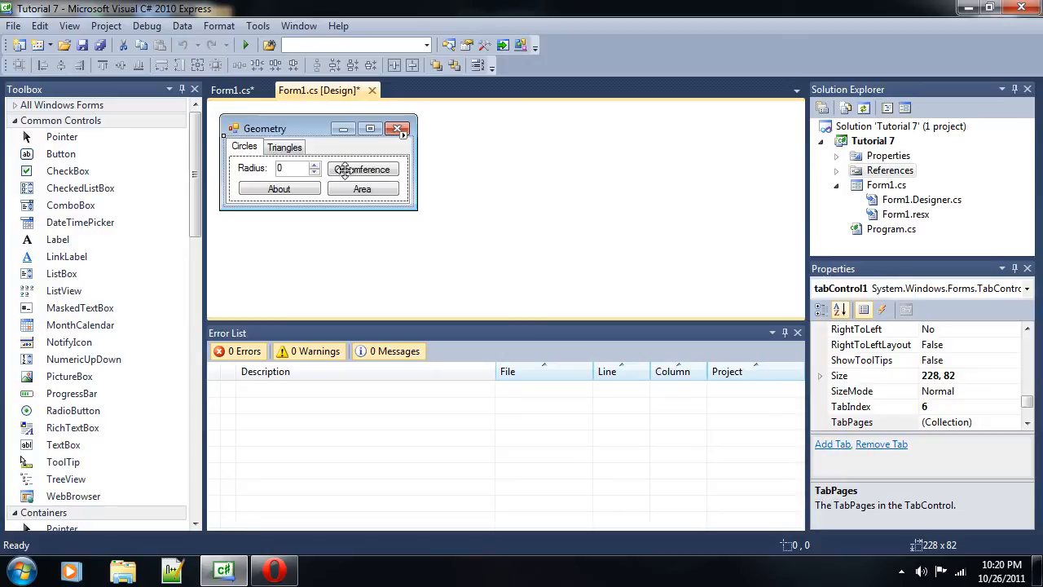
{"action": "double_click", "coordinate": [362, 169]}
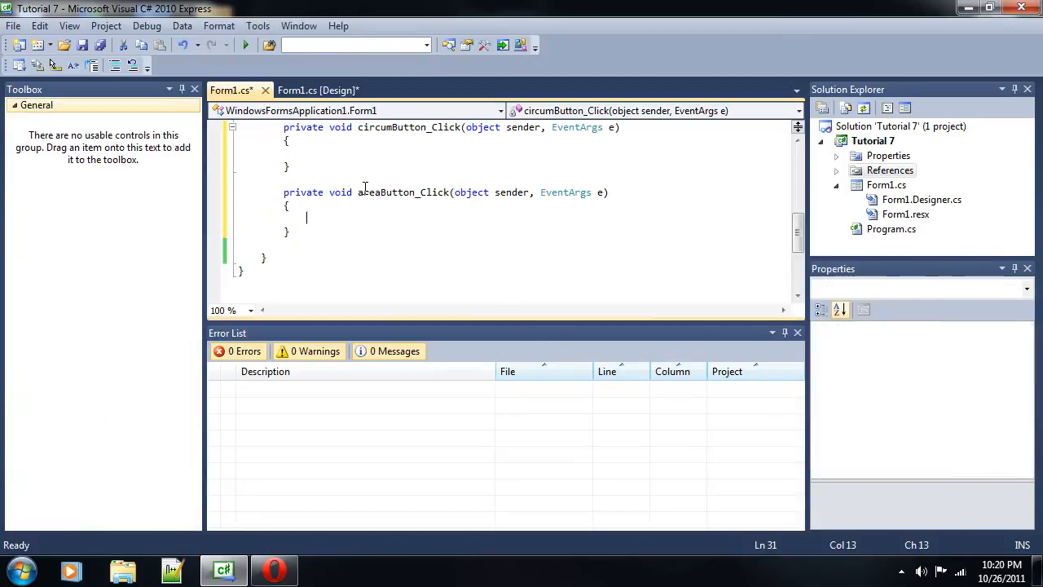
{"action": "left_click", "coordinate": [318, 89]}
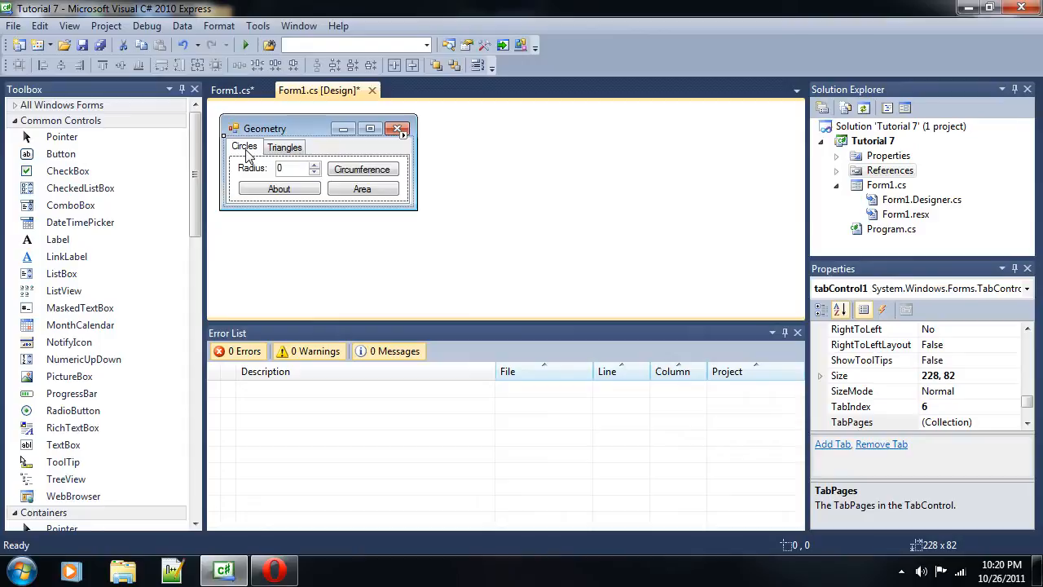
{"action": "mouse_move", "coordinate": [265, 151]}
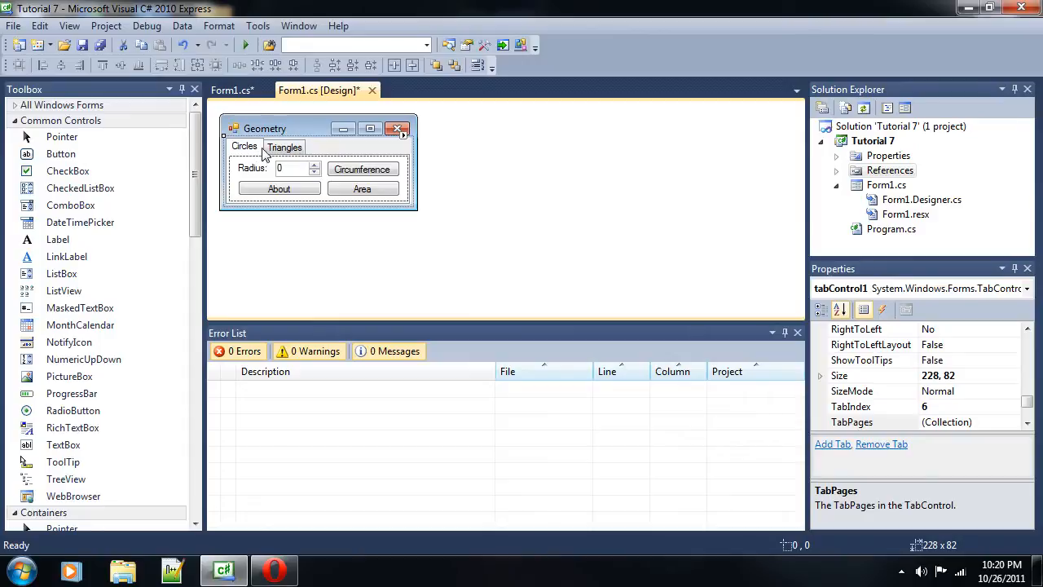
{"action": "left_click", "coordinate": [362, 189]}
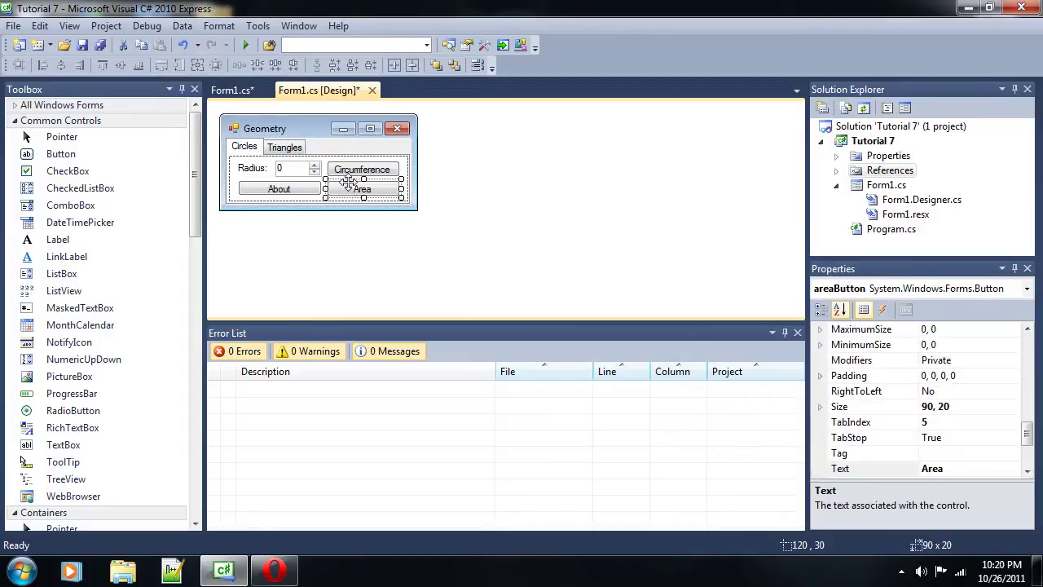
{"action": "left_click", "coordinate": [363, 168]}
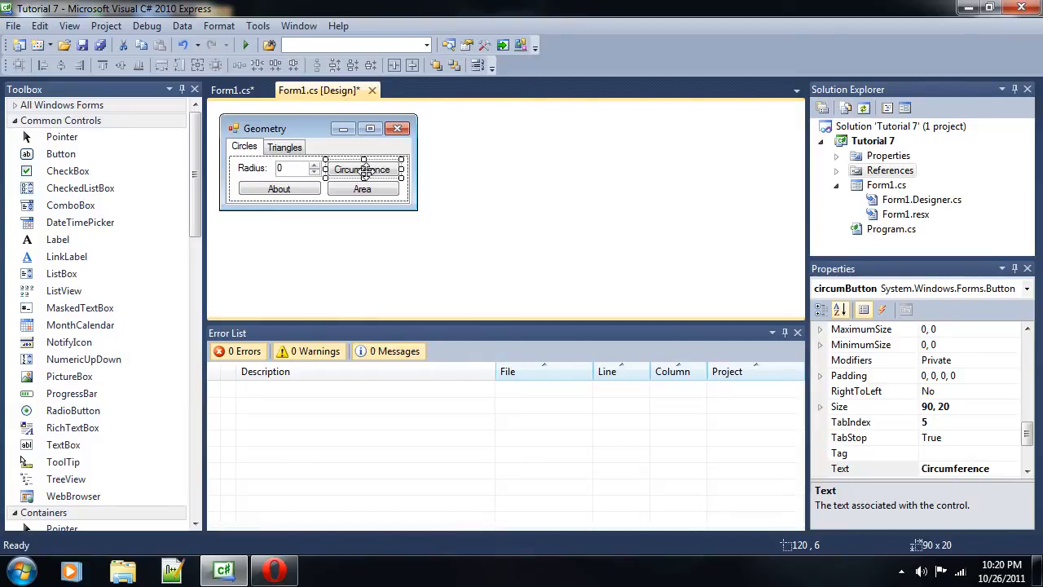
{"action": "mouse_move", "coordinate": [371, 169]}
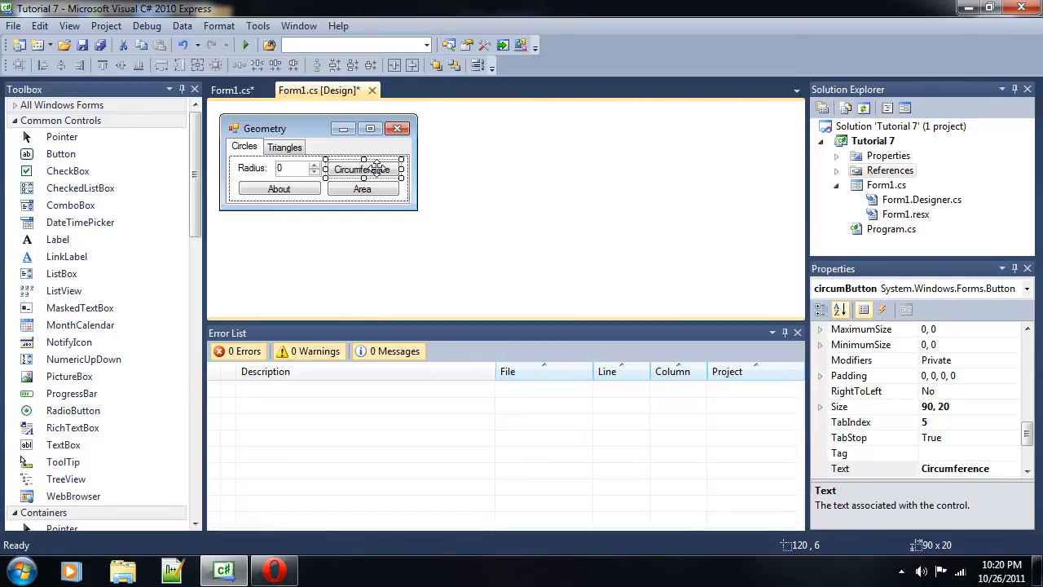
{"action": "left_click", "coordinate": [285, 168]}
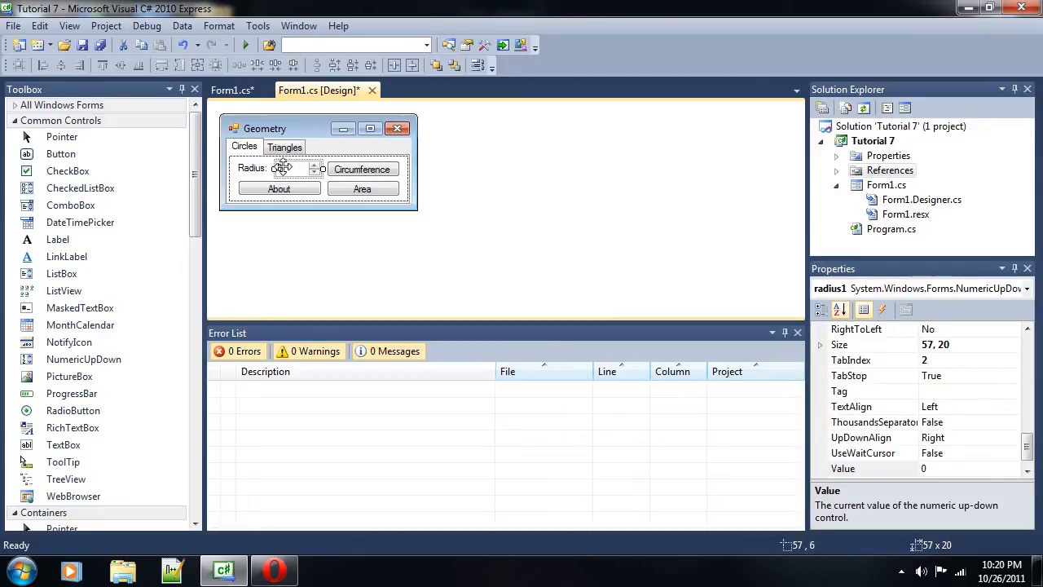
{"action": "left_click", "coordinate": [362, 169]}
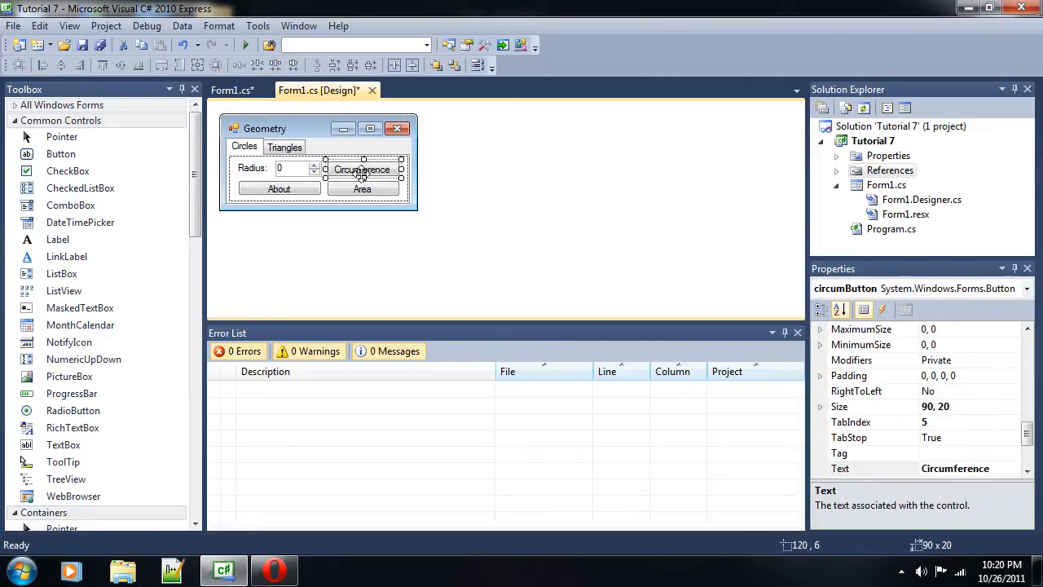
{"action": "left_click", "coordinate": [290, 168]}
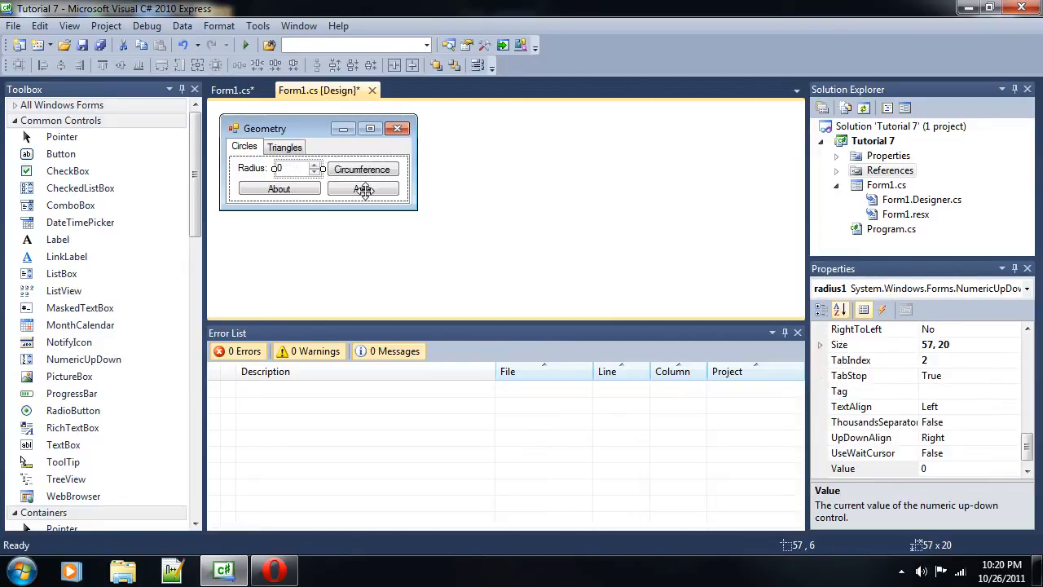
{"action": "left_click", "coordinate": [362, 188]}
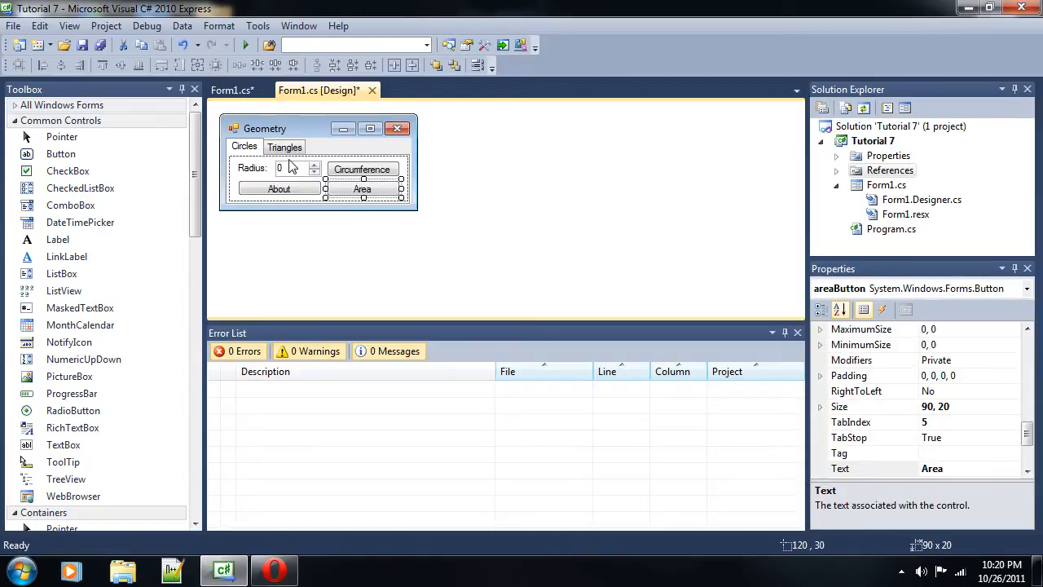
{"action": "left_click", "coordinate": [293, 169]}
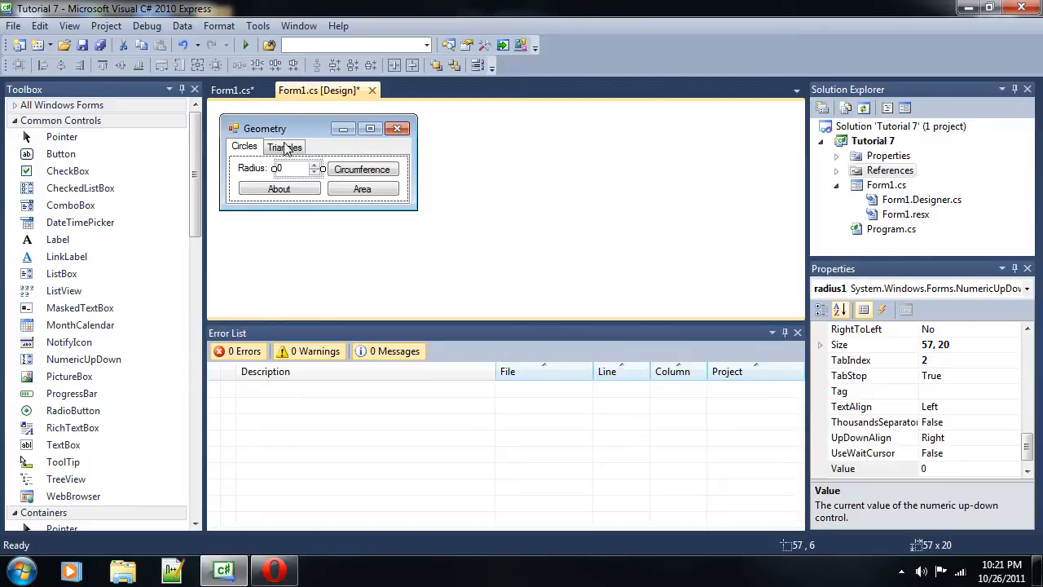
- Check the Hypotenuse button and second side box names on Triangles, then return to Circles
{"action": "left_click", "coordinate": [284, 145]}
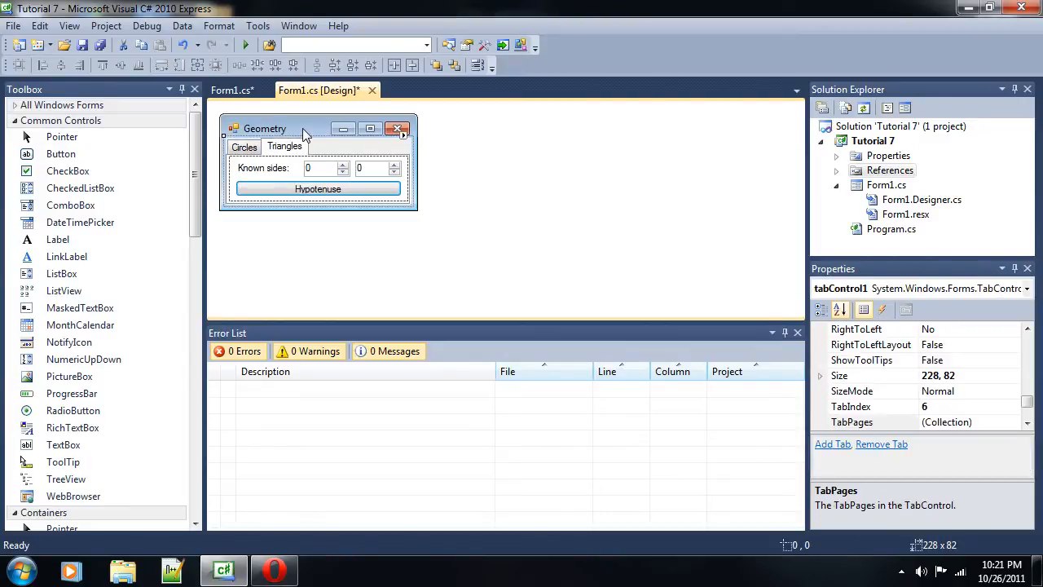
{"action": "left_click", "coordinate": [317, 188]}
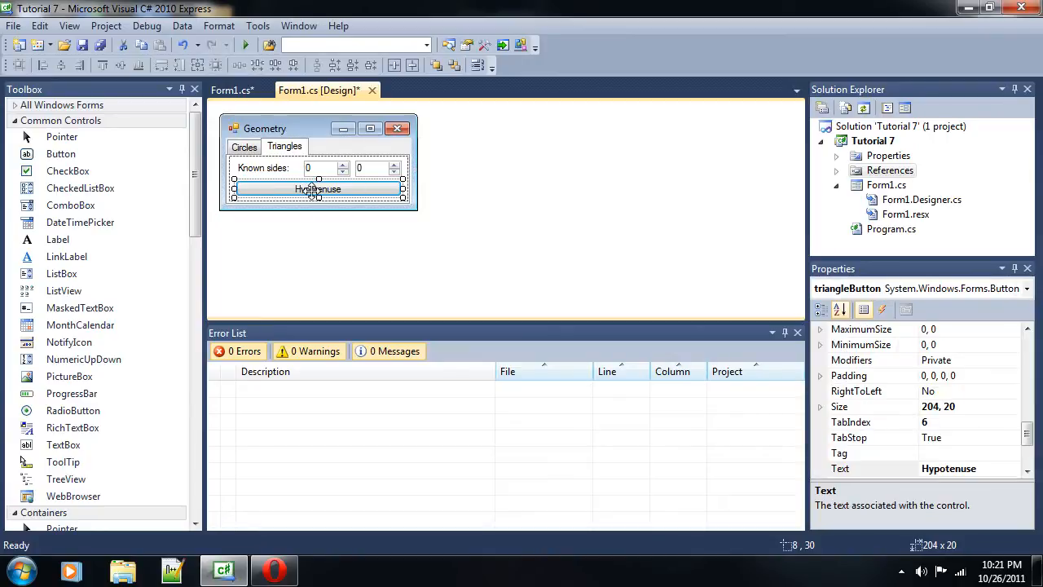
{"action": "left_click", "coordinate": [377, 168]}
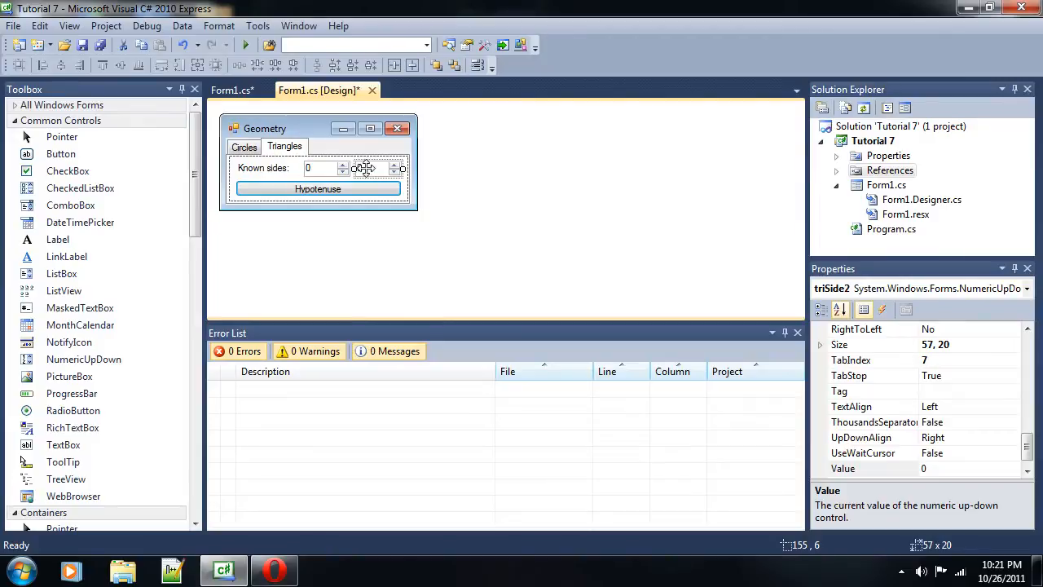
{"action": "left_click", "coordinate": [318, 188]}
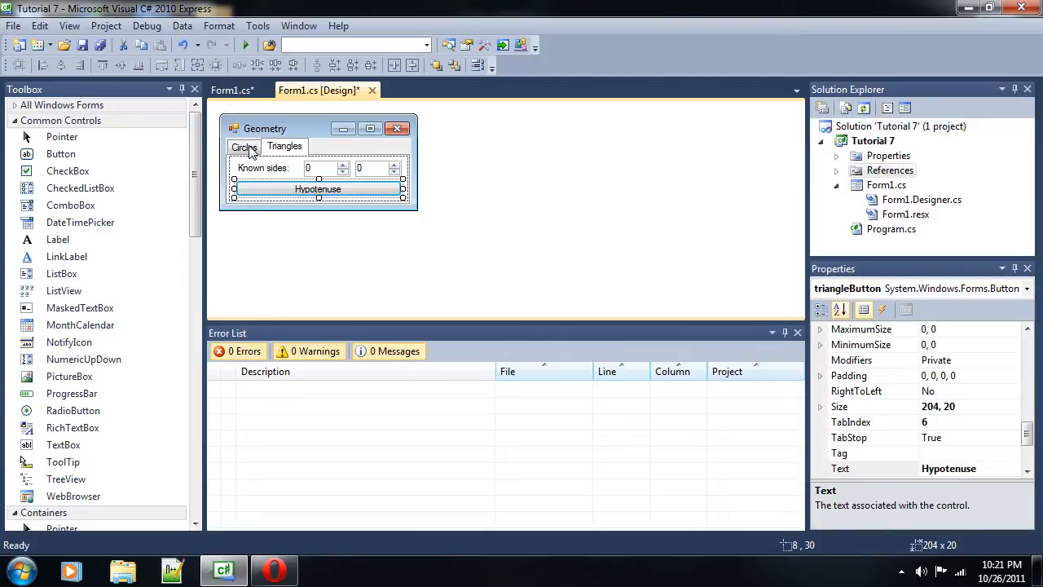
{"action": "left_click", "coordinate": [243, 147]}
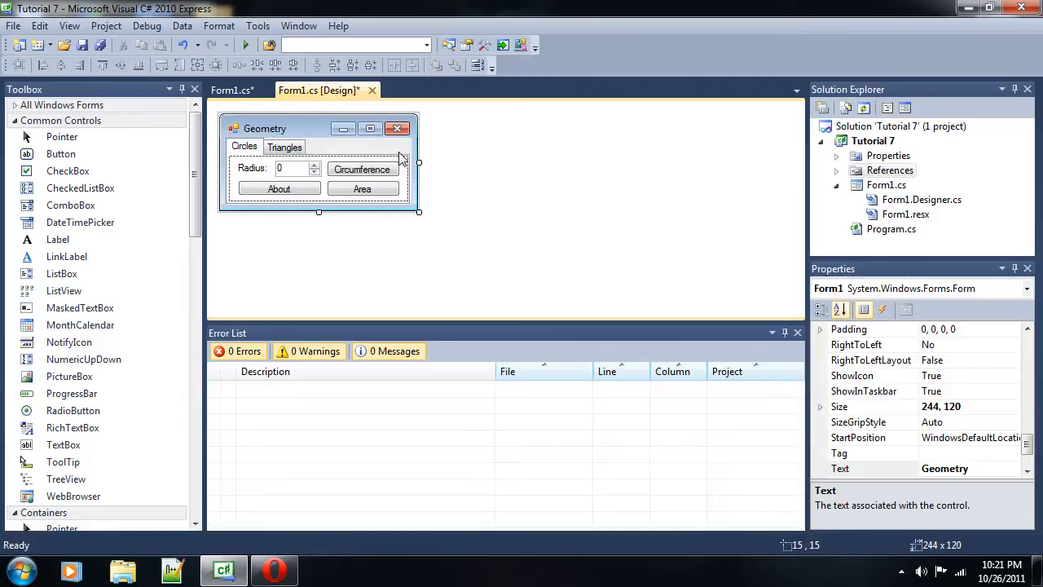
{"action": "mouse_move", "coordinate": [392, 154]}
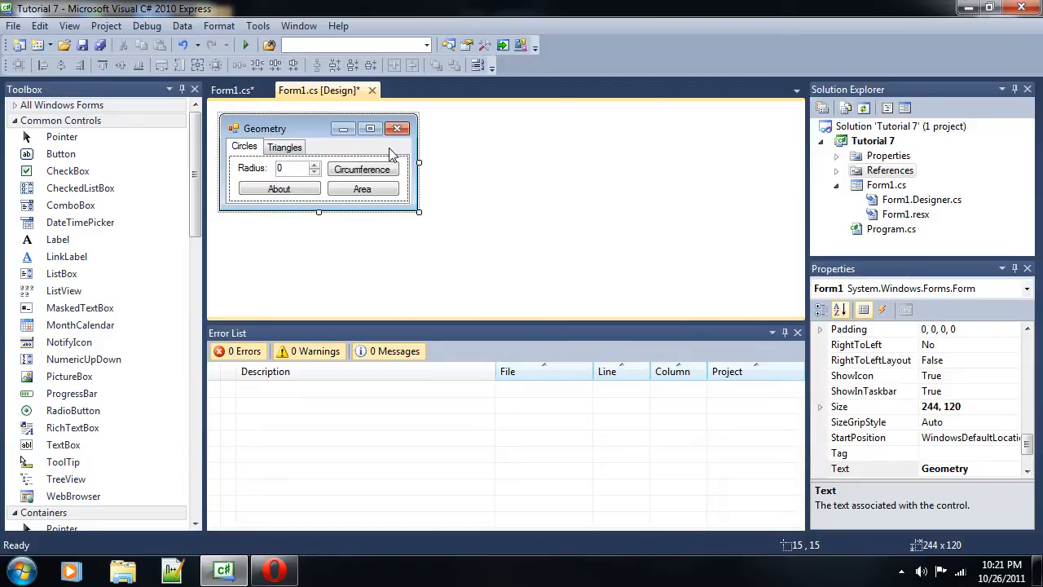
{"action": "mouse_move", "coordinate": [324, 152]}
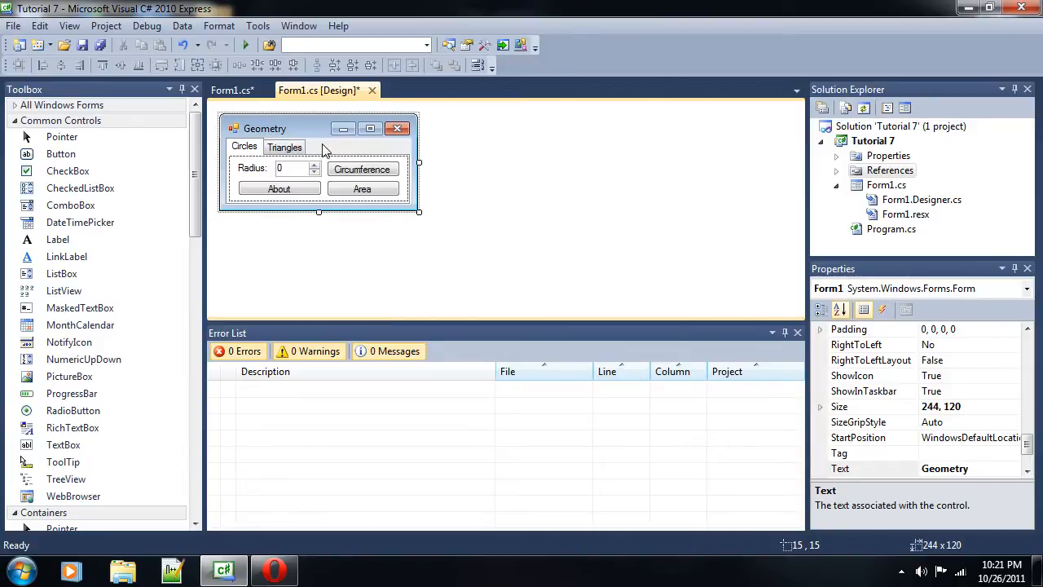
{"action": "mouse_move", "coordinate": [402, 227]}
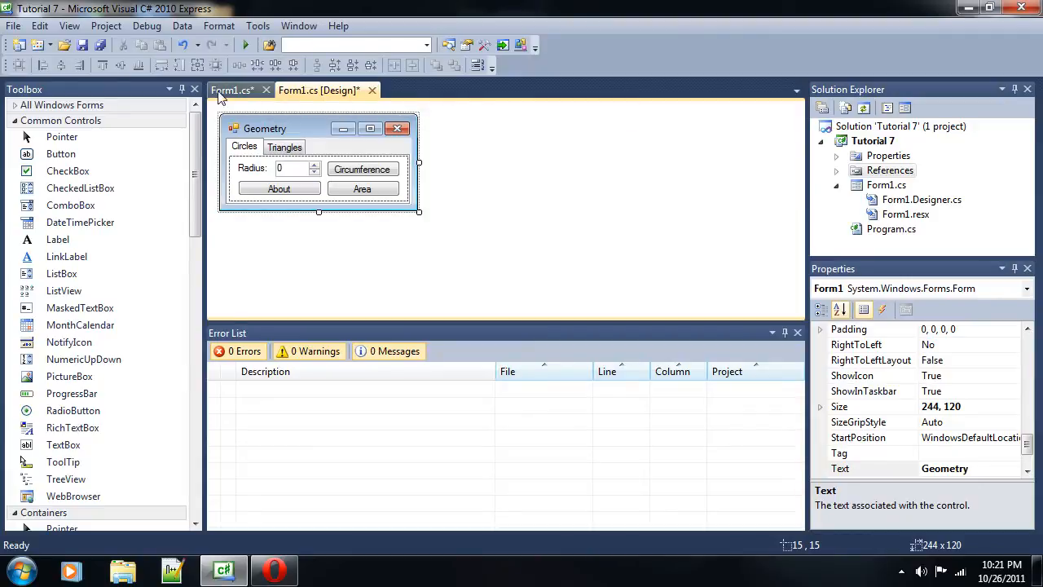
- Scroll through the empty circumButton, areaButton and triangleButton click handlers in Form1.cs
{"action": "left_click", "coordinate": [233, 89]}
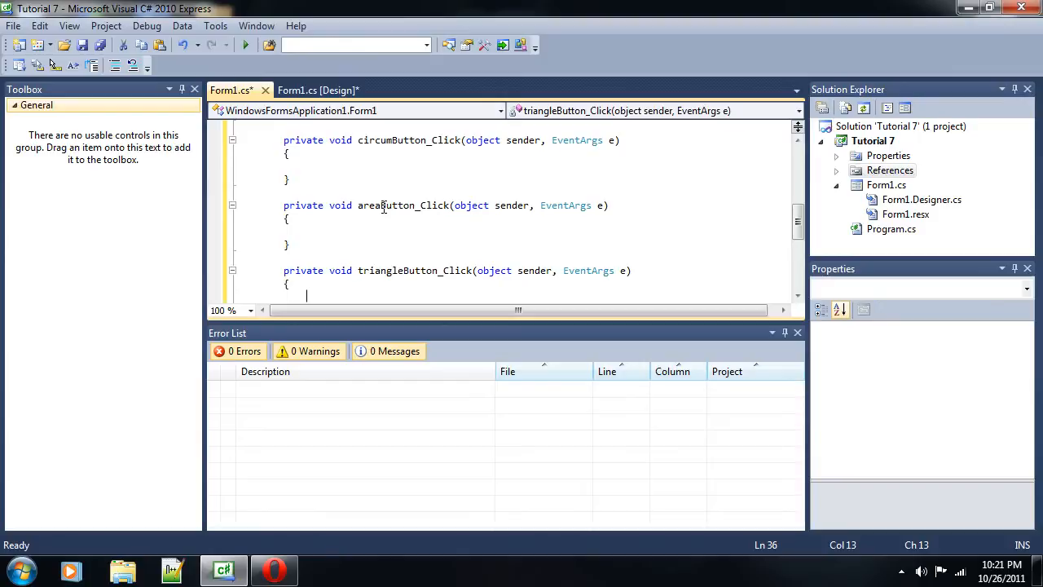
{"action": "scroll", "scroll_direction": "down", "scroll_amount": 3}
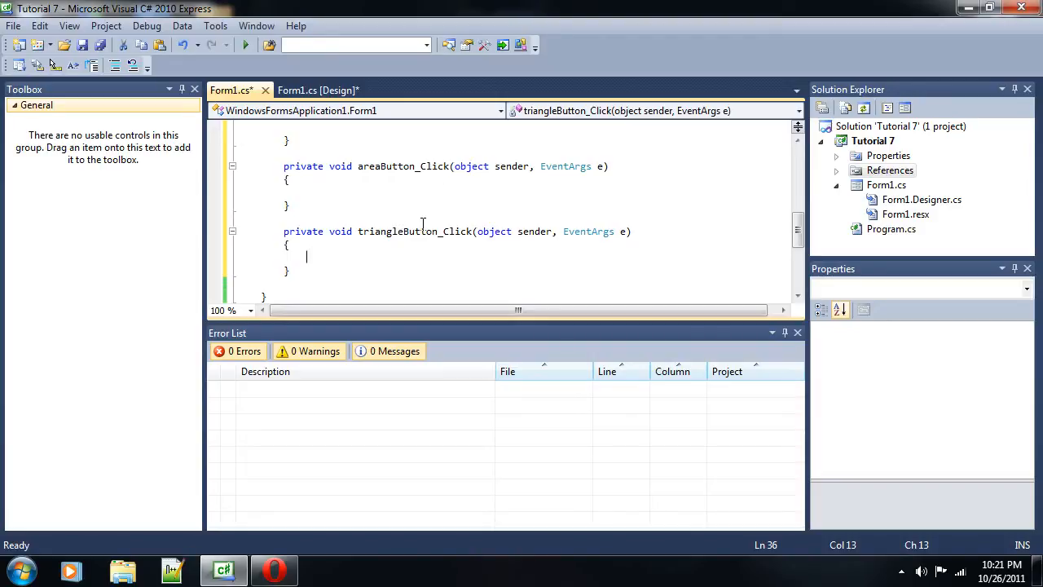
{"action": "mouse_move", "coordinate": [317, 90]}
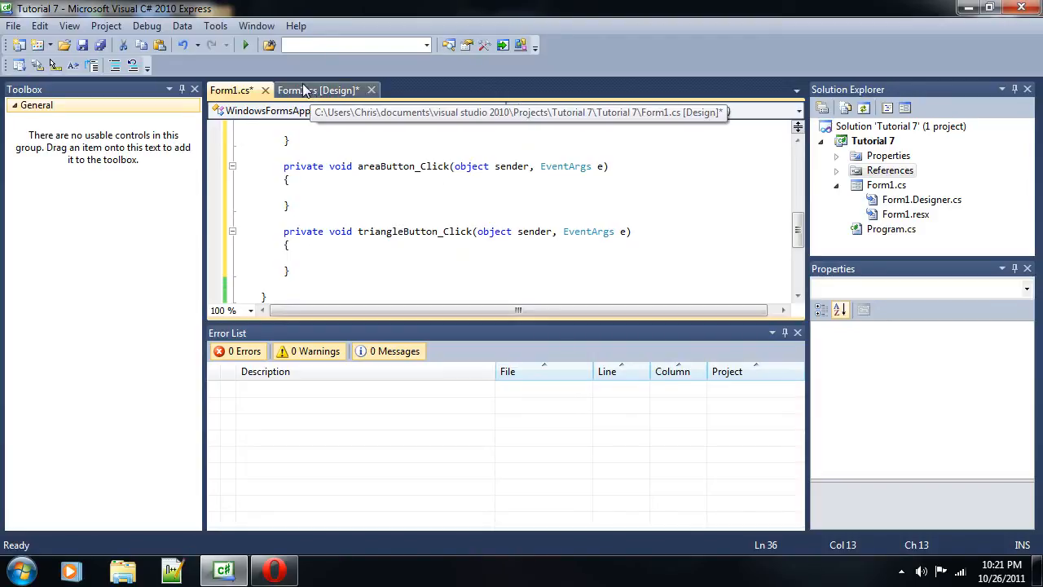
{"action": "left_click", "coordinate": [317, 90]}
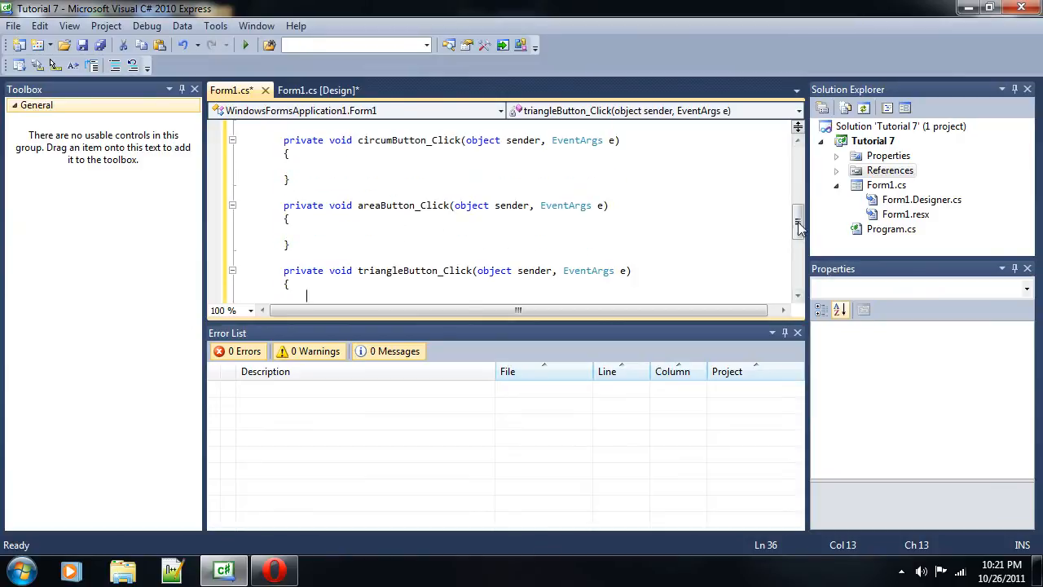
- Add a new class named Circle to the Tutorial 7 project
{"action": "left_click", "coordinate": [873, 140]}
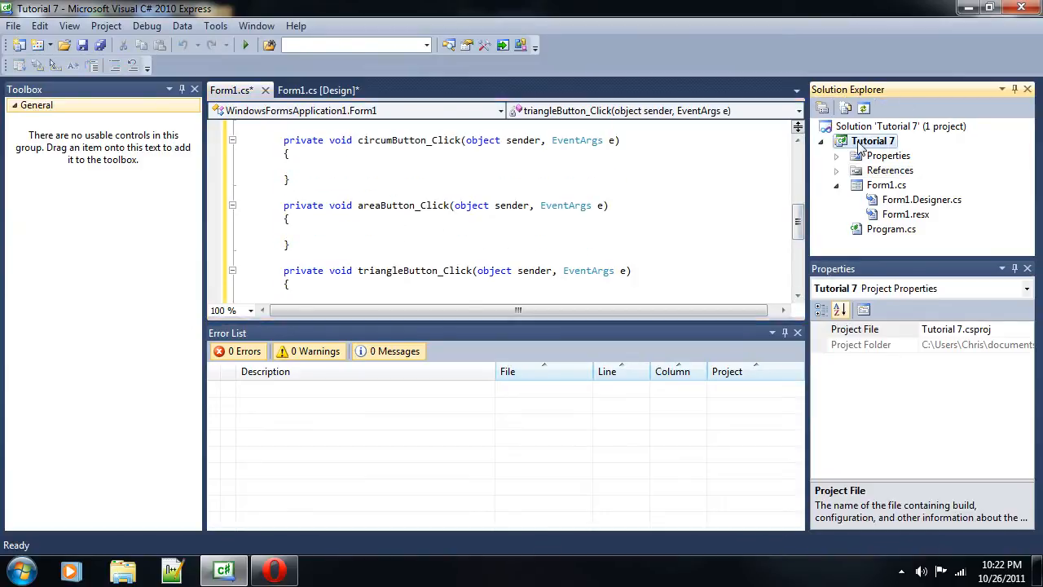
{"action": "right_click", "coordinate": [873, 140]}
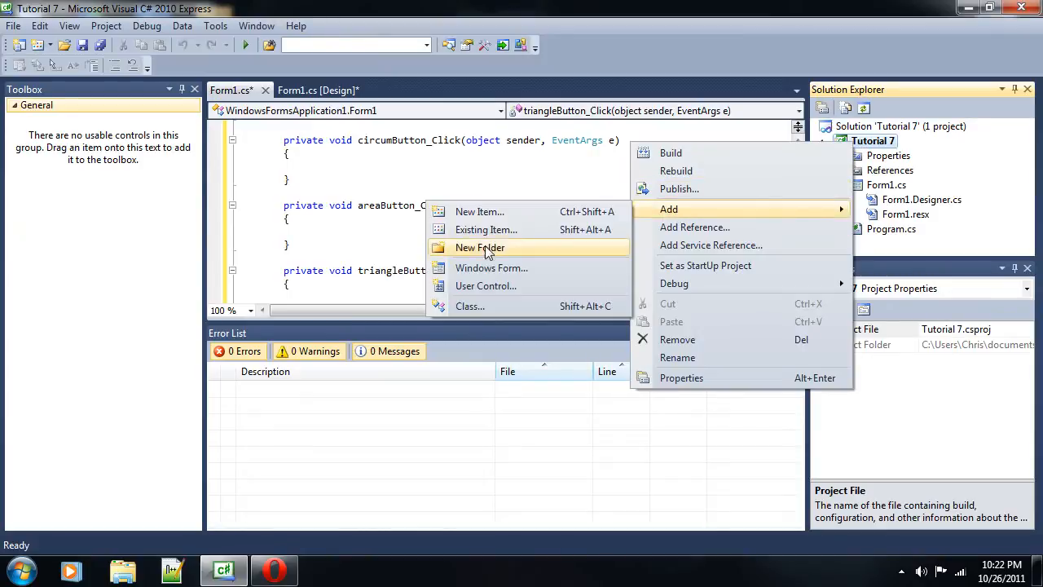
{"action": "left_click", "coordinate": [479, 211]}
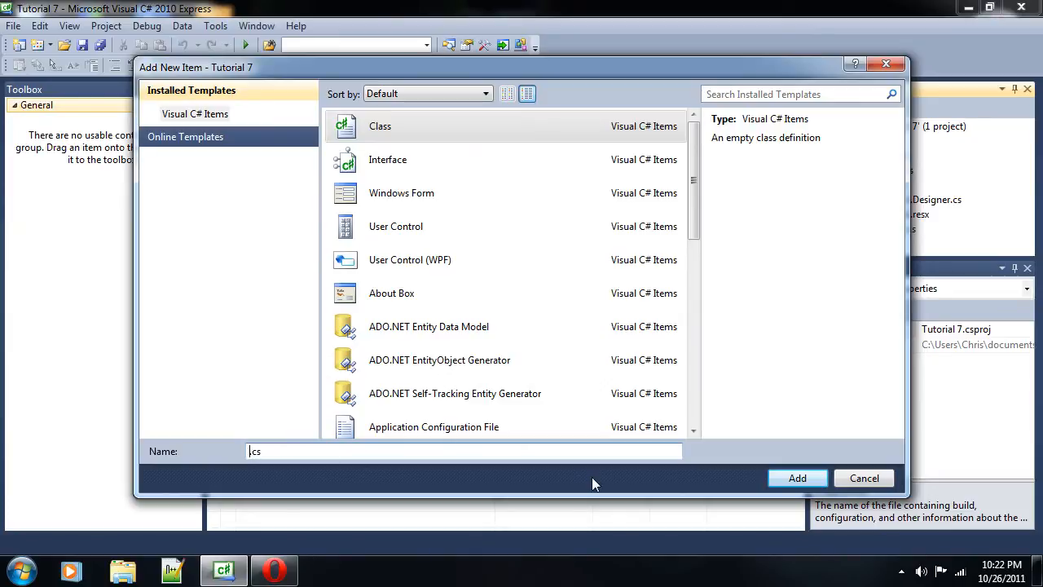
{"action": "type", "text": "Circle"}
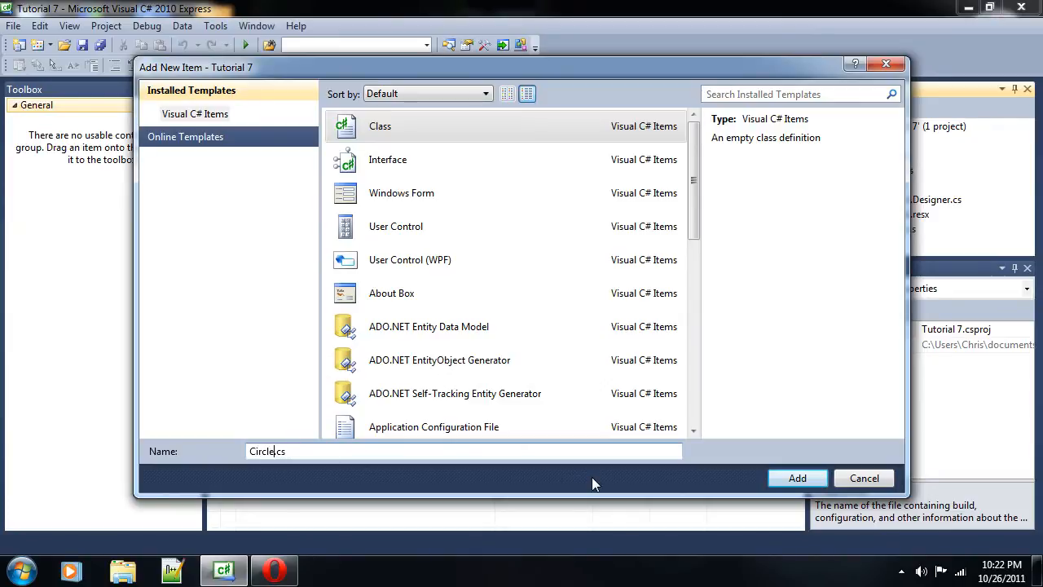
{"action": "left_click", "coordinate": [797, 478]}
{"action": "type", "text": "using"}
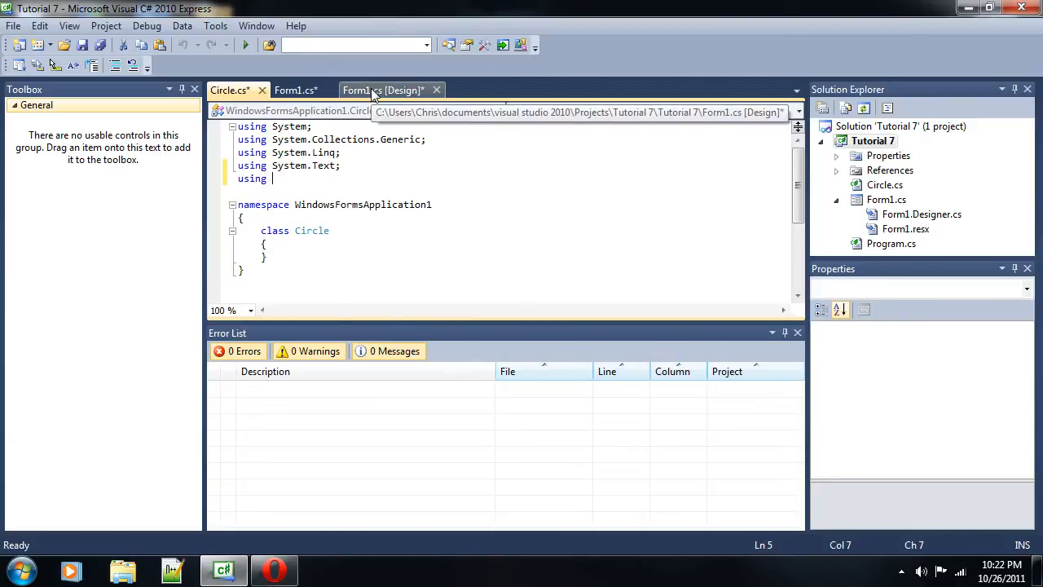
- Add using System.Windows.Forms; to Circle.cs and open blank lines in the class body
{"action": "type", "text": "Syste"}
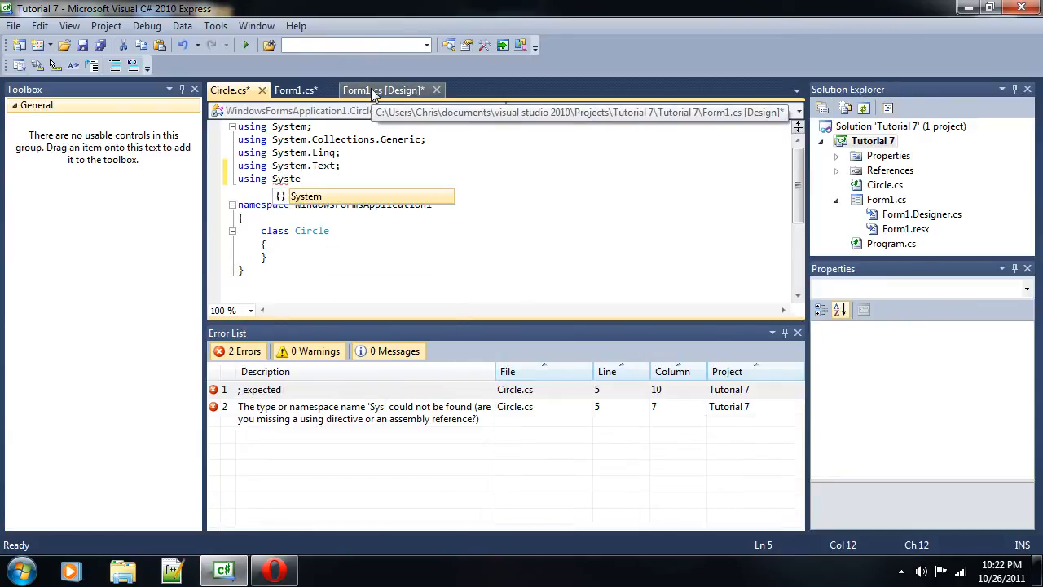
{"action": "type", "text": "Windows.Forms;"}
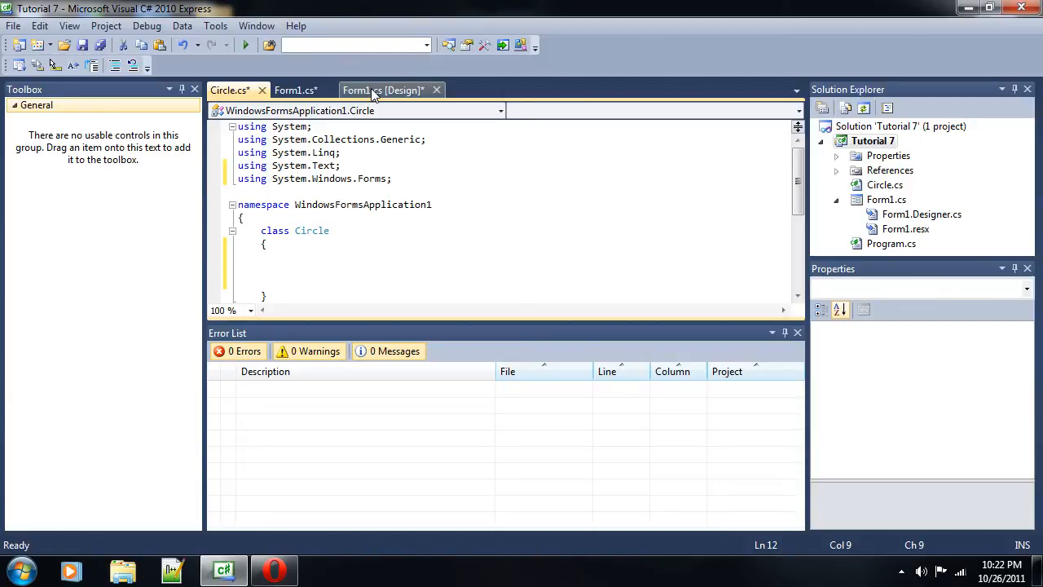
- Declare an empty public static decimal getCircum(decimal radius) method inside Circle
{"action": "type", "text": "public st"}
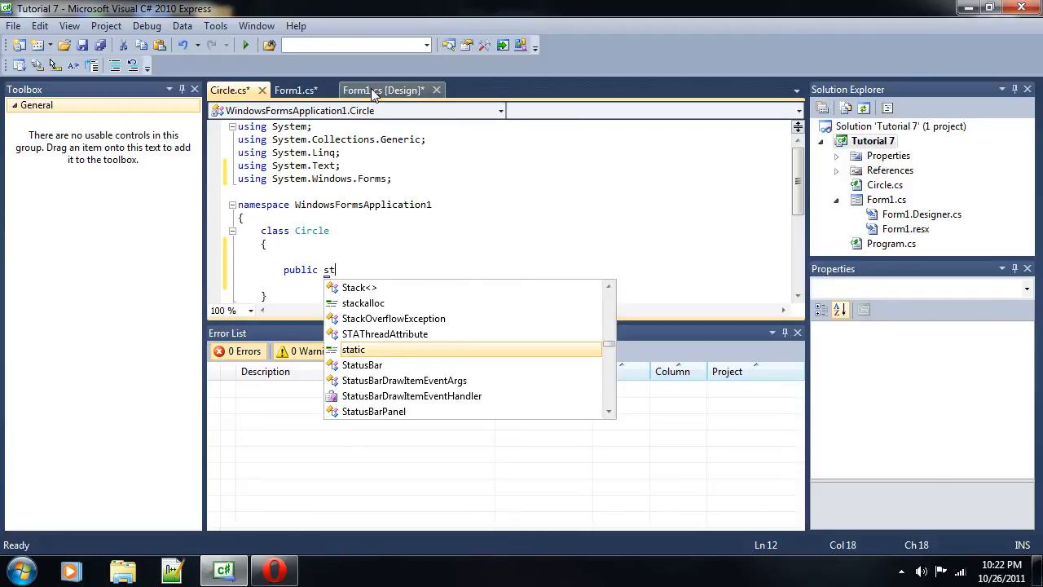
{"action": "type", "text": "atic decimal"}
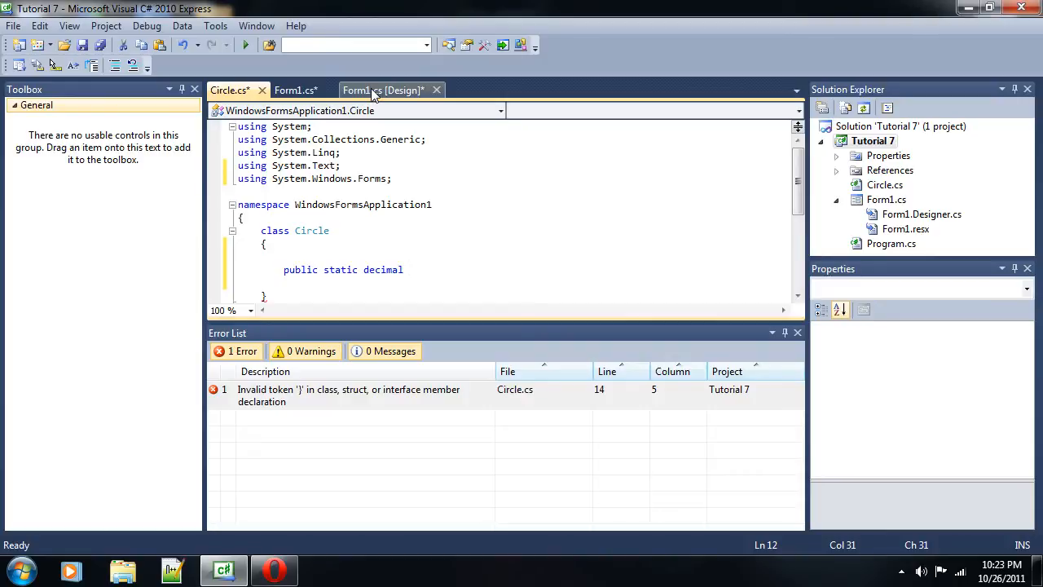
{"action": "type", "text": "getCircum"}
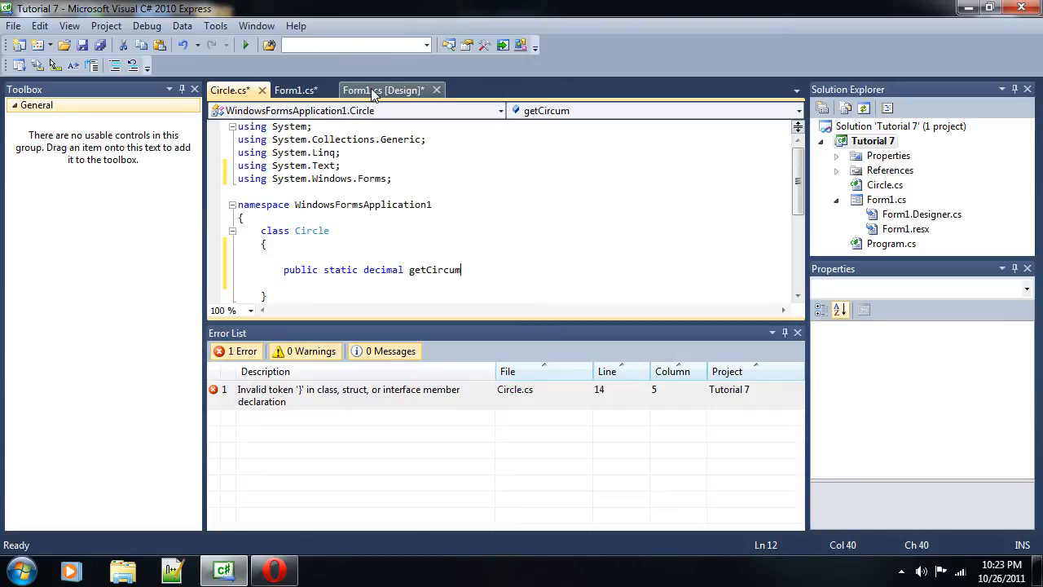
{"action": "type", "text": "()"}
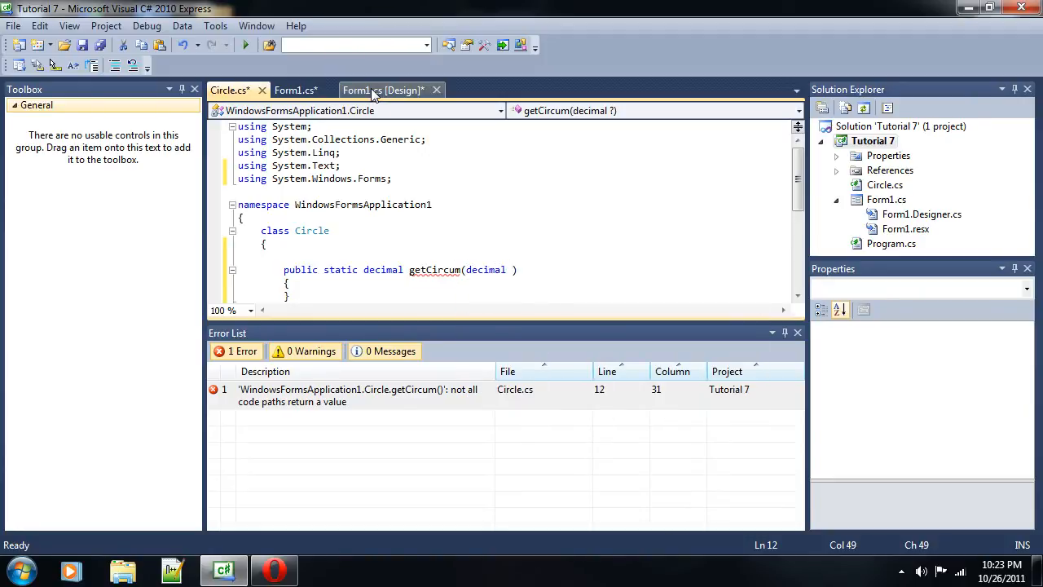
{"action": "type", "text": "radius"}
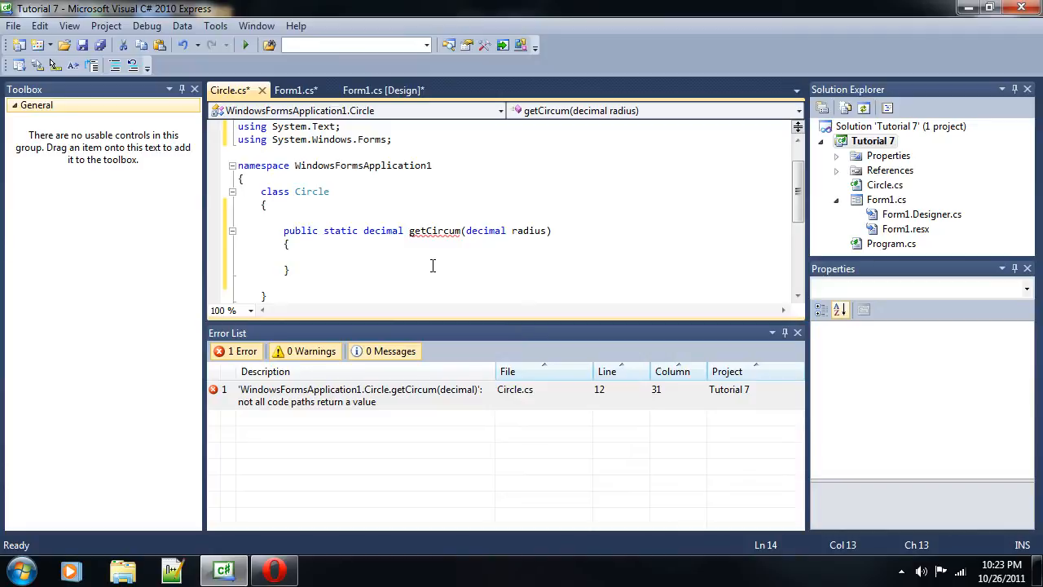
{"action": "left_click", "coordinate": [308, 256]}
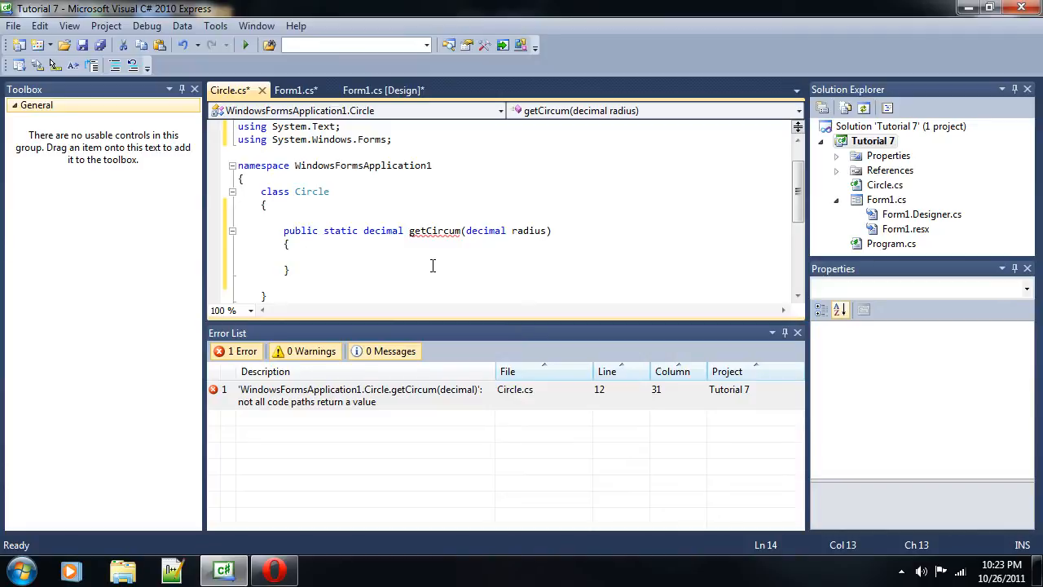
{"action": "left_click", "coordinate": [307, 255]}
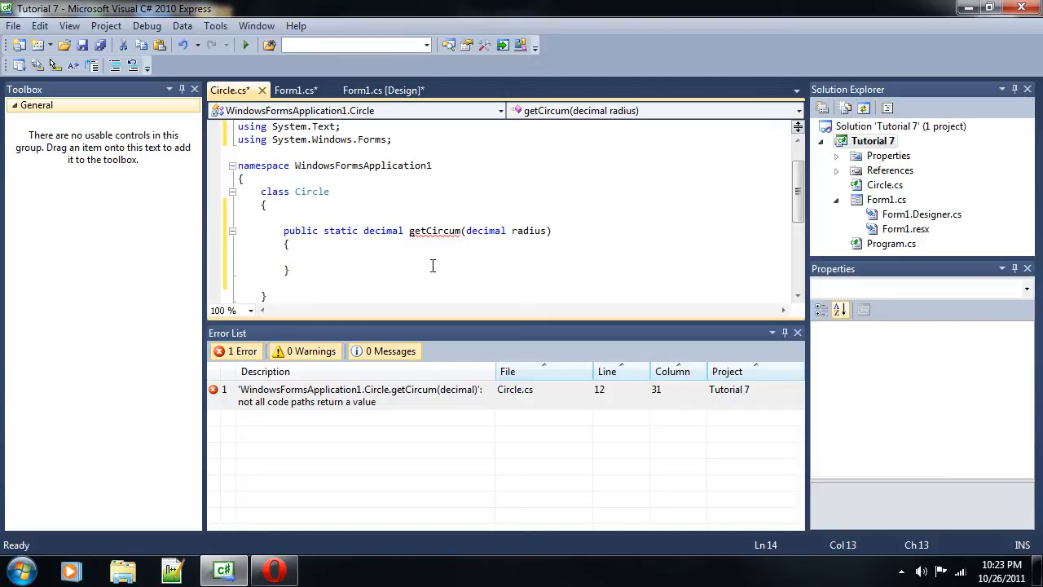
- In getCircum, declare decimal pi = Convert.ToDecimal(Math.PI) using IntelliSense completion
{"action": "type", "text": "PictureBo"}
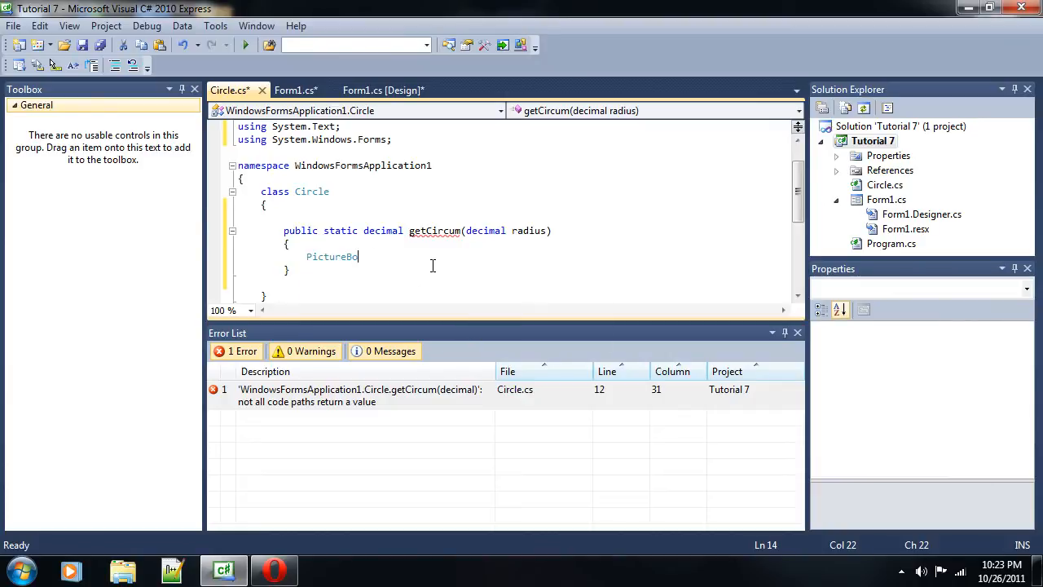
{"action": "type", "text": "d"}
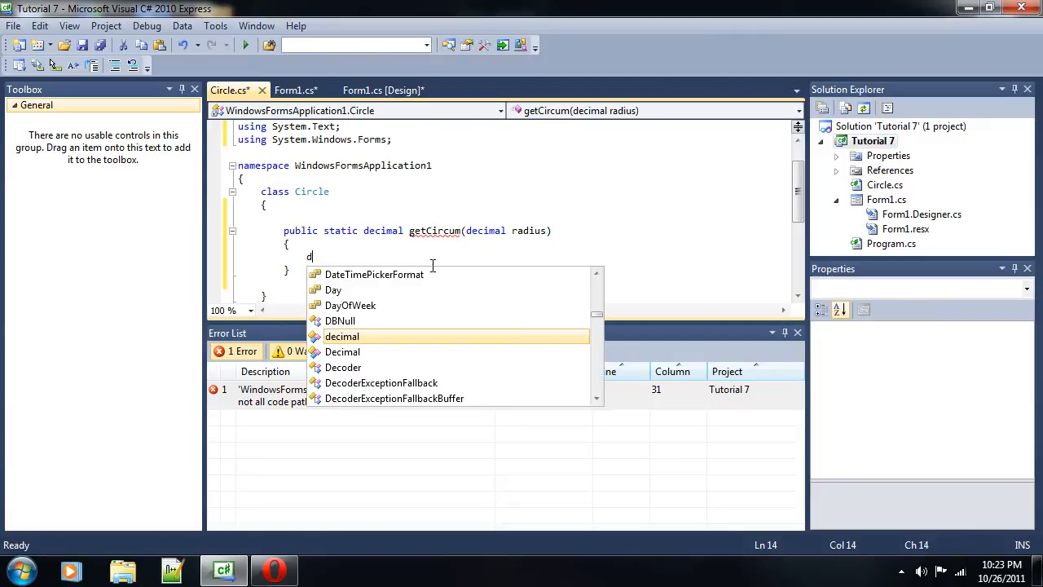
{"action": "type", "text": "ecimal pi"}
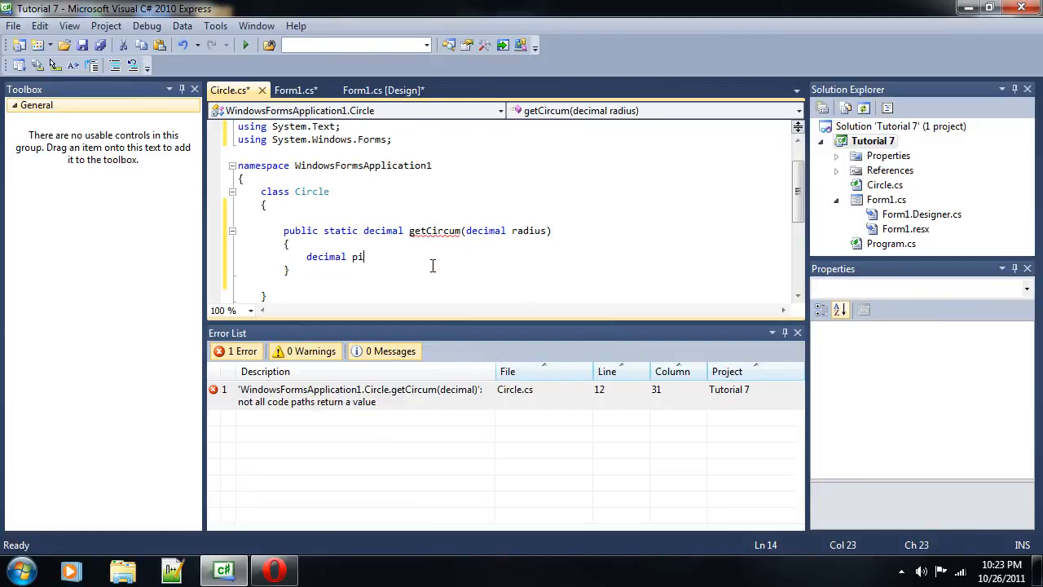
{"action": "type", "text": "= Convert."}
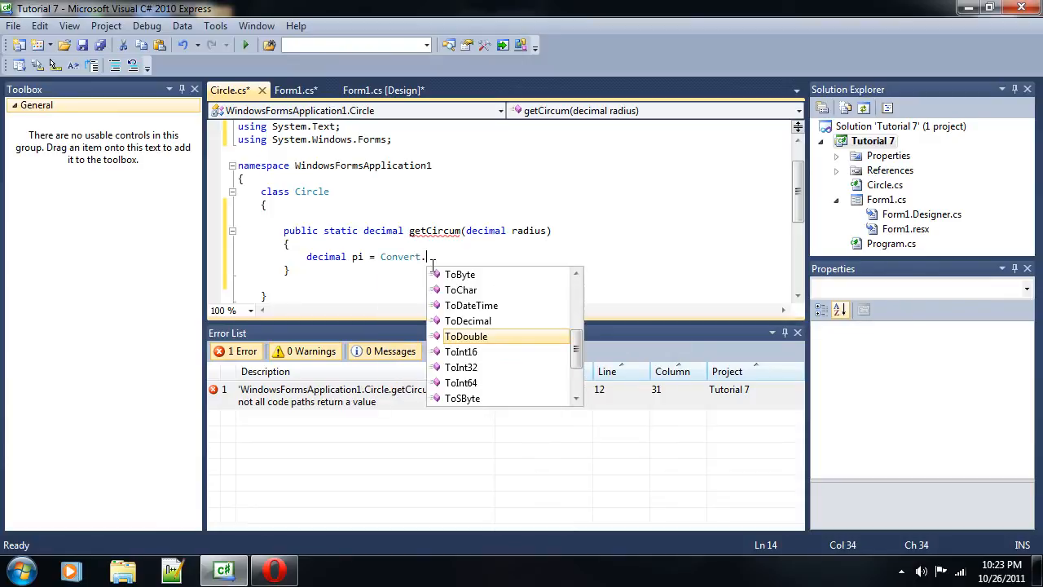
{"action": "type", "text": "ToDe"}
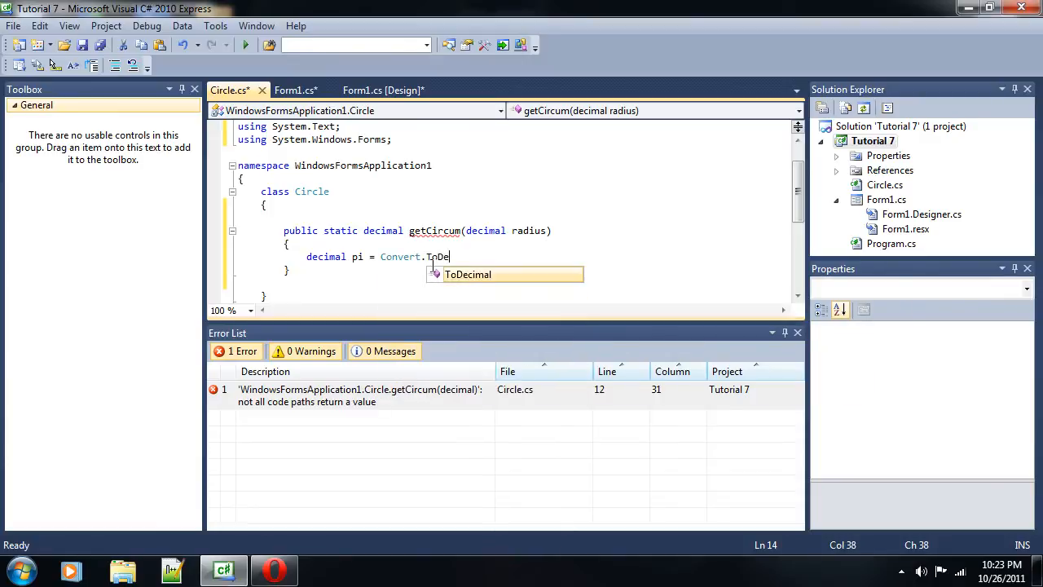
{"action": "key", "text": "Tab"}
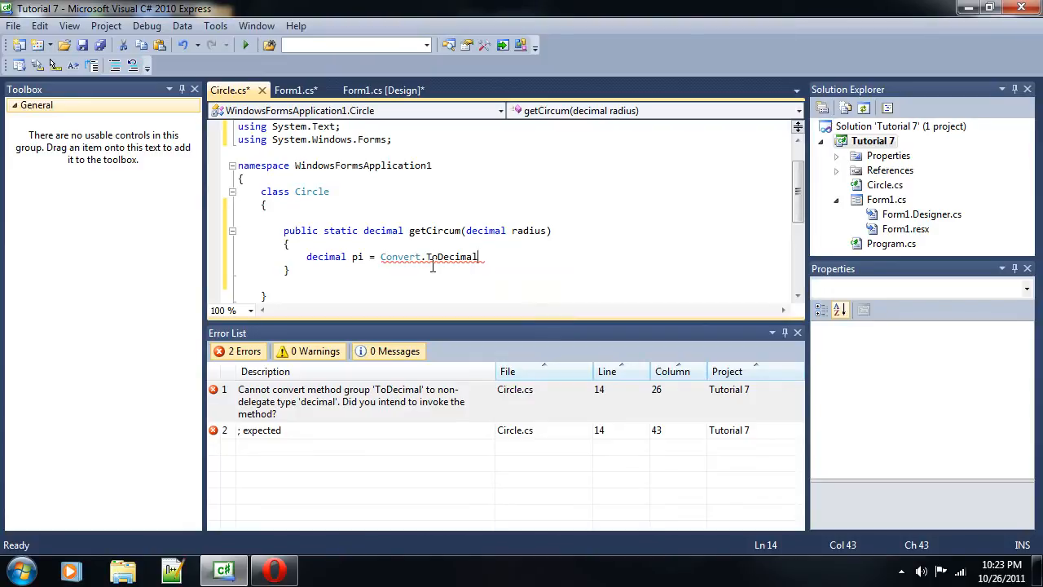
{"action": "type", "text": "("}
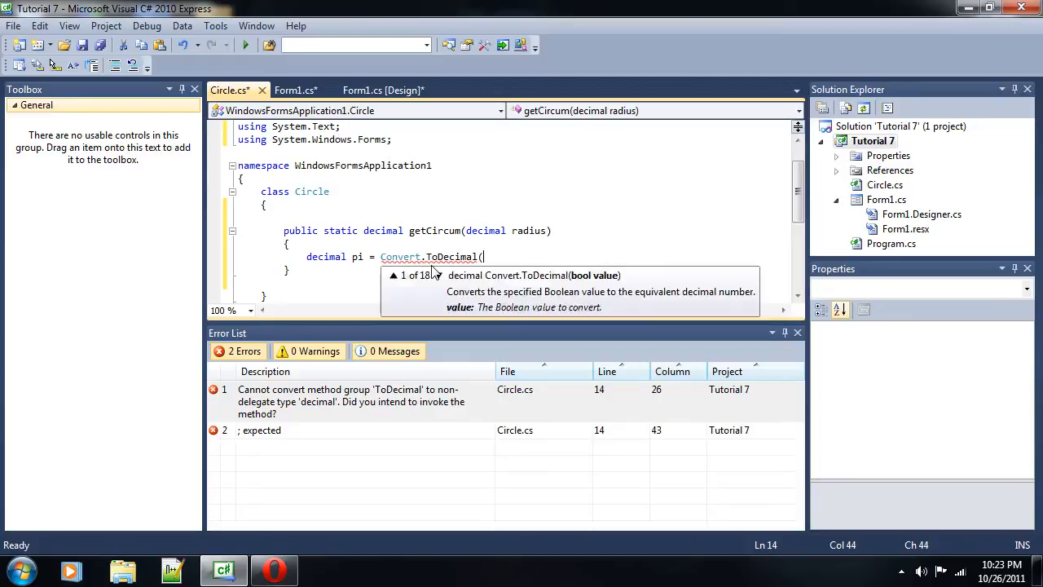
{"action": "type", "text": "M"}
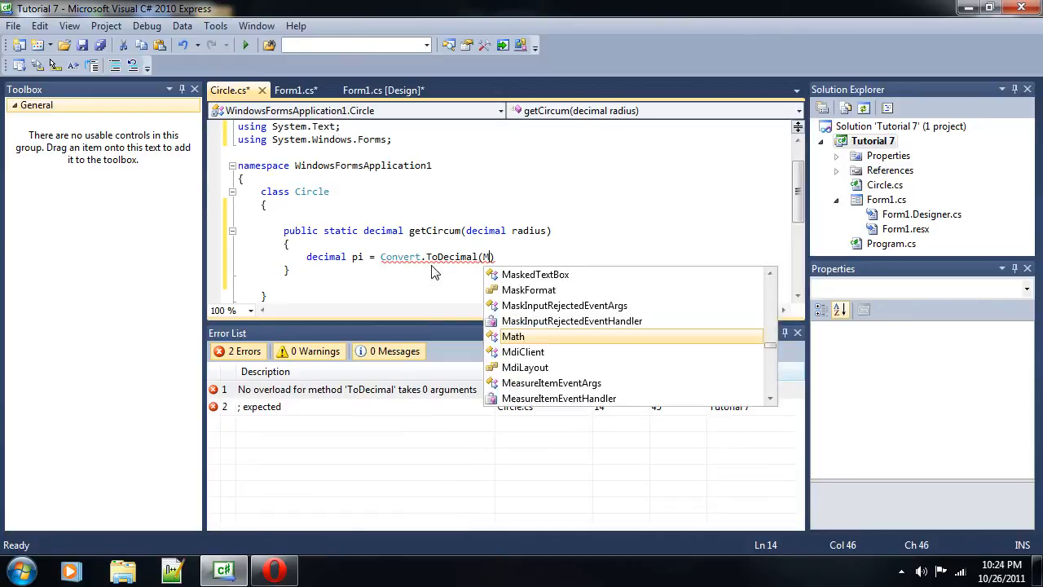
{"action": "type", "text": "ath.PI);"}
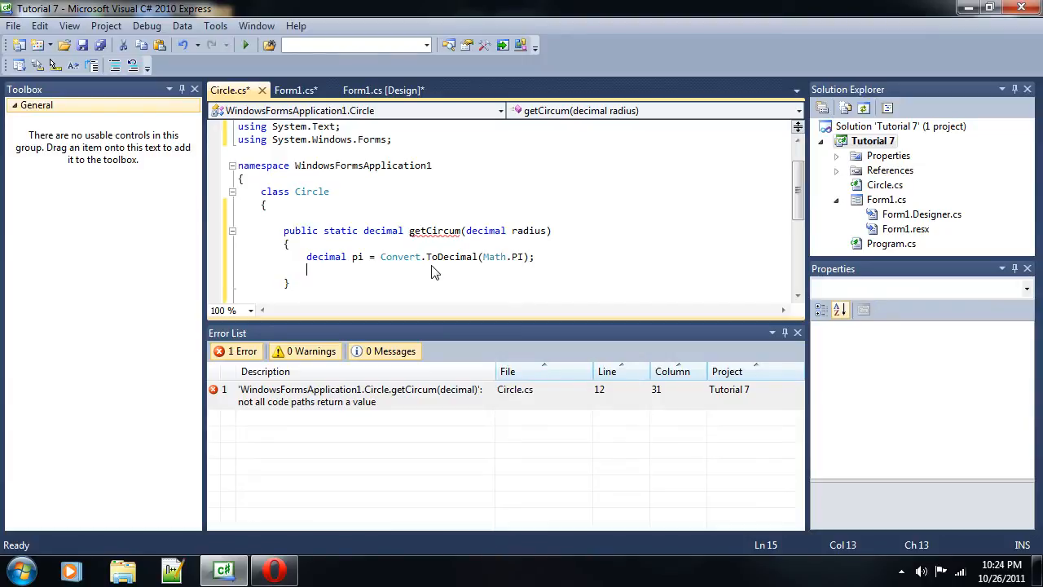
- Compute decimal result = 2 * pi * radius and return result
{"action": "type", "text": "decimal"}
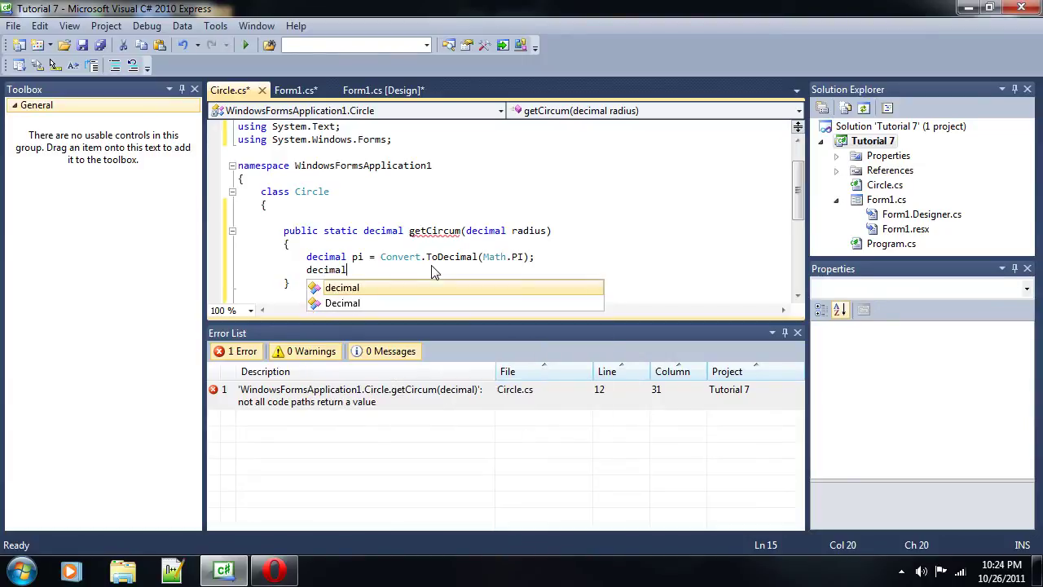
{"action": "type", "text": "result ="}
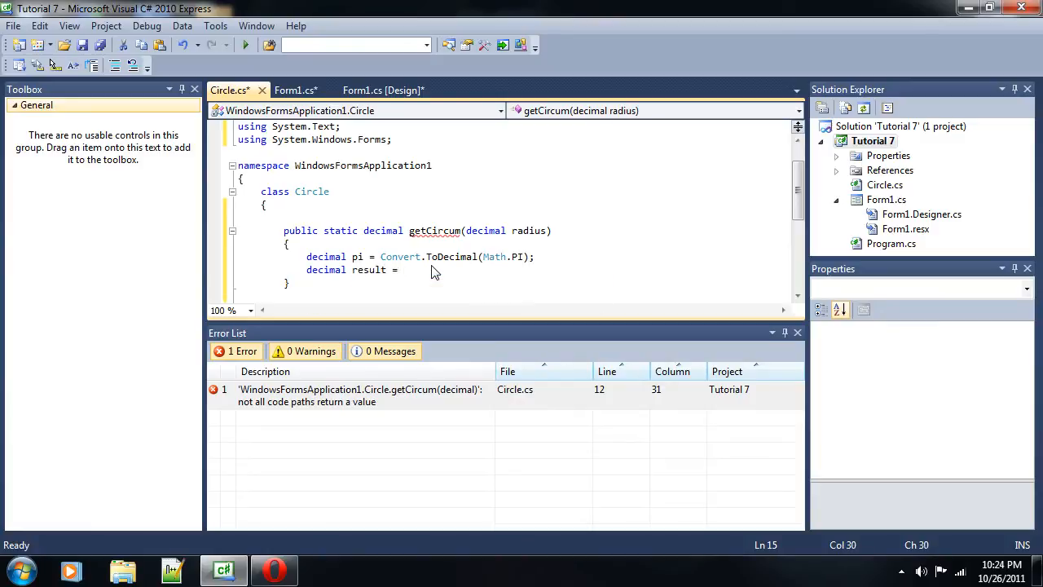
{"action": "type", "text": "2 * pi * radius;"}
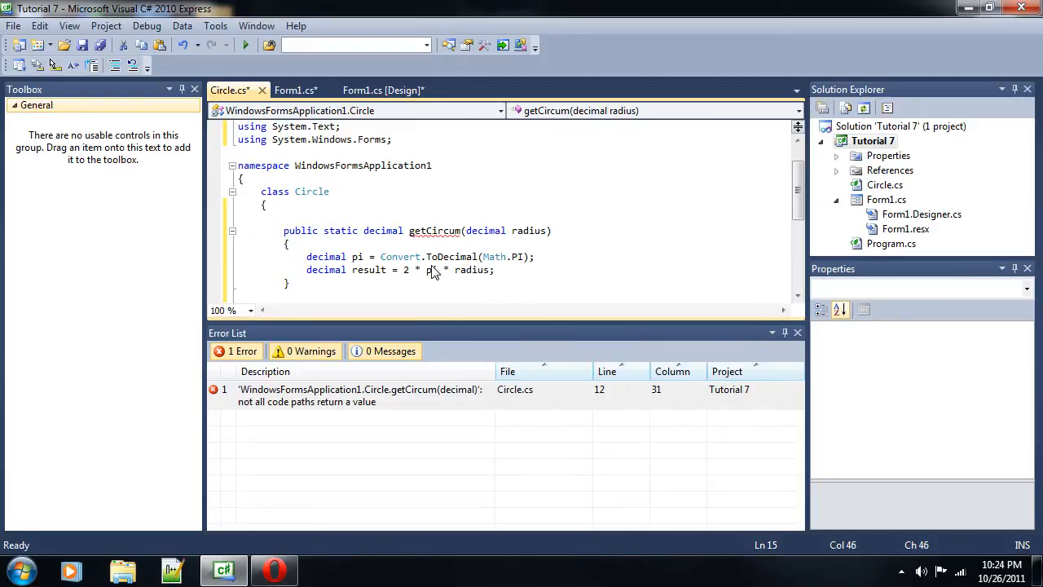
{"action": "type", "text": "res"}
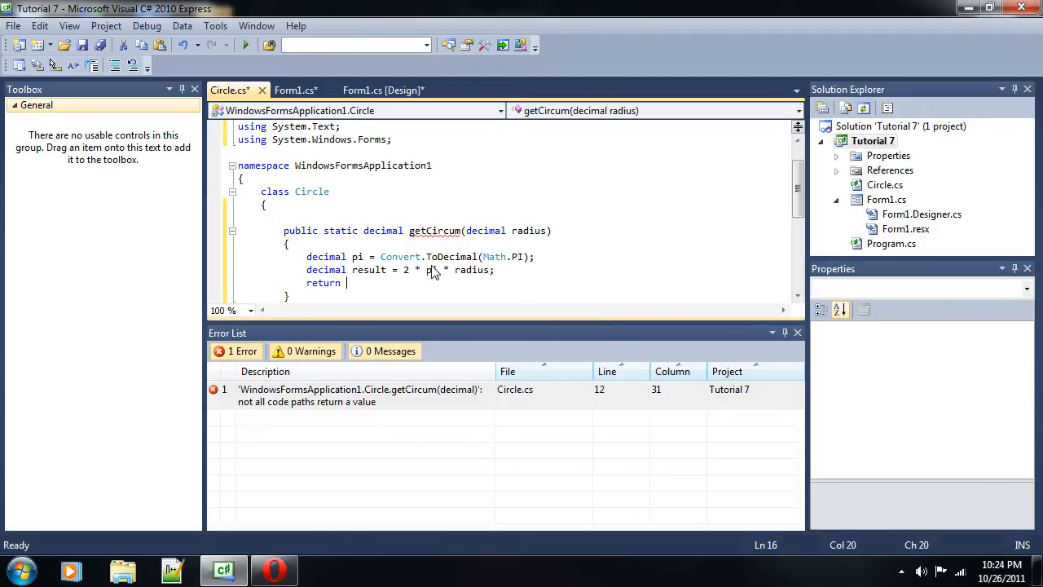
{"action": "type", "text": "result;"}
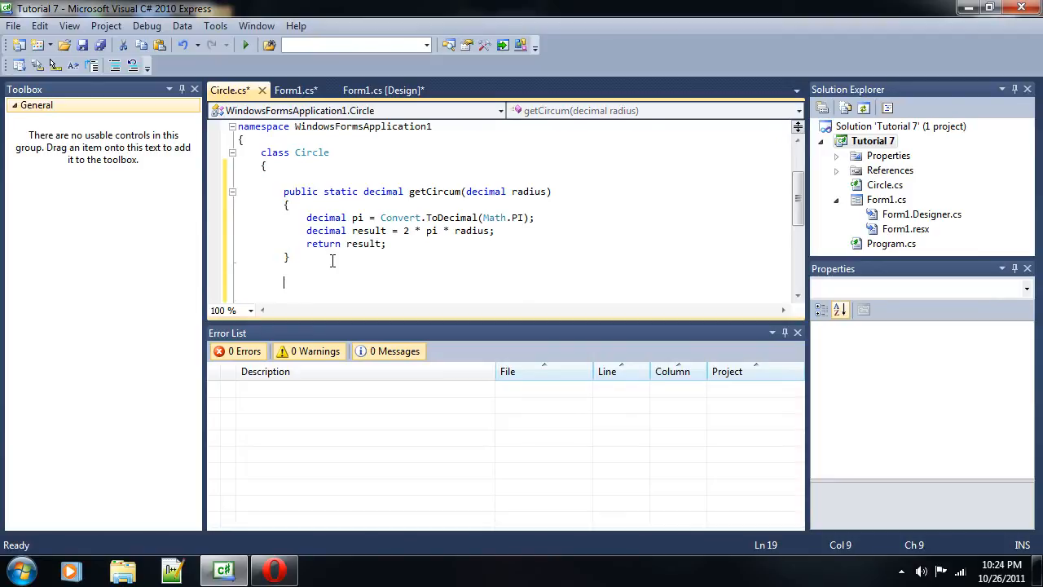
- Declare public static decimal getArea(decimal radius) with pi = Convert.ToDecimal(Math.PI)
{"action": "type", "text": "public st"}
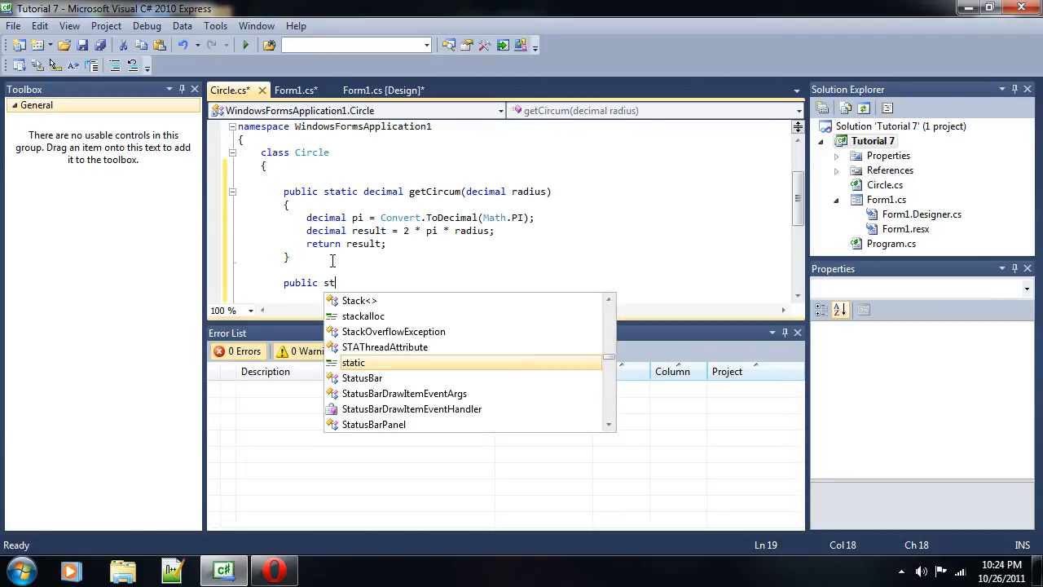
{"action": "type", "text": "atic decimal"}
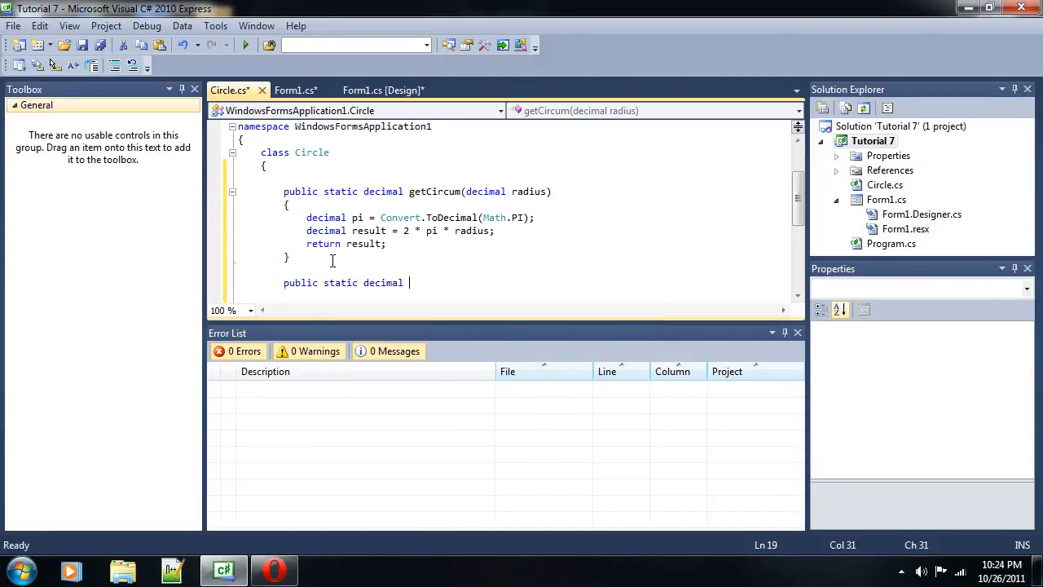
{"action": "type", "text": "getArayu"}
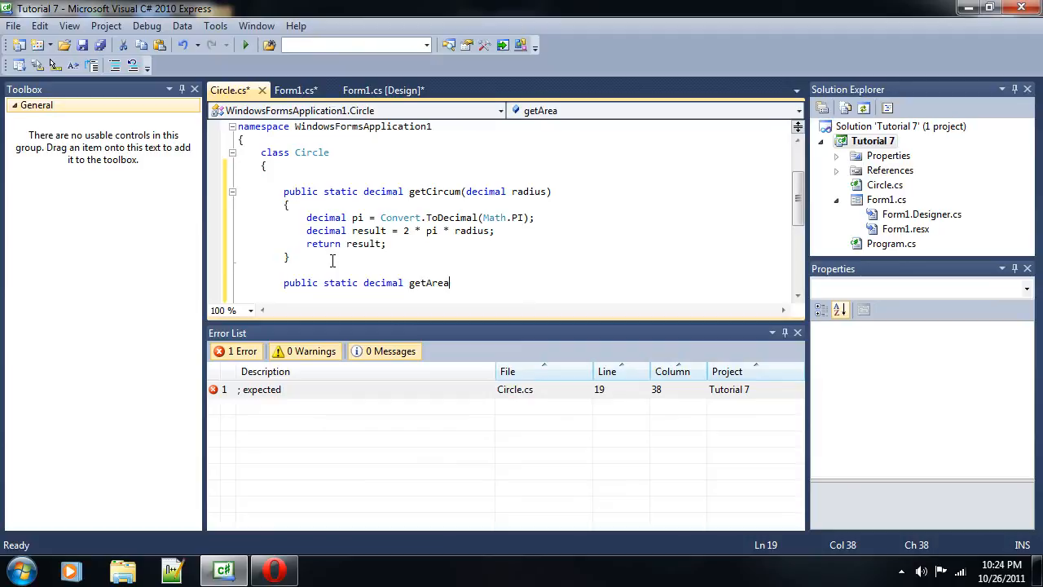
{"action": "type", "text": "(decimal radius"}
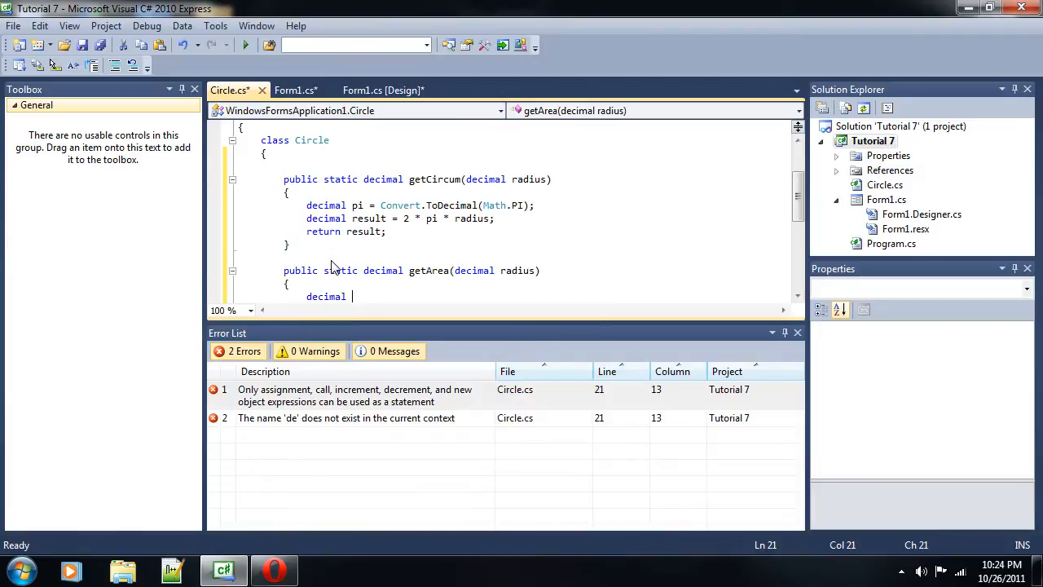
{"action": "type", "text": "pi = C"}
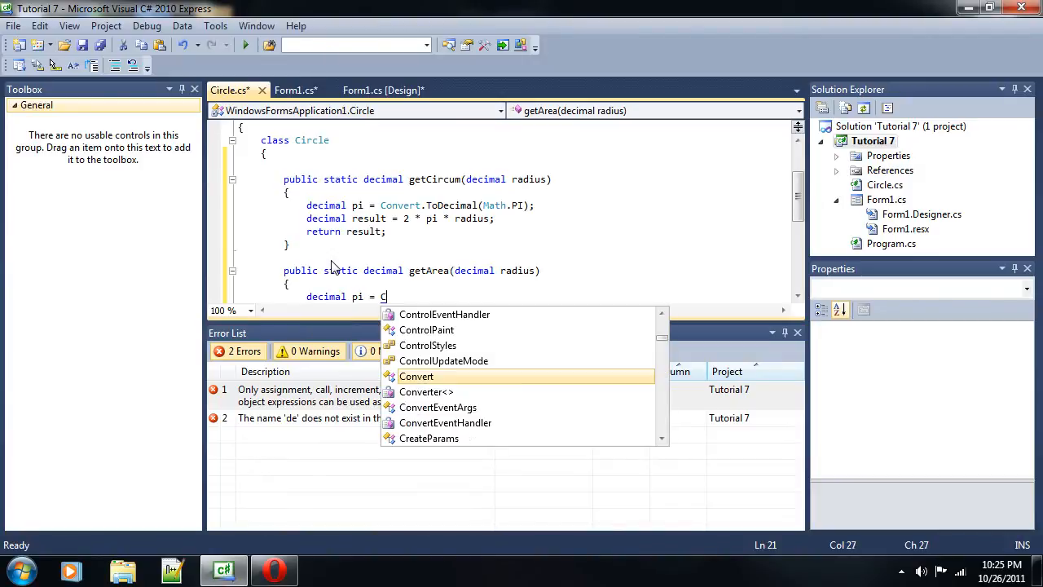
{"action": "type", "text": "onvert.ToDecimal"}
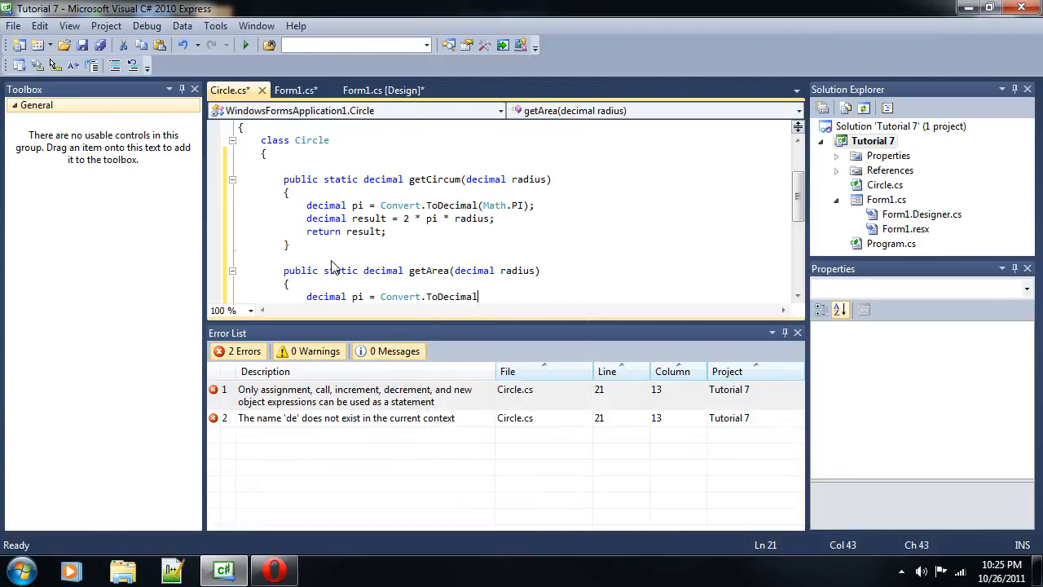
{"action": "type", "text": "(Ma"}
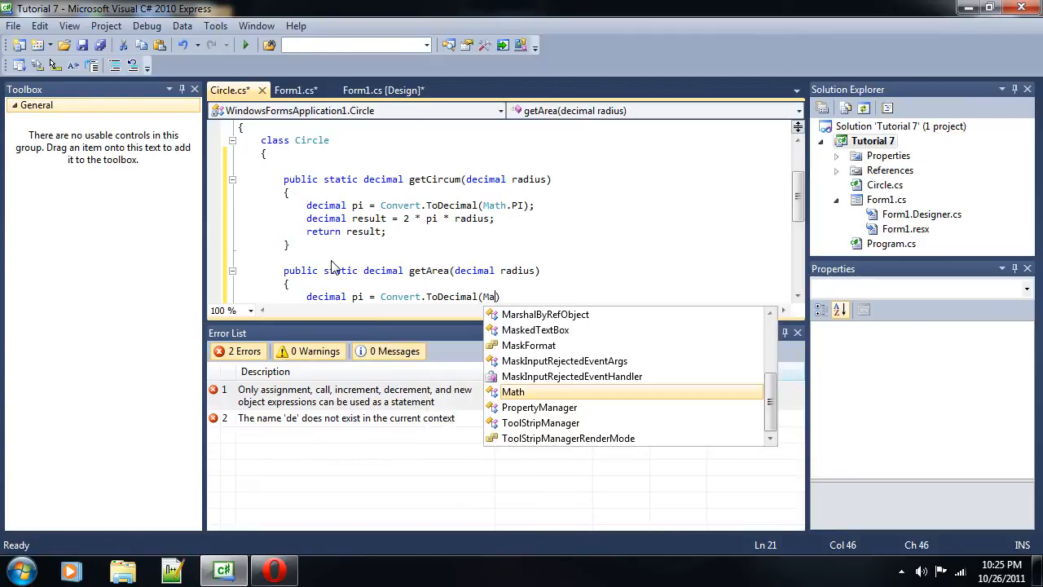
{"action": "type", "text": "th.PI"}
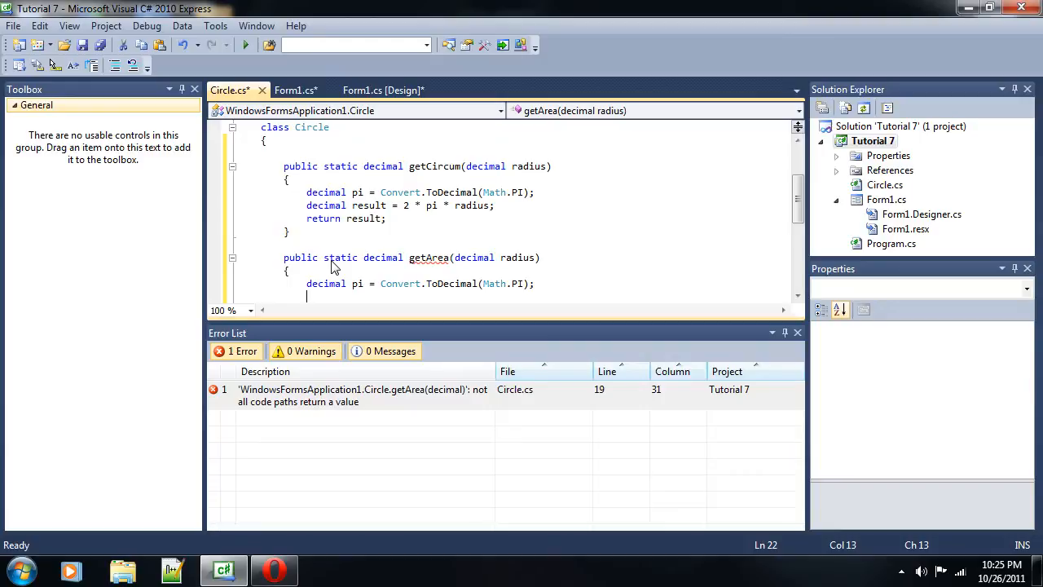
- Compute decimal result = pi * (radius * radius) and return result
{"action": "type", "text": "decimal"}
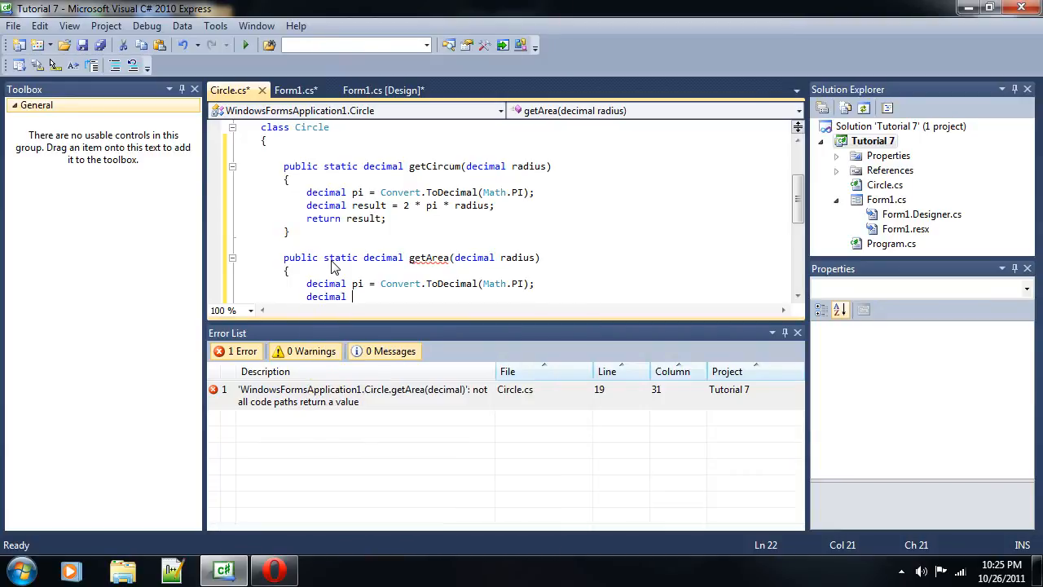
{"action": "type", "text": "re"}
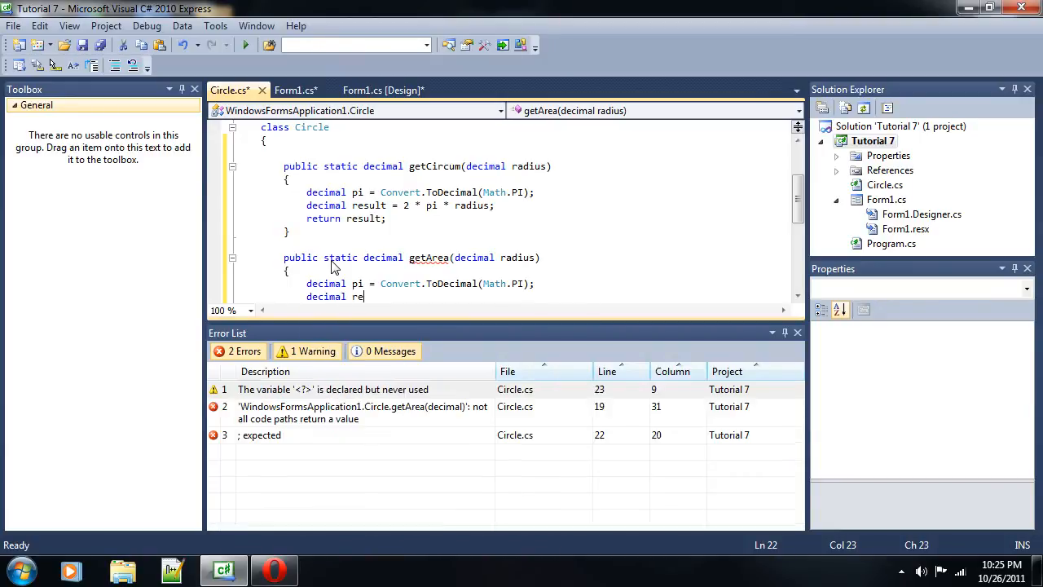
{"action": "type", "text": "sult = pi *"}
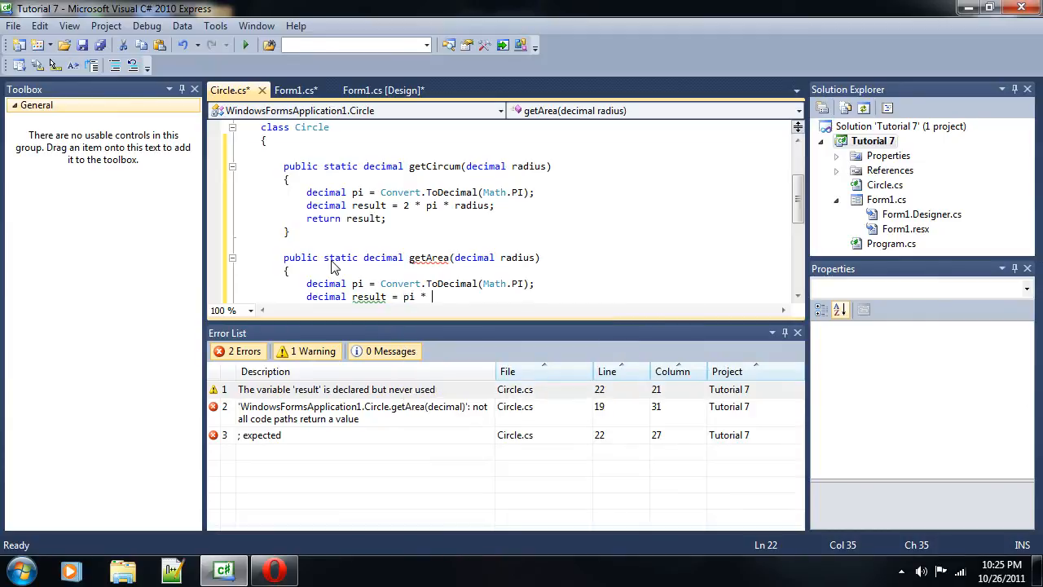
{"action": "type", "text": "(radius * radius"}
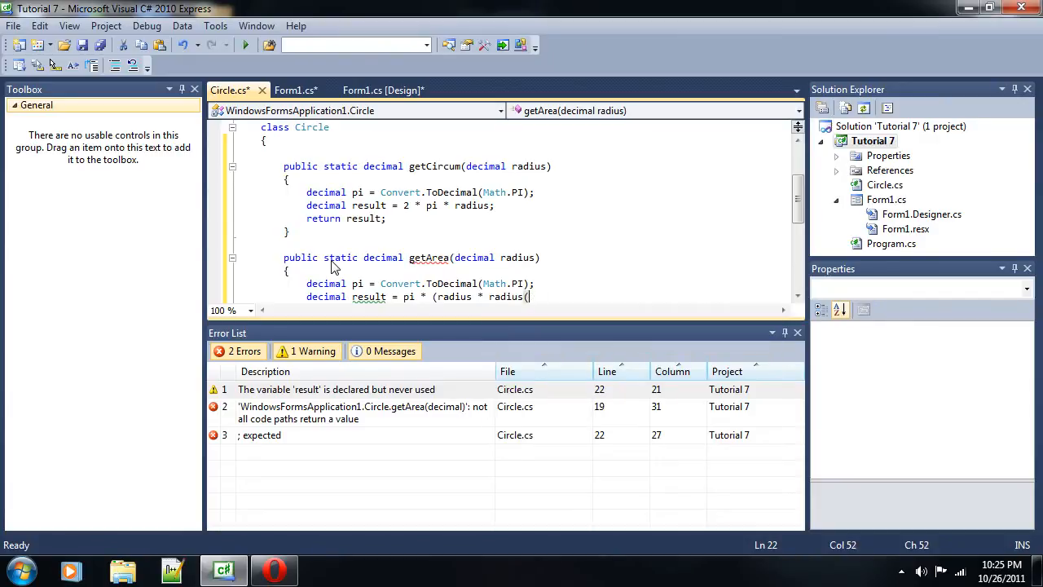
{"action": "type", "text": ")"}
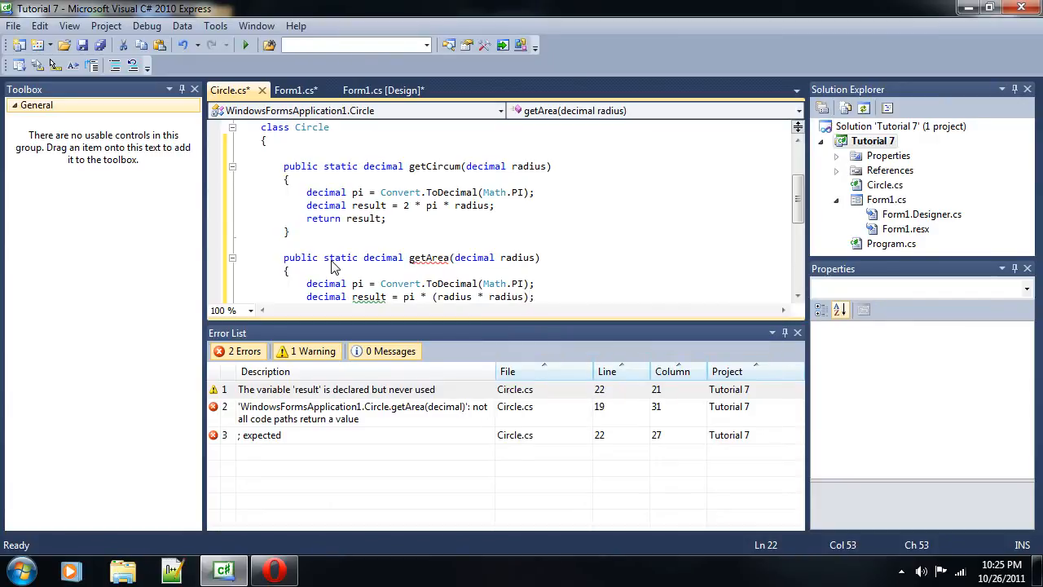
{"action": "type", "text": ";"}
{"action": "type", "text": "return"}
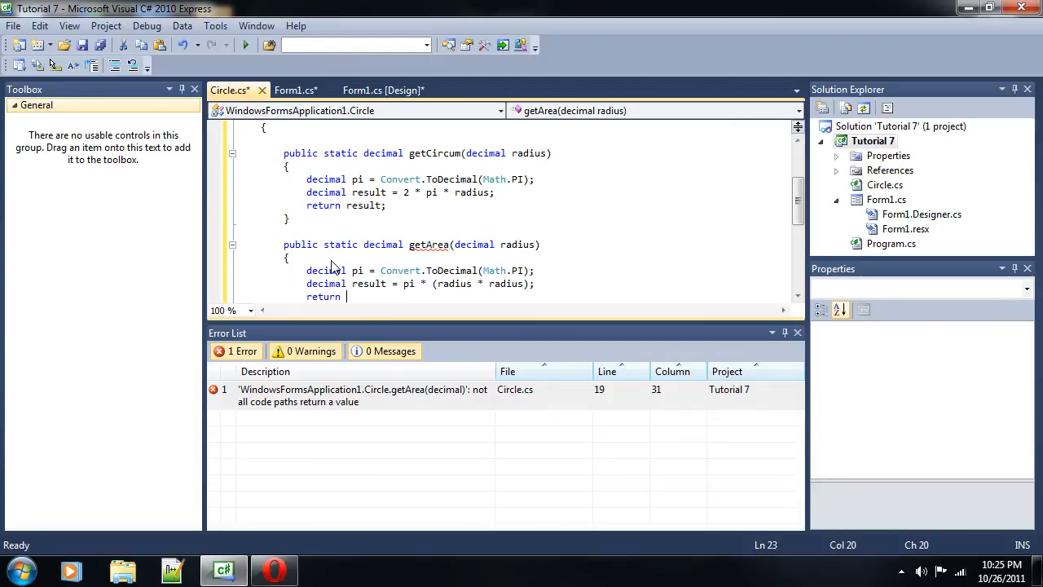
{"action": "type", "text": "result;"}
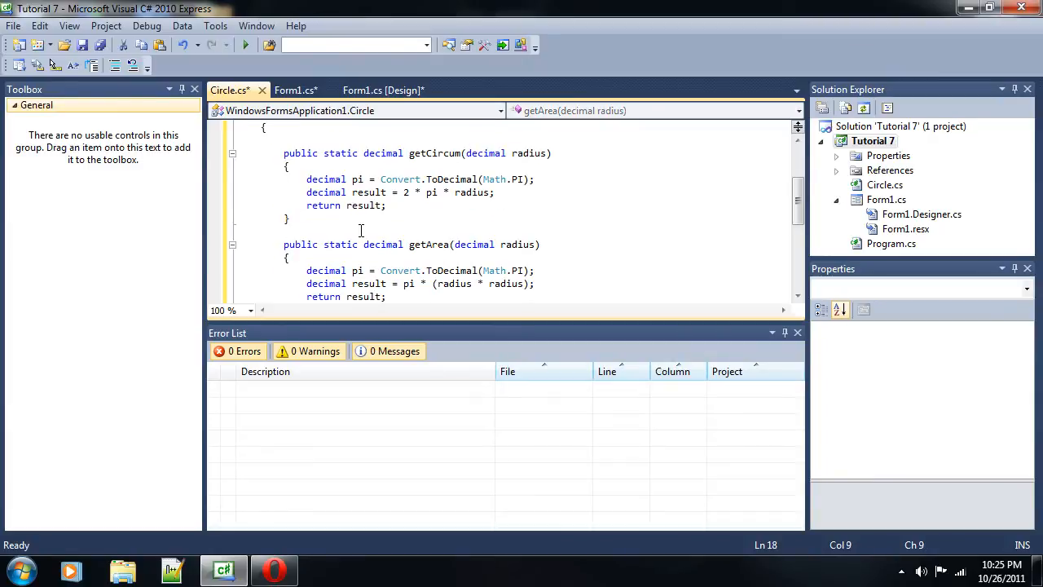
{"action": "type", "text": "// This gets t"}
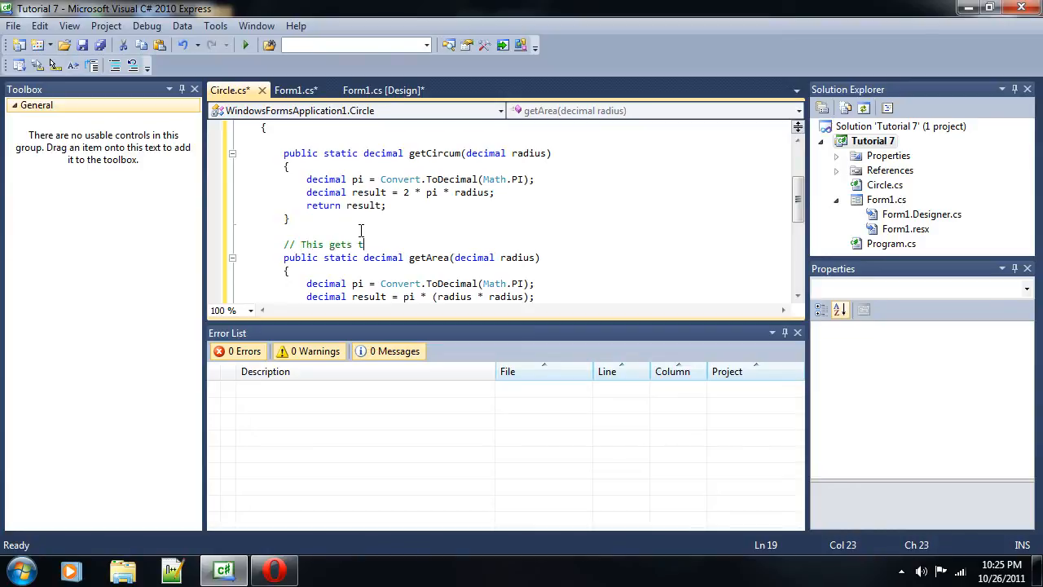
{"action": "type", "text": "he area!"}
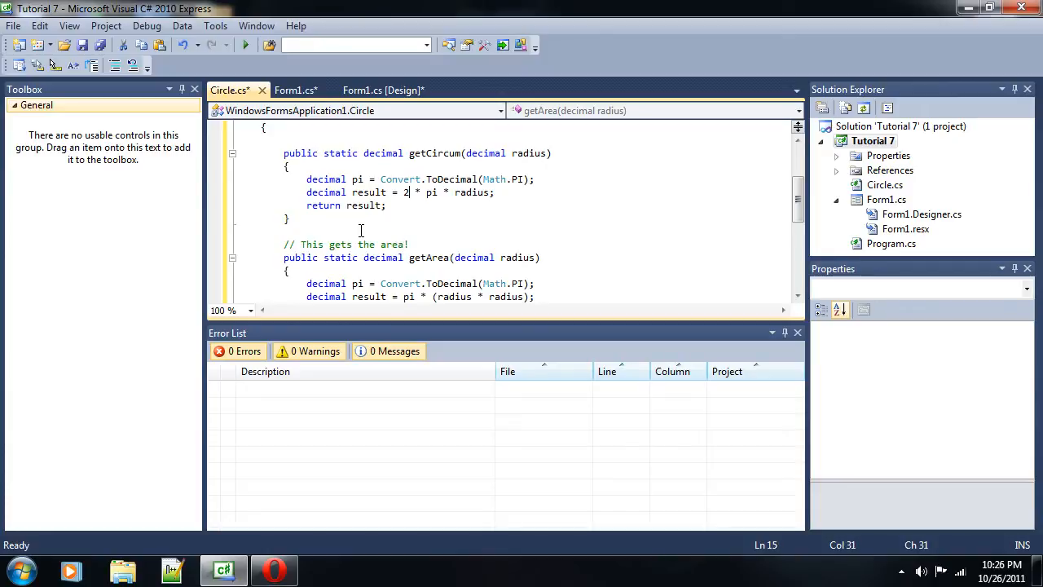
{"action": "type", "text": "//Th"}
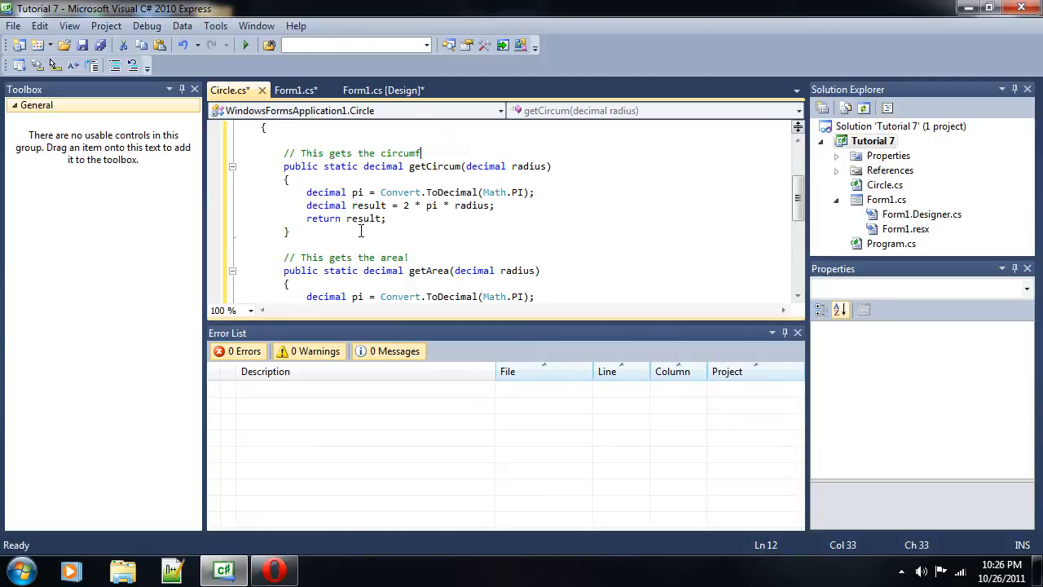
{"action": "type", "text": "erence"}
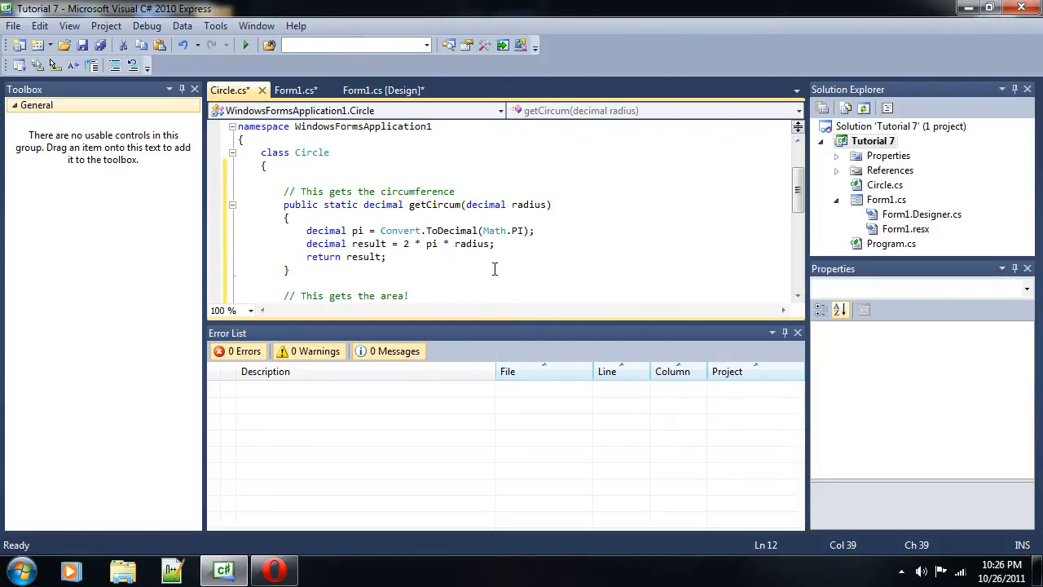
{"action": "mouse_move", "coordinate": [877, 174]}
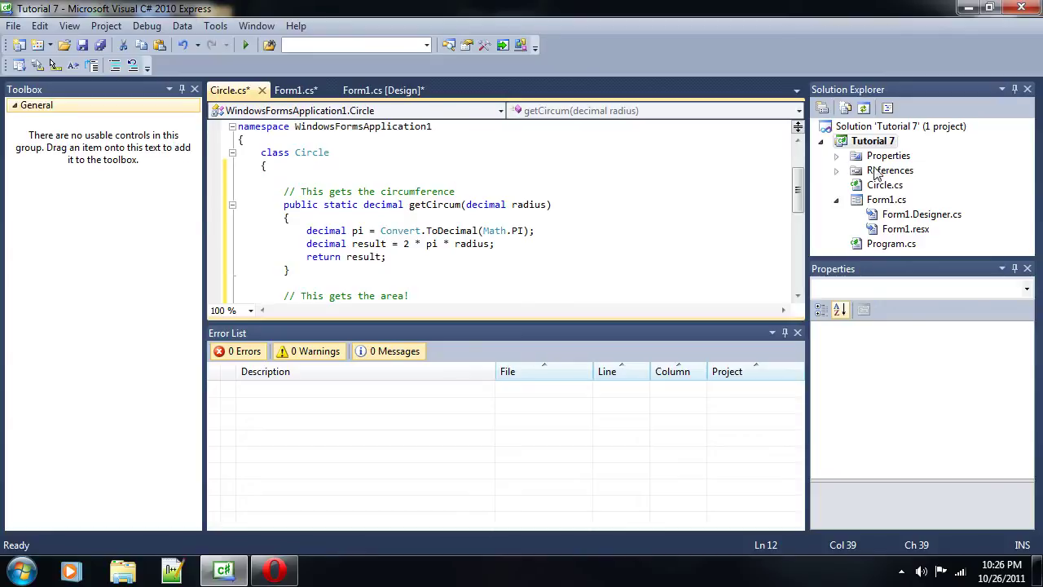
- Add a new class named Triangle to the Tutorial 7 project
{"action": "right_click", "coordinate": [874, 140]}
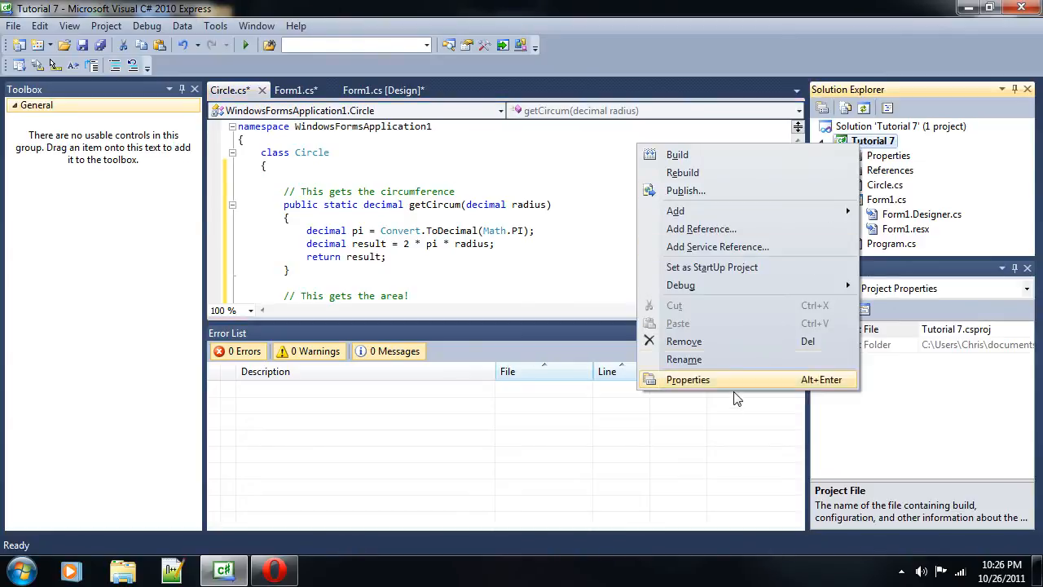
{"action": "mouse_move", "coordinate": [686, 190]}
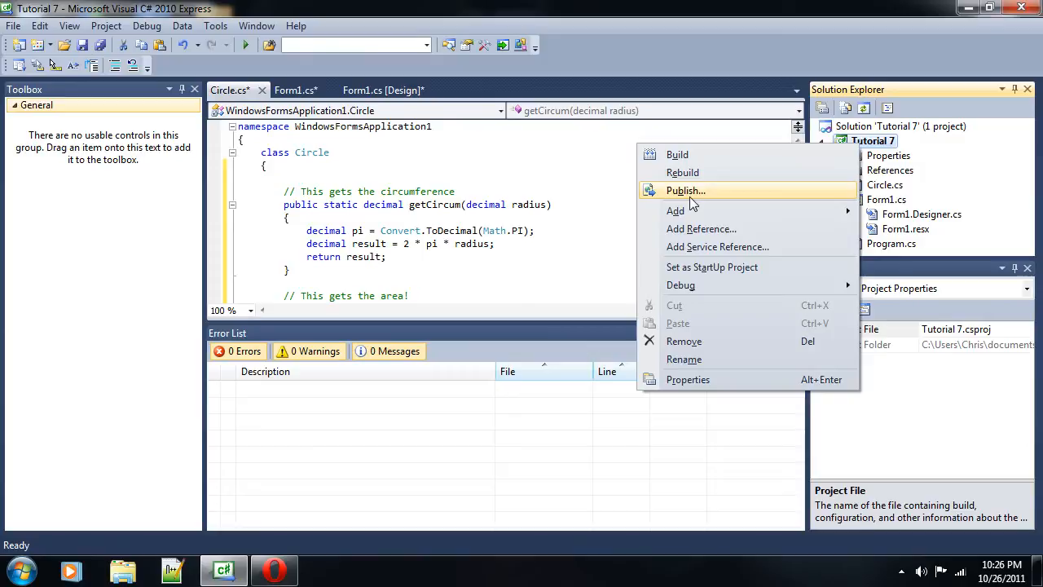
{"action": "mouse_move", "coordinate": [705, 216]}
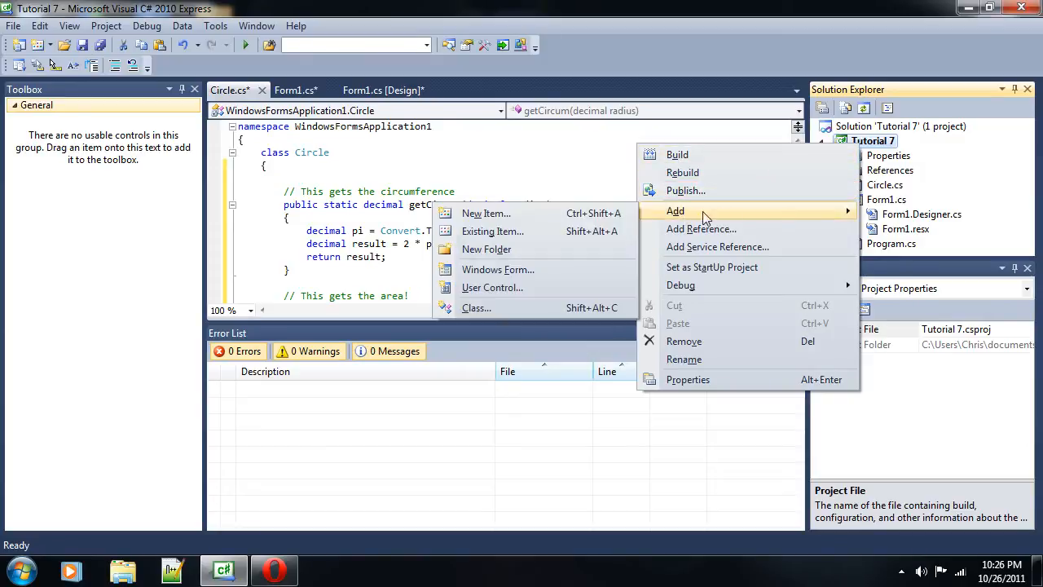
{"action": "left_click", "coordinate": [485, 212]}
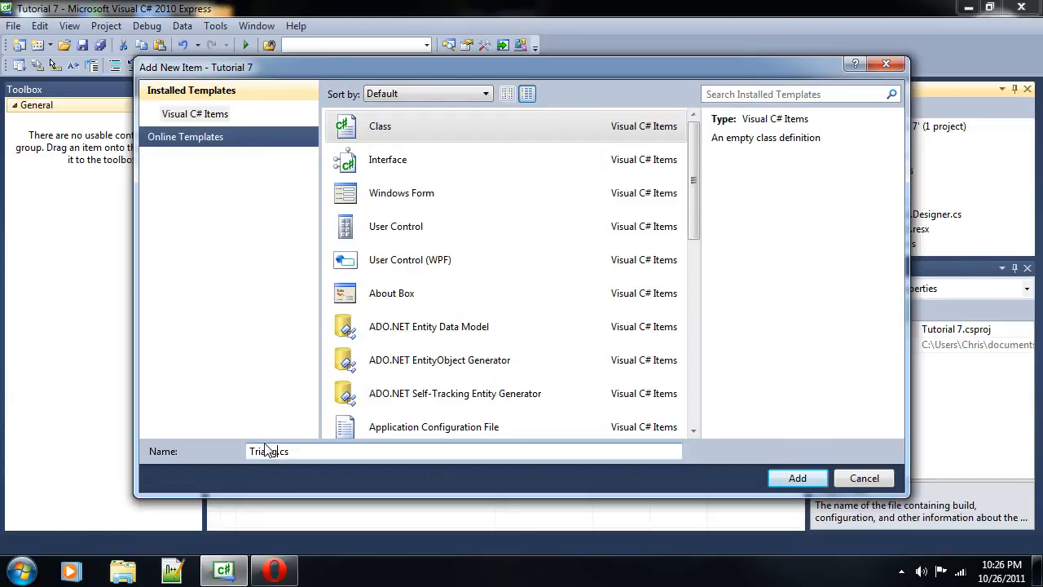
{"action": "left_click", "coordinate": [798, 478]}
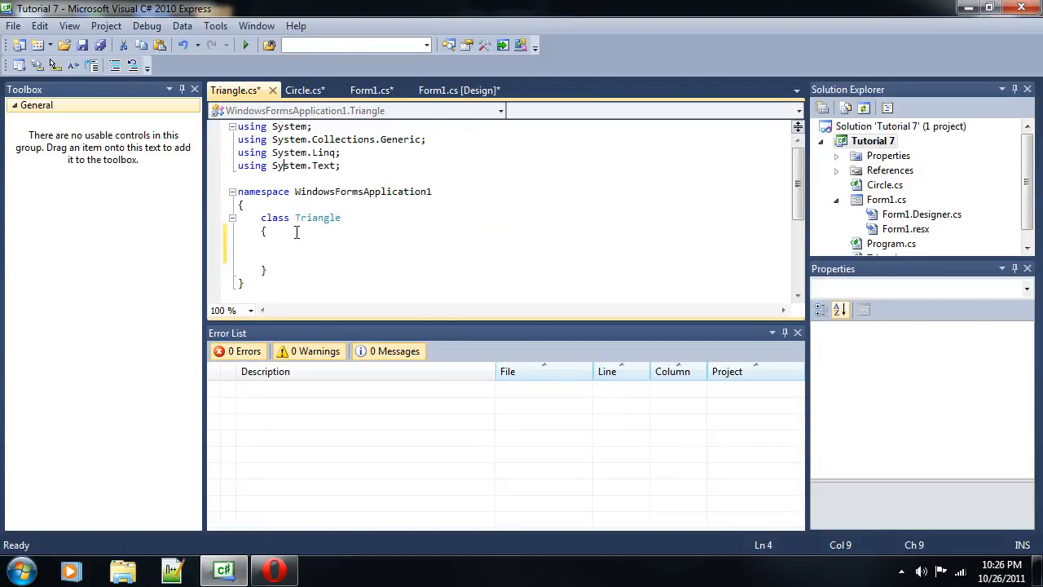
- Type using System.Windows.Forms; below the existing using directives in Triangle.cs
{"action": "type", "text": "usi"}
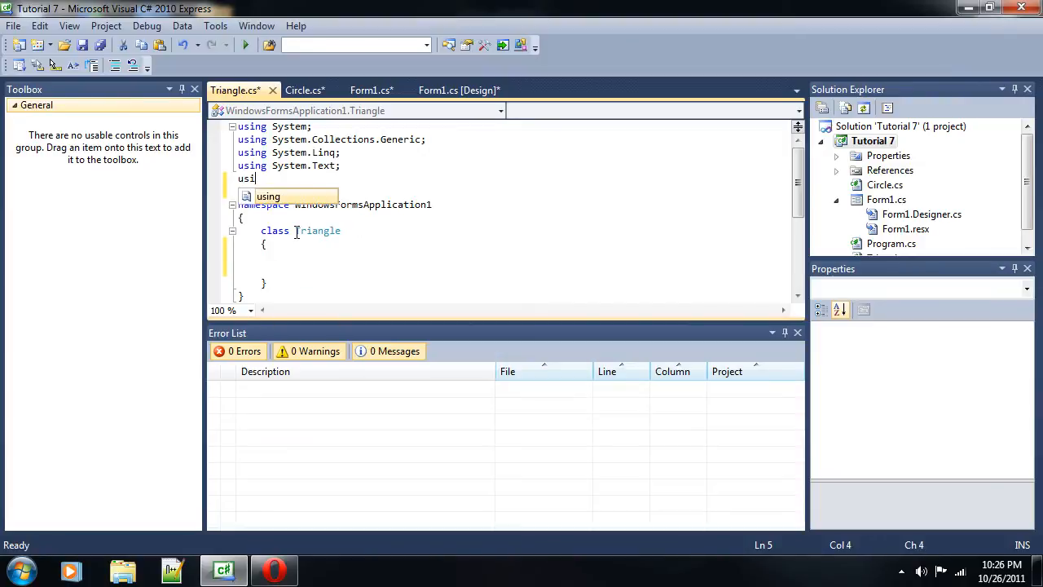
{"action": "type", "text": "ng System"}
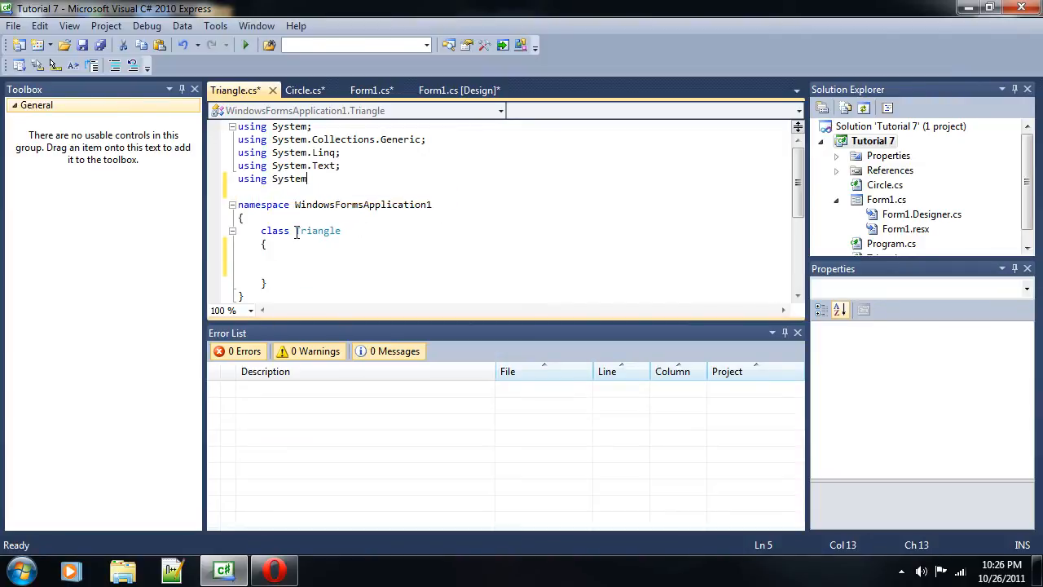
{"action": "type", "text": ".Windows.Forms;"}
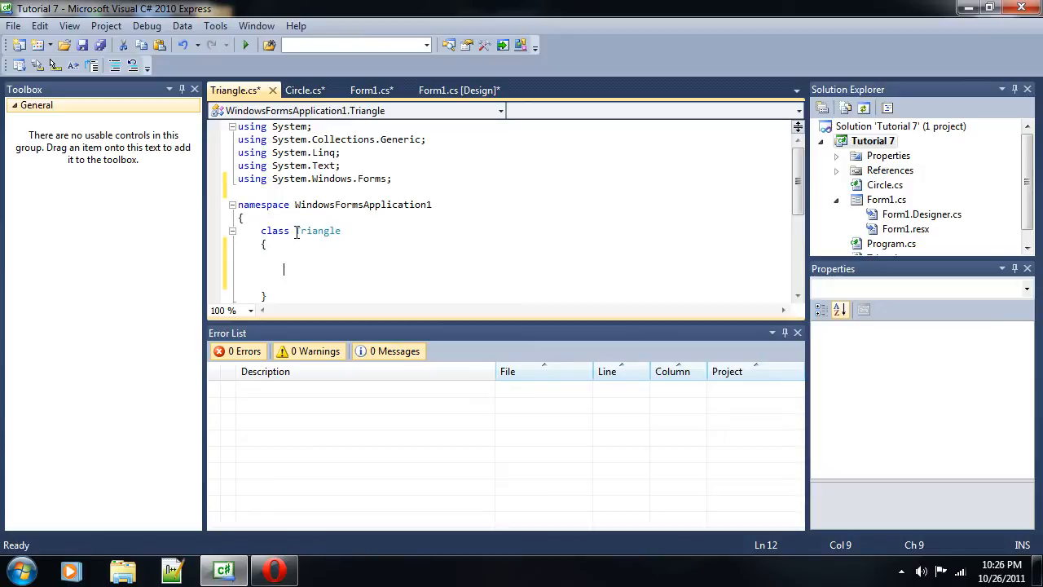
- In Triangle, declare empty public static decimal getHypo(decimal side1, decimal side2), then view Circle.cs
{"action": "type", "text": "p"}
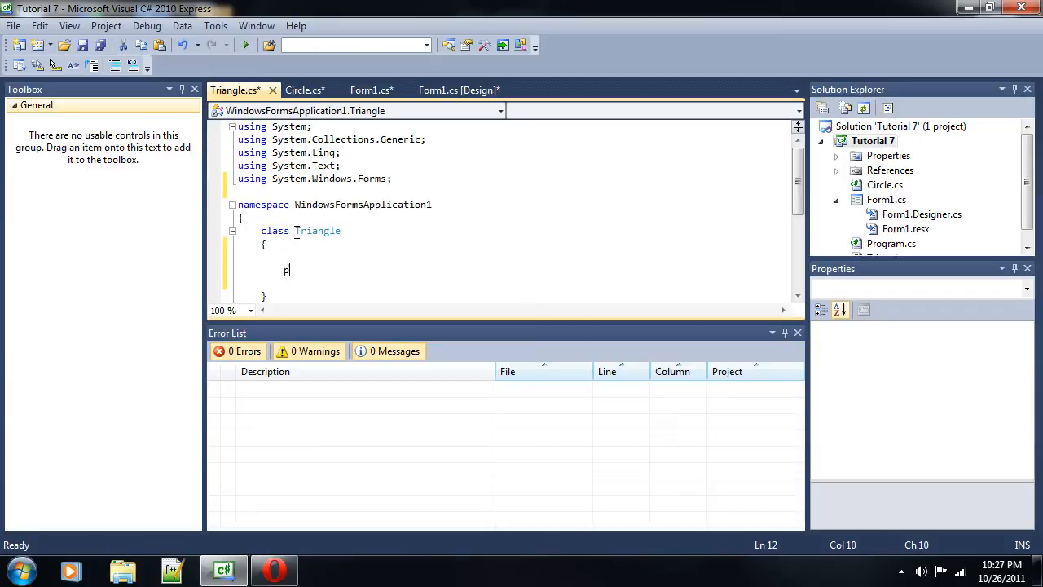
{"action": "type", "text": "ublic"}
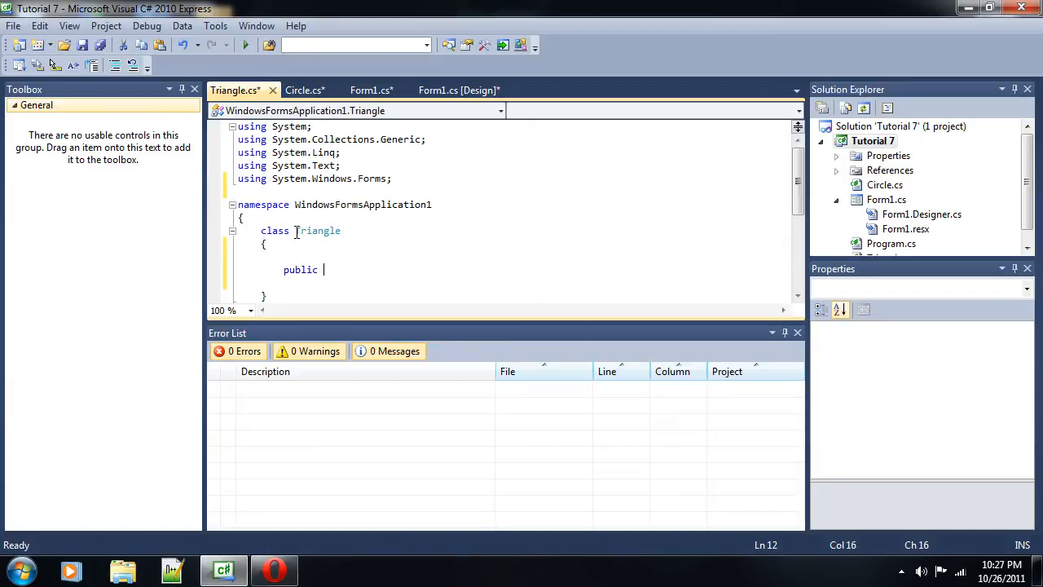
{"action": "type", "text": "static"}
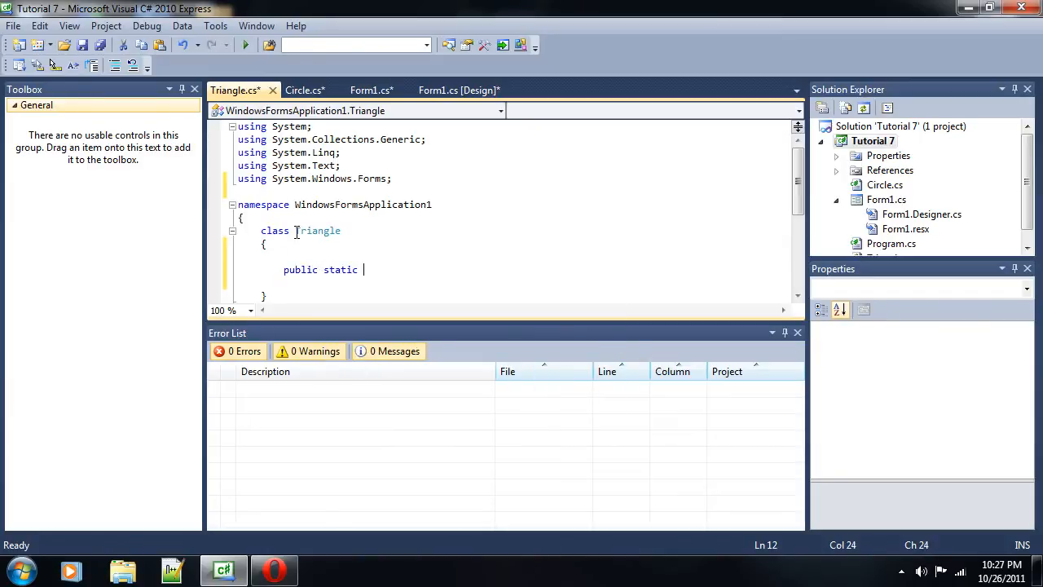
{"action": "type", "text": "decimal getHyp"}
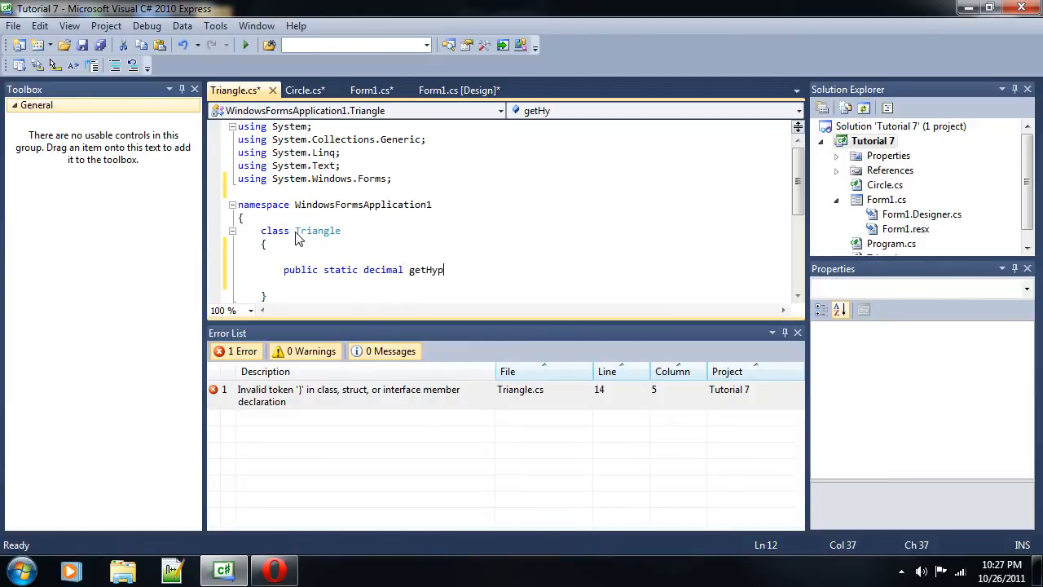
{"action": "type", "text": "po()"}
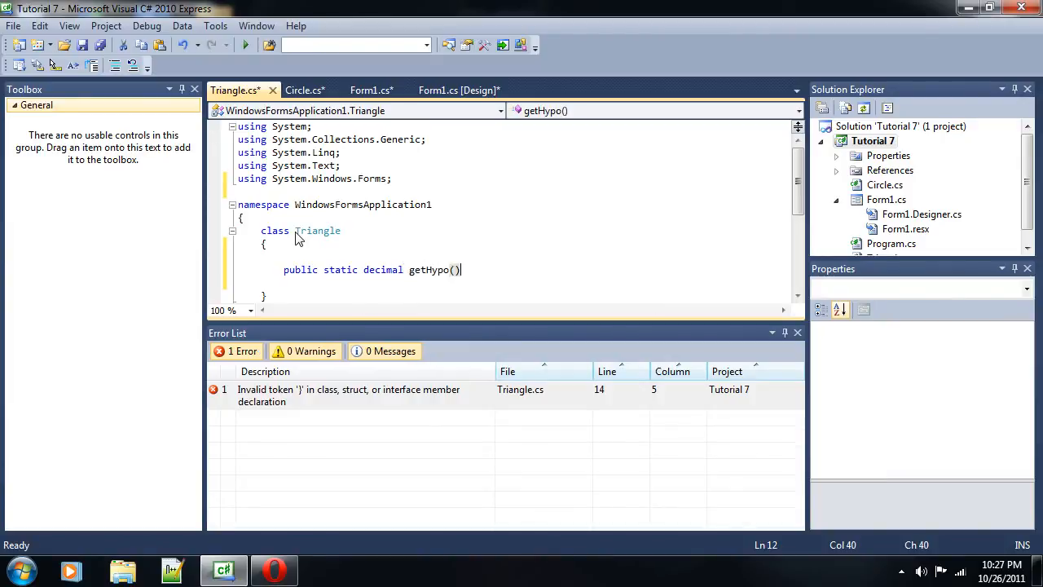
{"action": "type", "text": "{"}
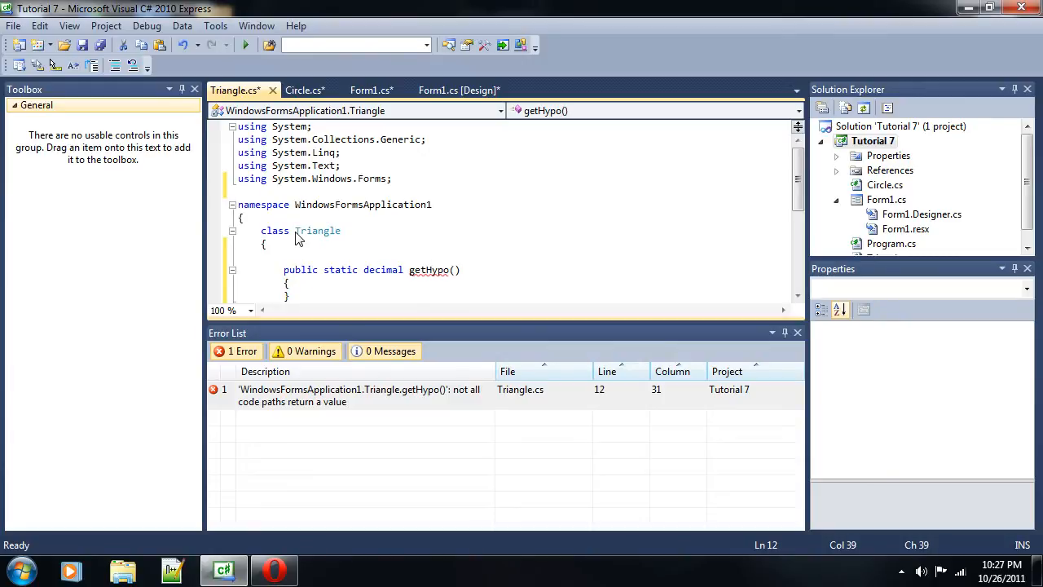
{"action": "type", "text": "decimal side1,"}
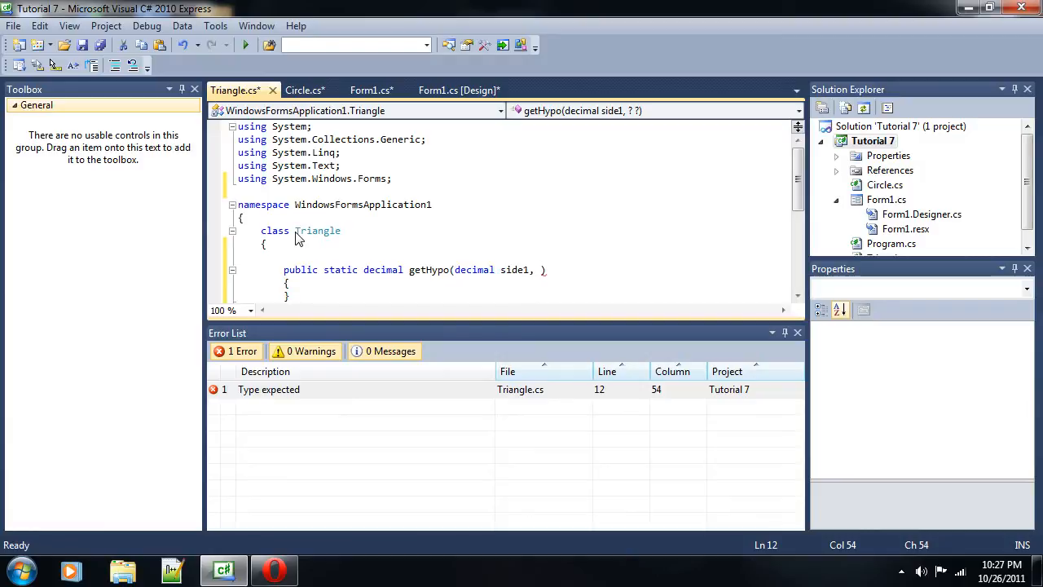
{"action": "type", "text": "decimal"}
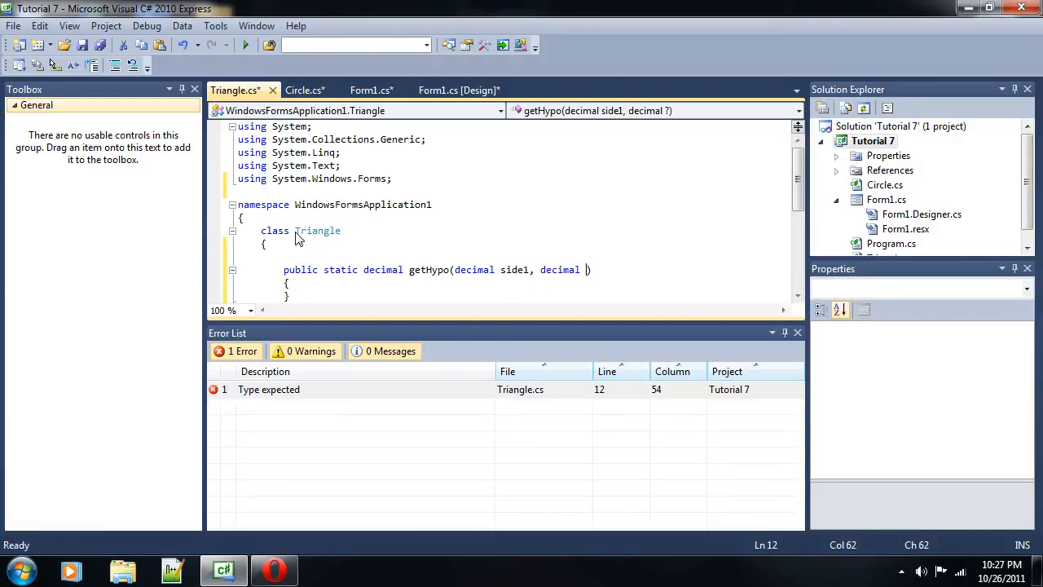
{"action": "type", "text": "side2)"}
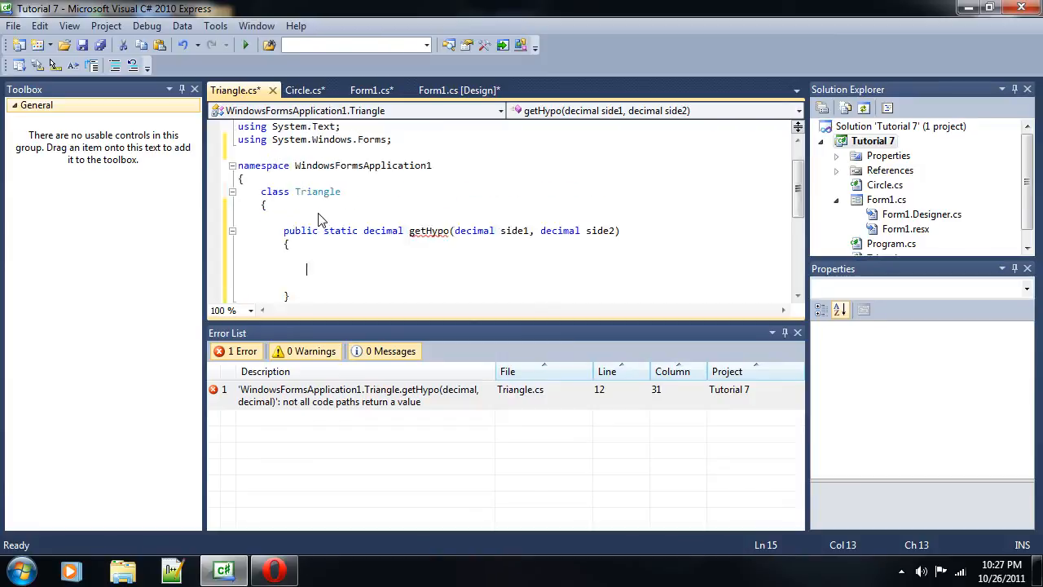
{"action": "left_click", "coordinate": [304, 89]}
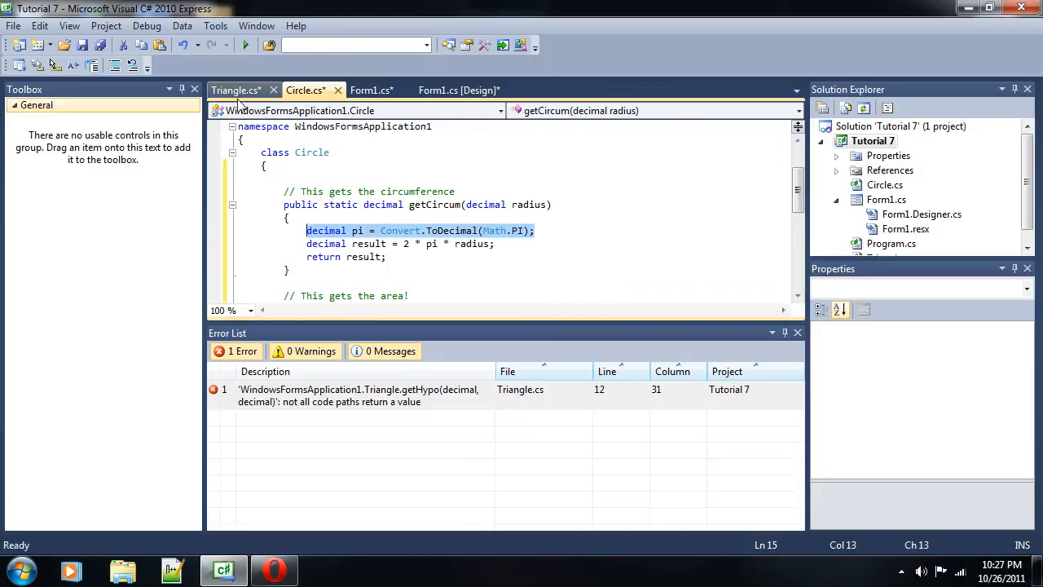
- Return to Triangle.cs and place the caret inside the getHypo method body
{"action": "left_click", "coordinate": [239, 89]}
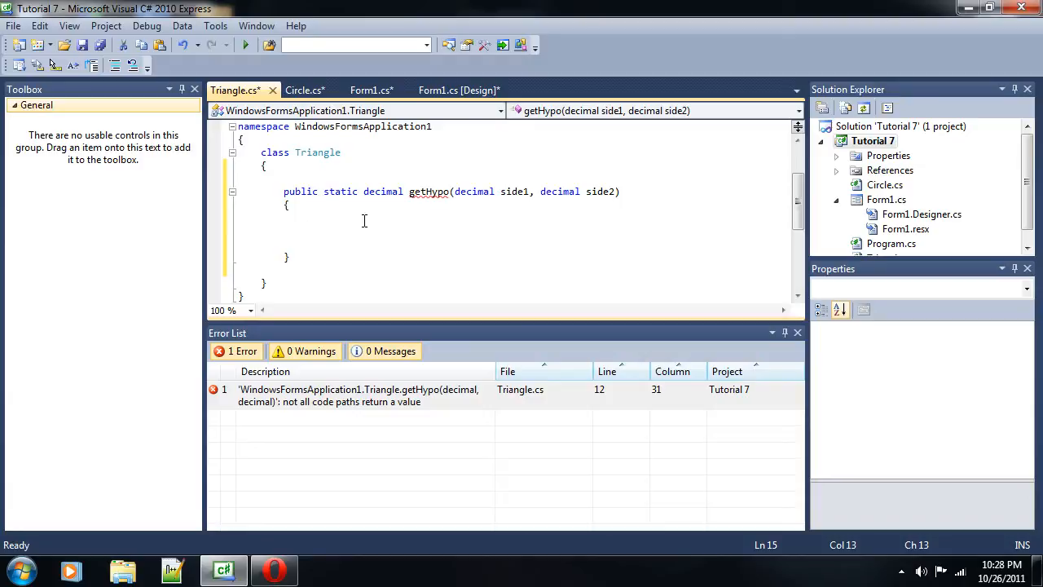
{"action": "left_click", "coordinate": [308, 231]}
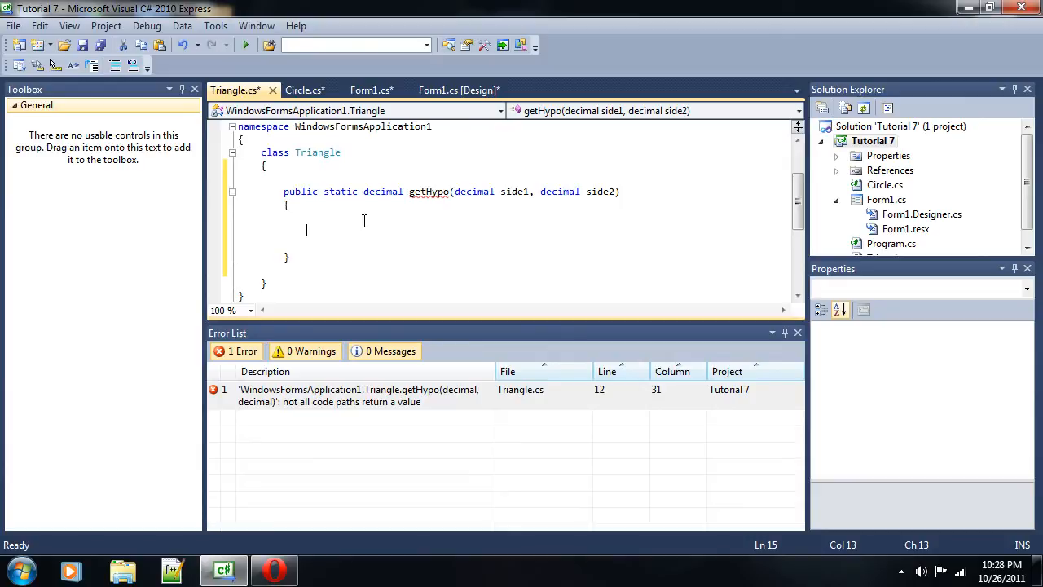
- Inside getHypo, write decimal result = (side1 * side1) + (side2 * side2);
{"action": "type", "text": "DialogResu"}
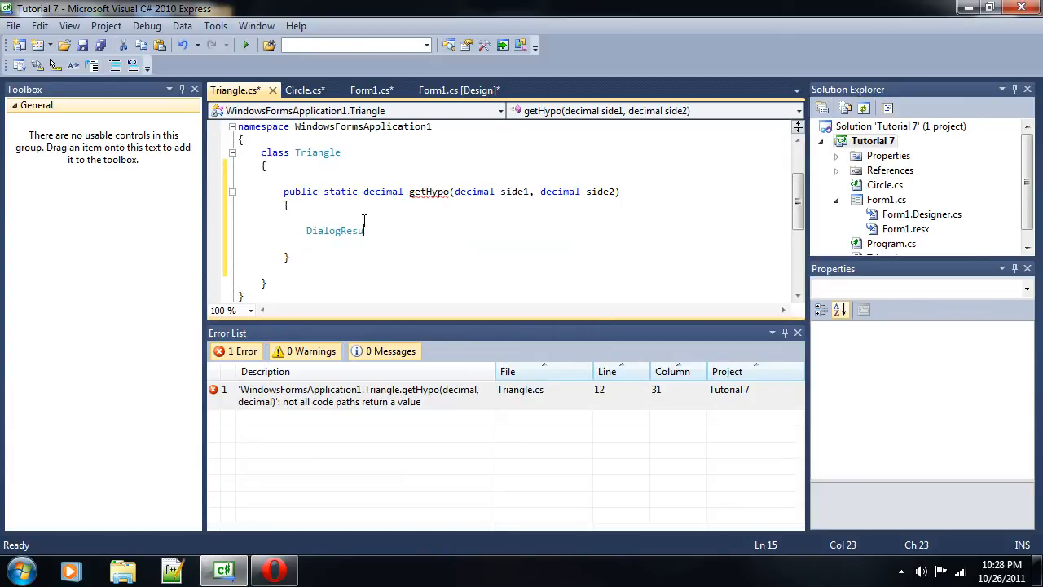
{"action": "type", "text": "decimal1"}
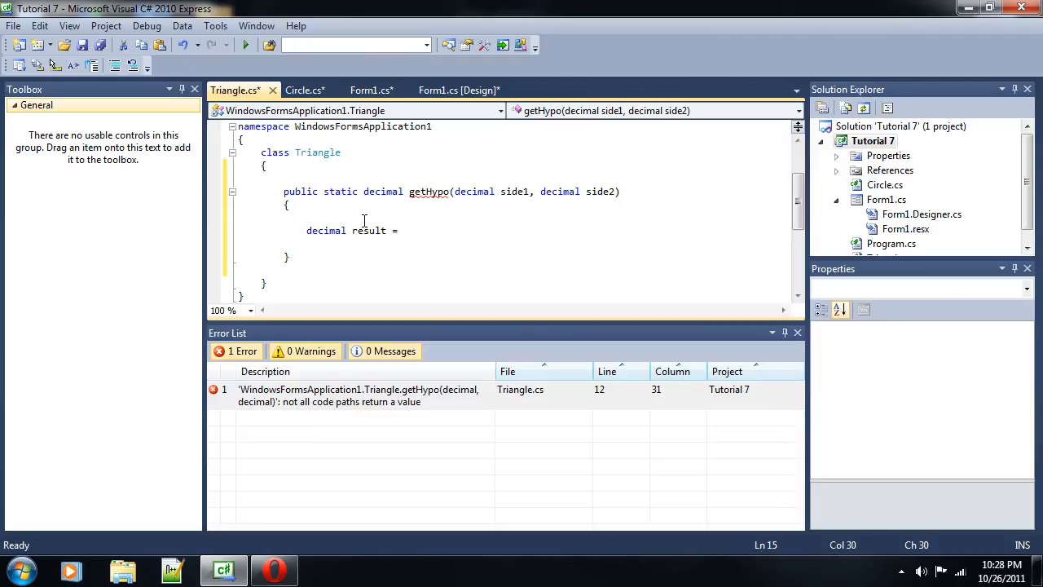
{"action": "type", "text": "(sid"}
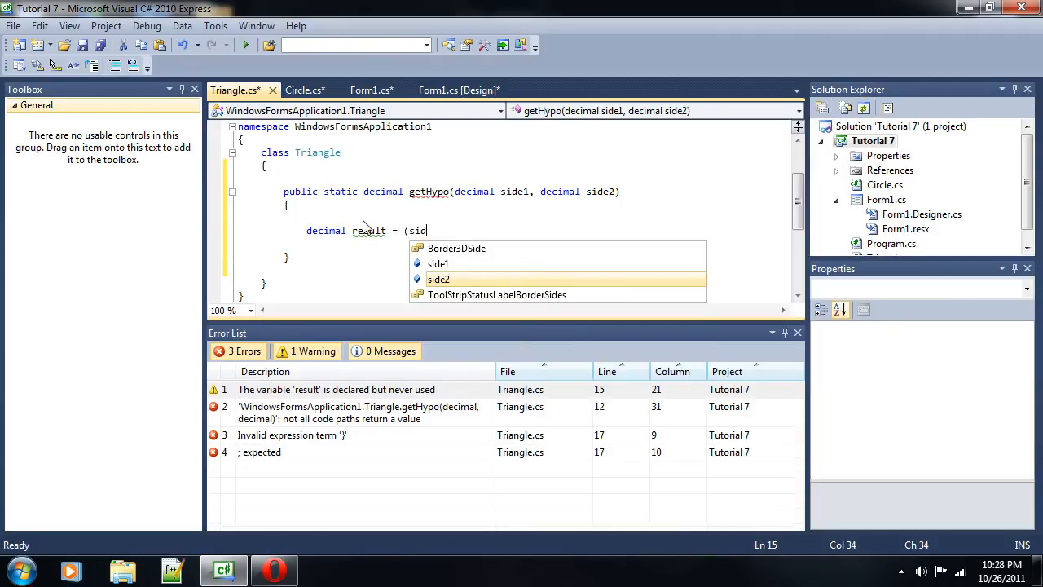
{"action": "type", "text": "e1*side"}
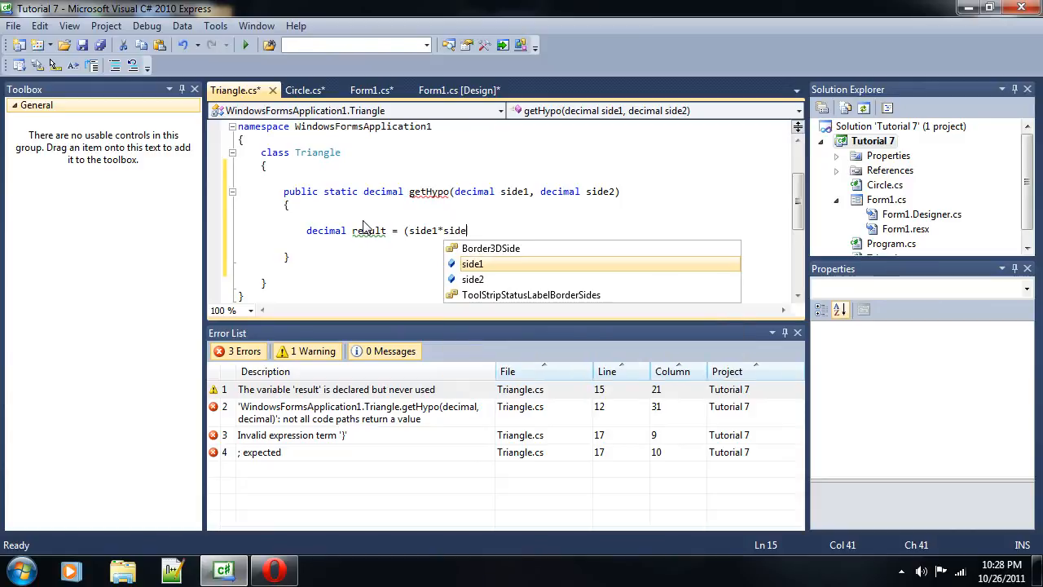
{"action": "type", "text": "1) +"}
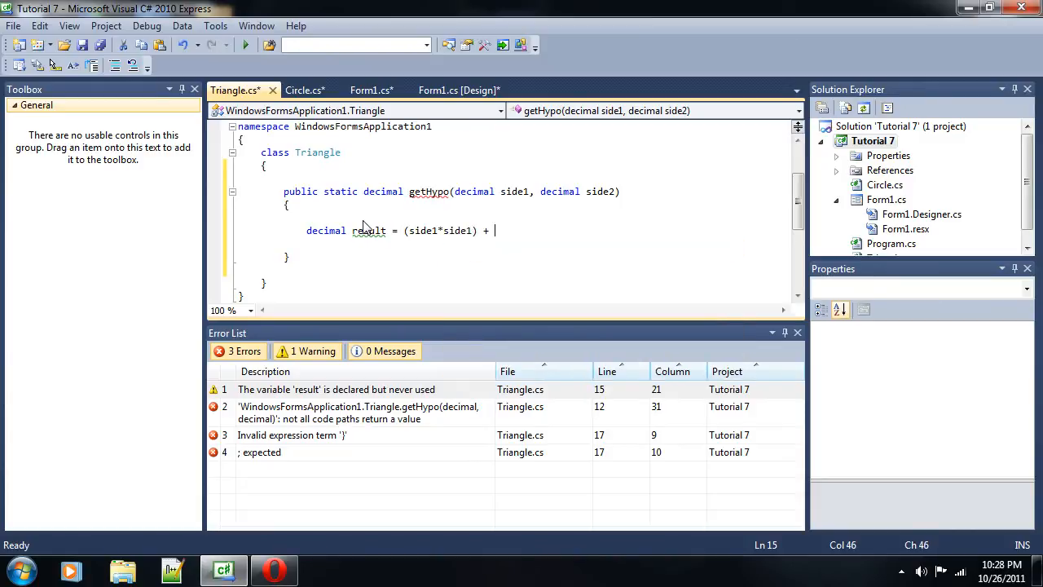
{"action": "type", "text": "(side"}
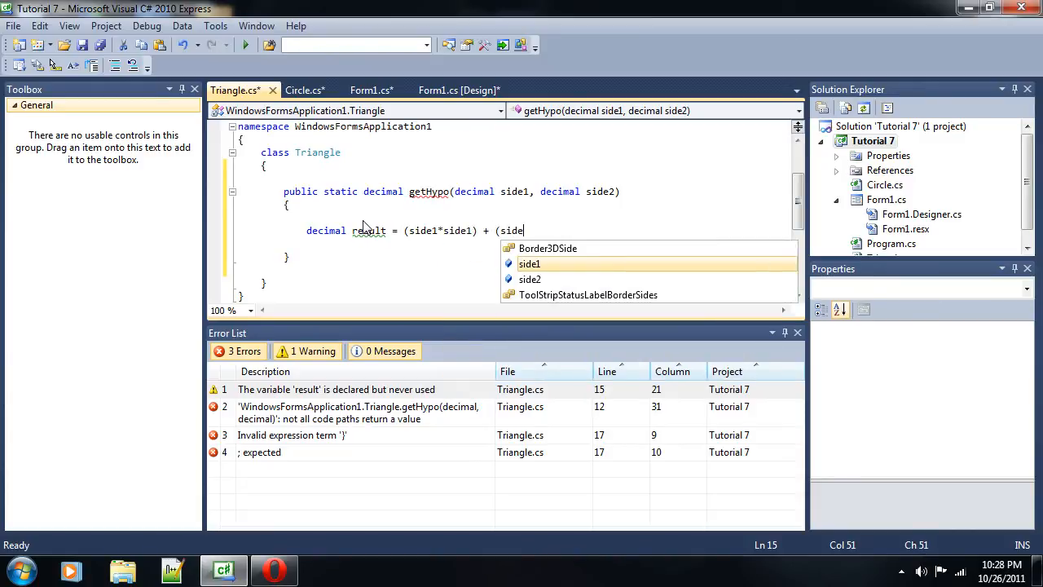
{"action": "type", "text": "side2*"}
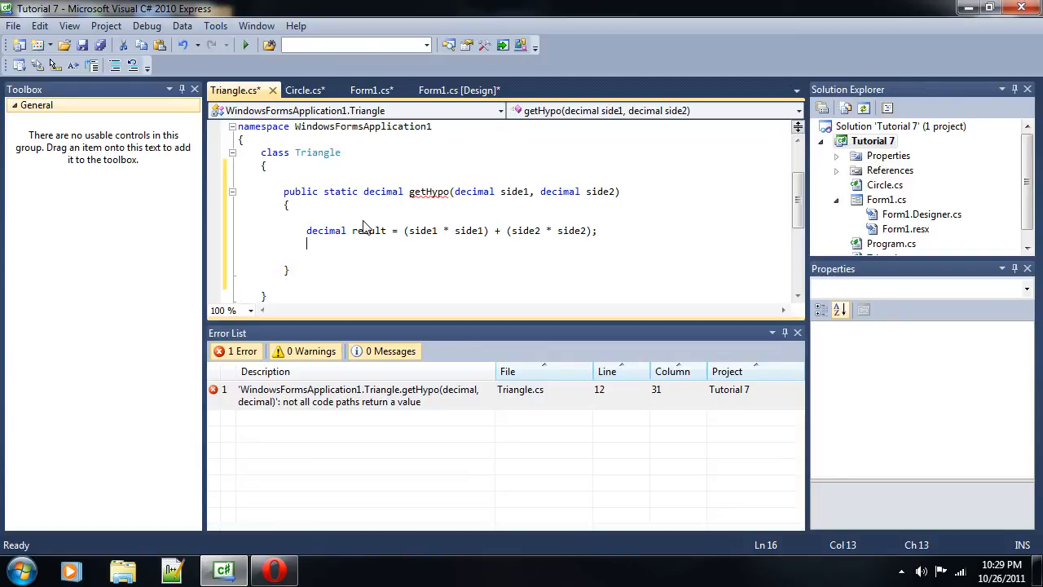
- Add double res_dub = Convert.ToDouble(result); to getHypo
{"action": "type", "text": "double res_"}
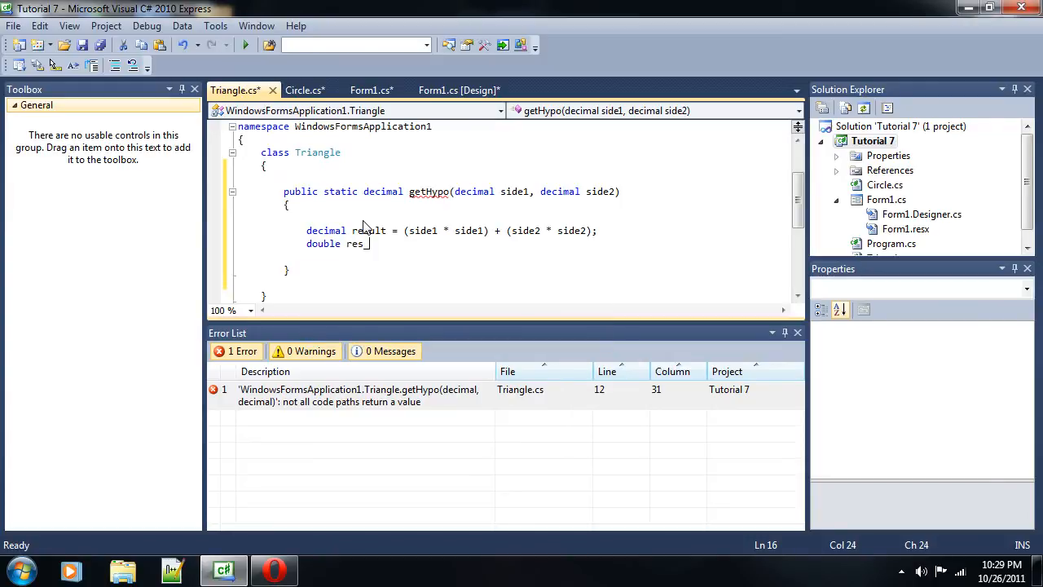
{"action": "type", "text": "dub = Convert."}
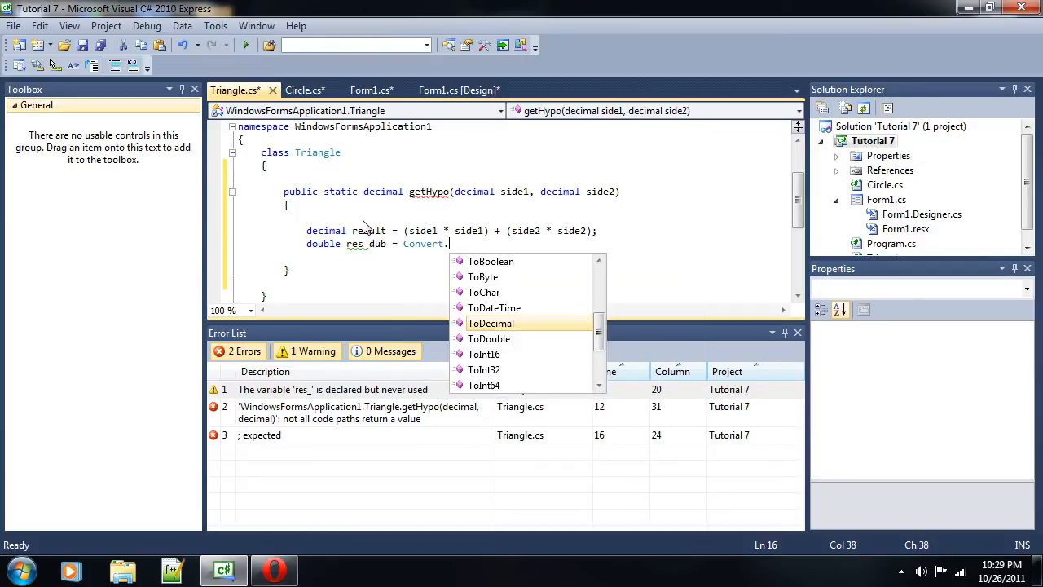
{"action": "double_click", "coordinate": [489, 339]}
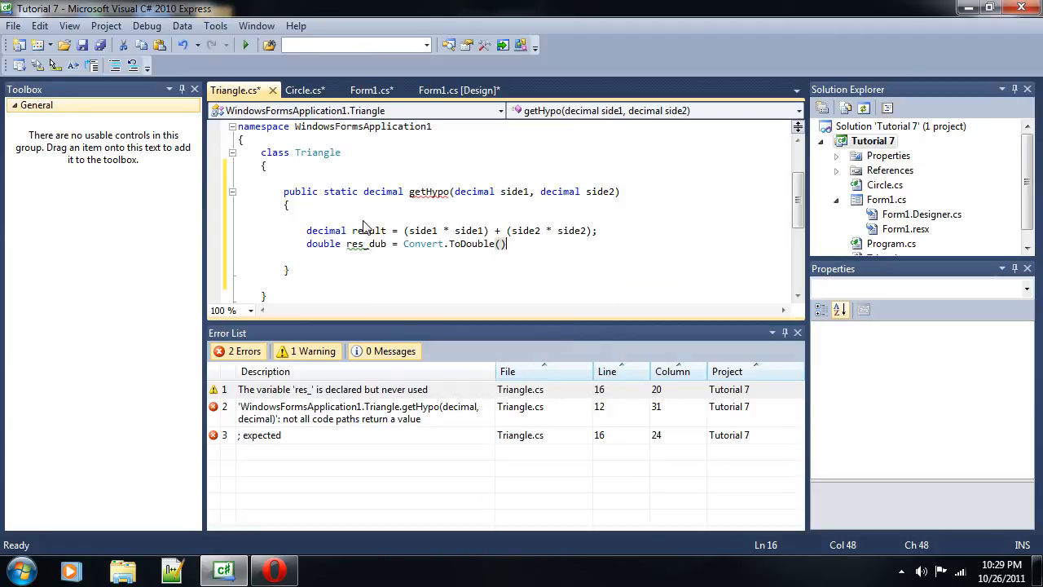
{"action": "type", "text": ";"}
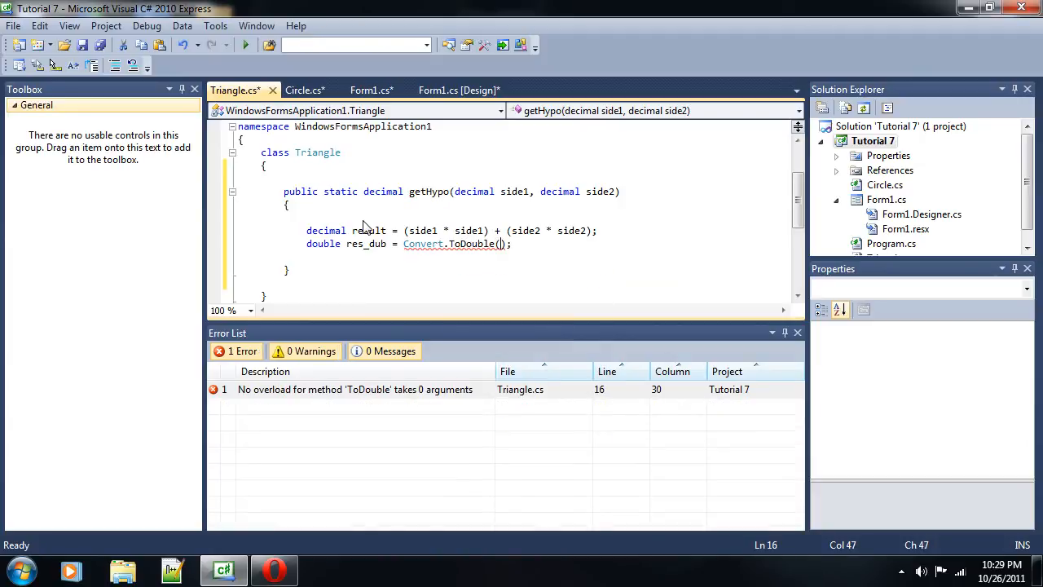
{"action": "type", "text": "result"}
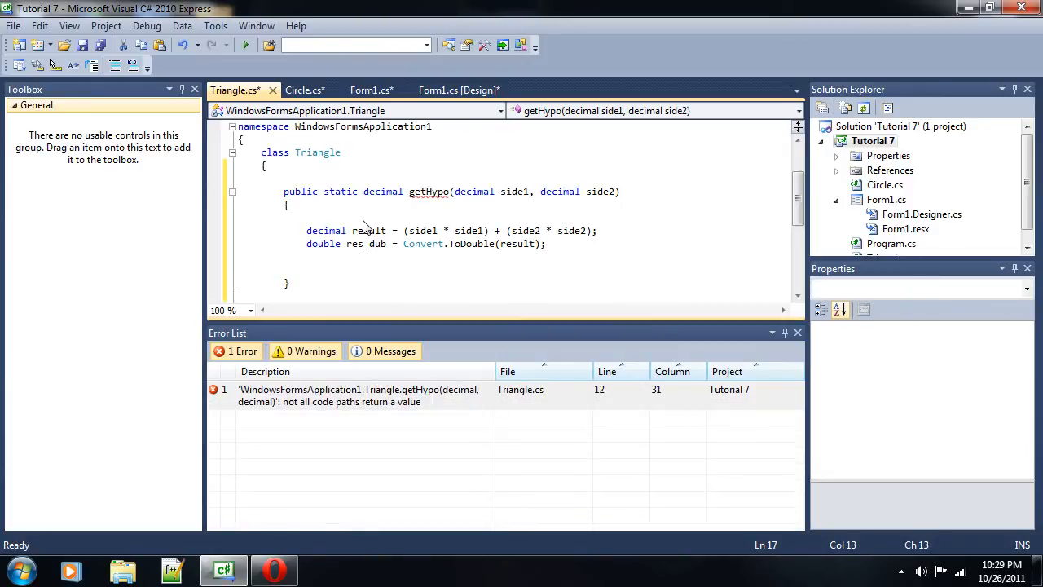
{"action": "type", "text": "double"}
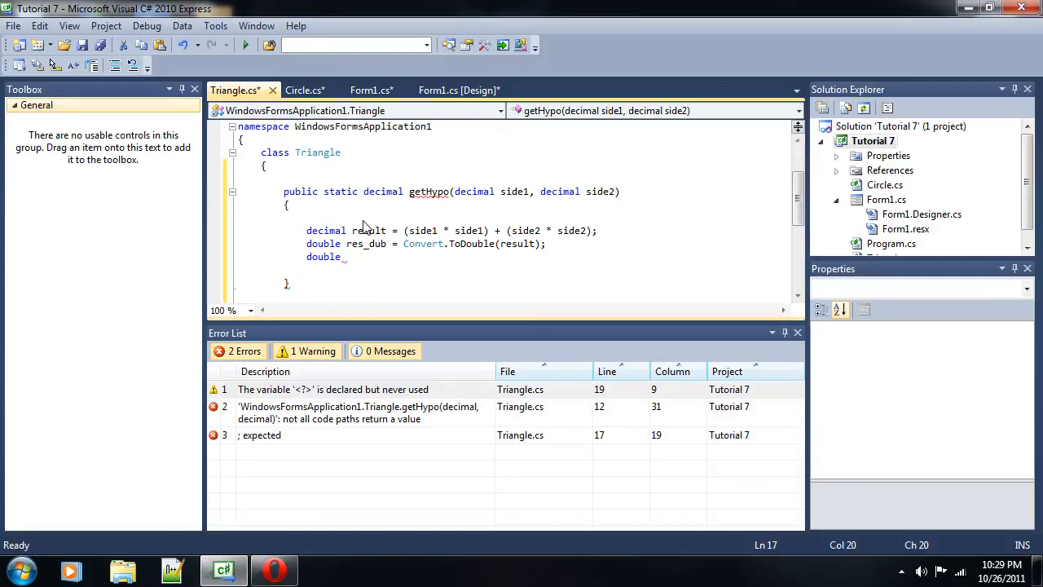
{"action": "type", "text": "res"}
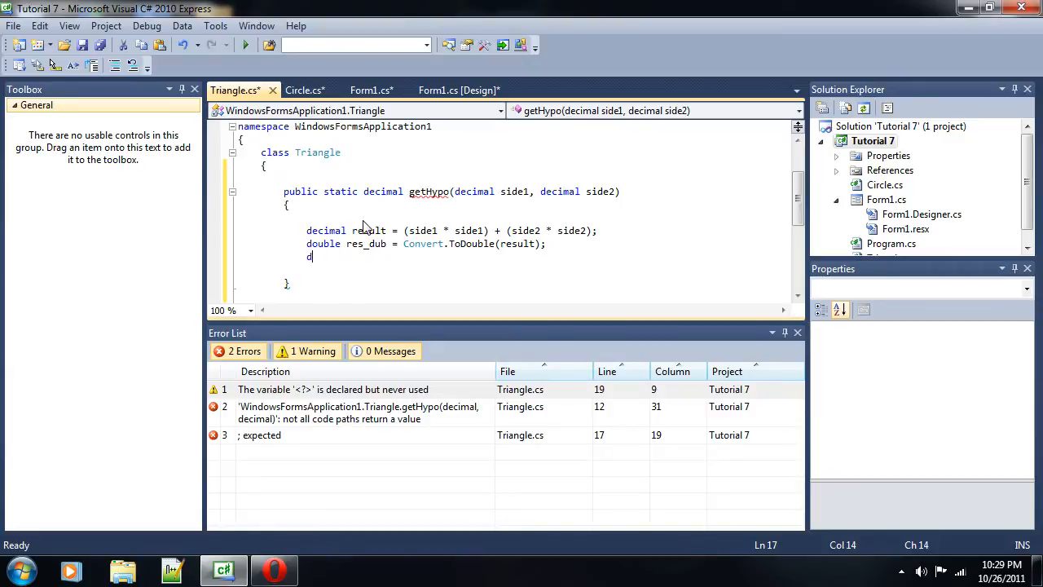
{"action": "type", "text": "es_dub"}
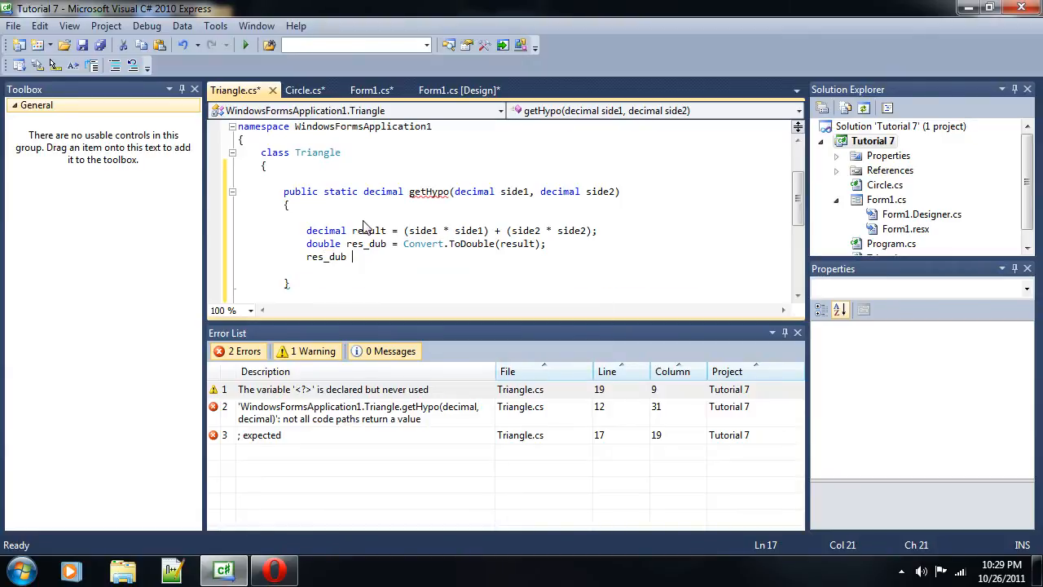
{"action": "type", "text": "="}
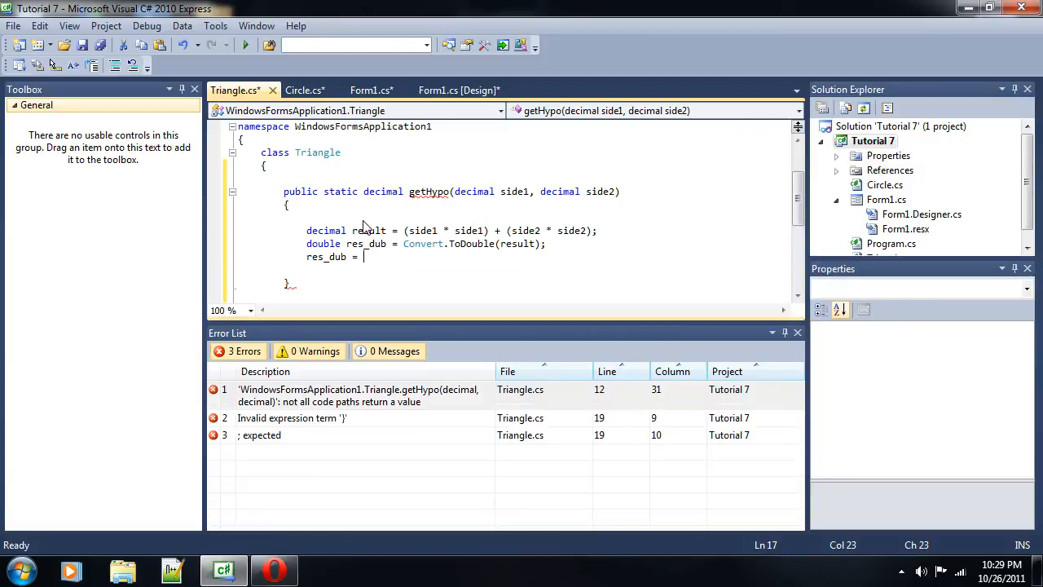
- Reassign result = Convert.ToDecimal(Math.Sqrt(res_dub)); using IntelliSense for Sqrt
{"action": "type", "text": "s"}
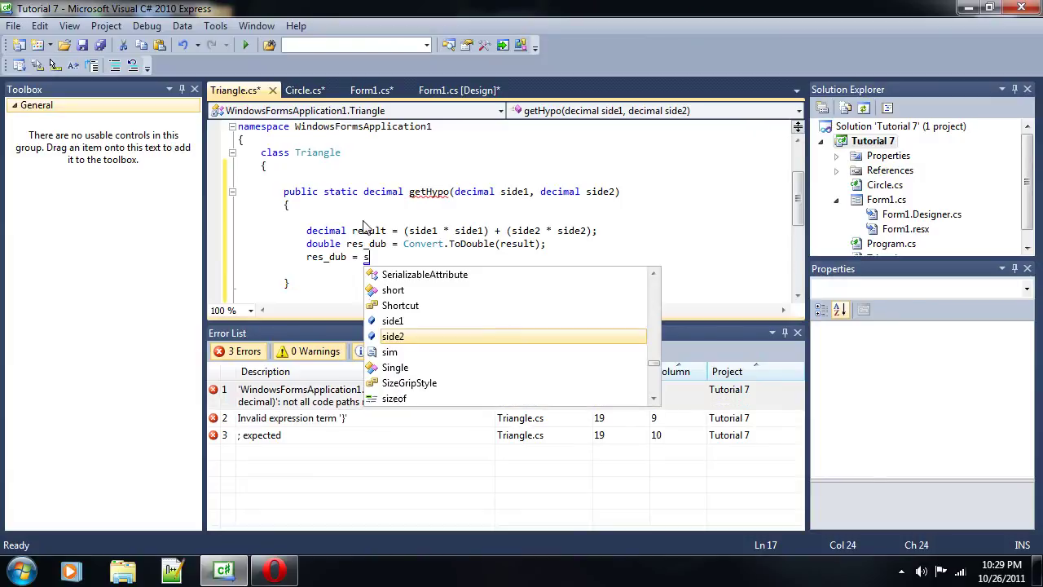
{"action": "type", "text": "qr"}
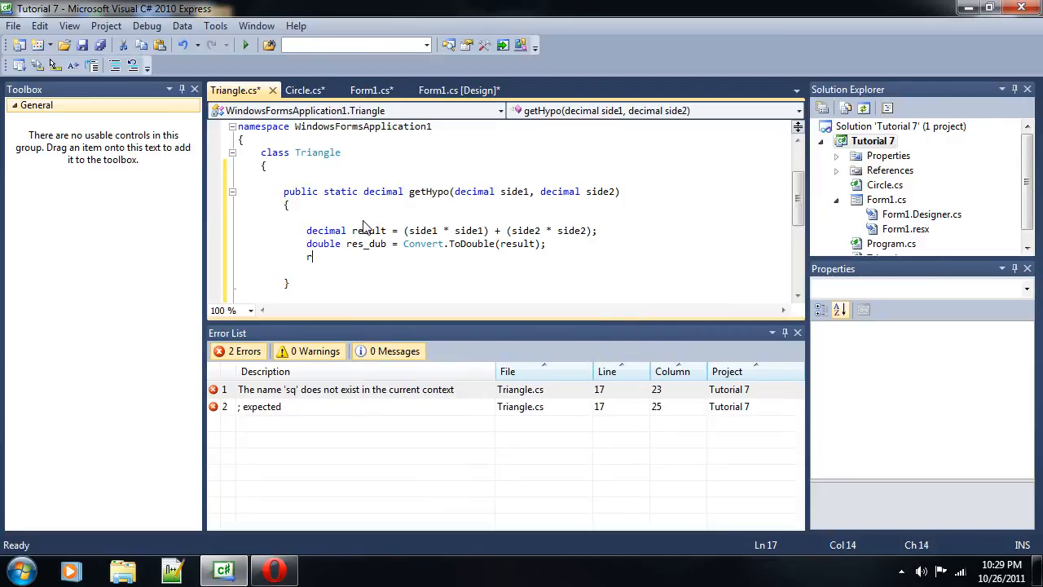
{"action": "type", "text": "esult ="}
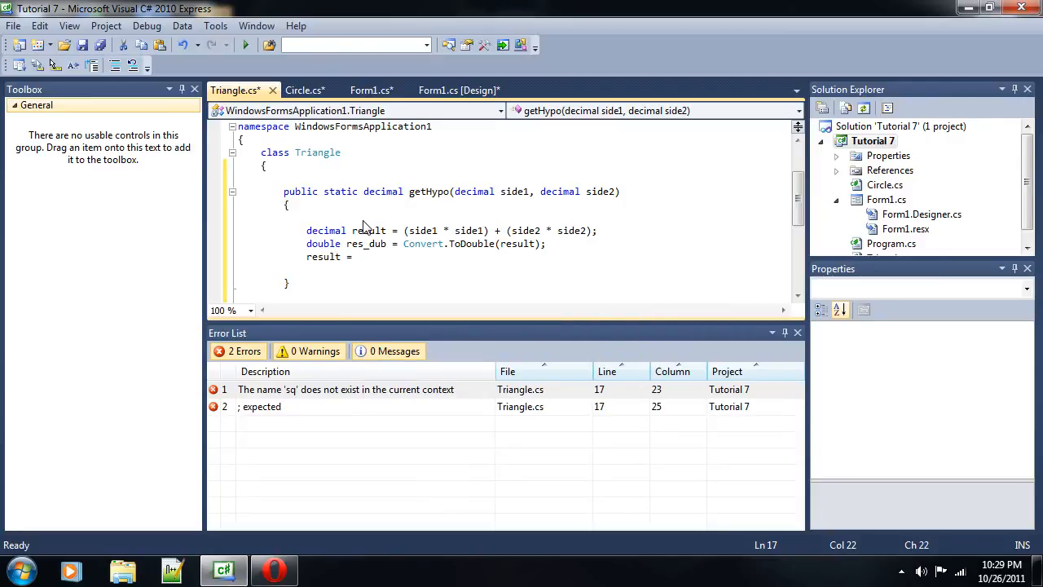
{"action": "type", "text": "Convert.ToDecimal"}
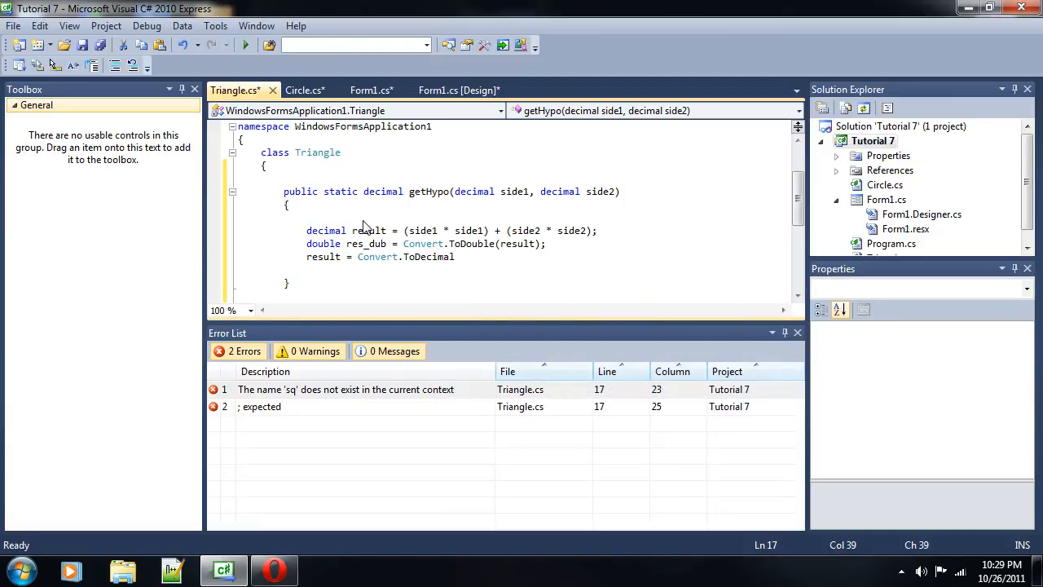
{"action": "type", "text": "();"}
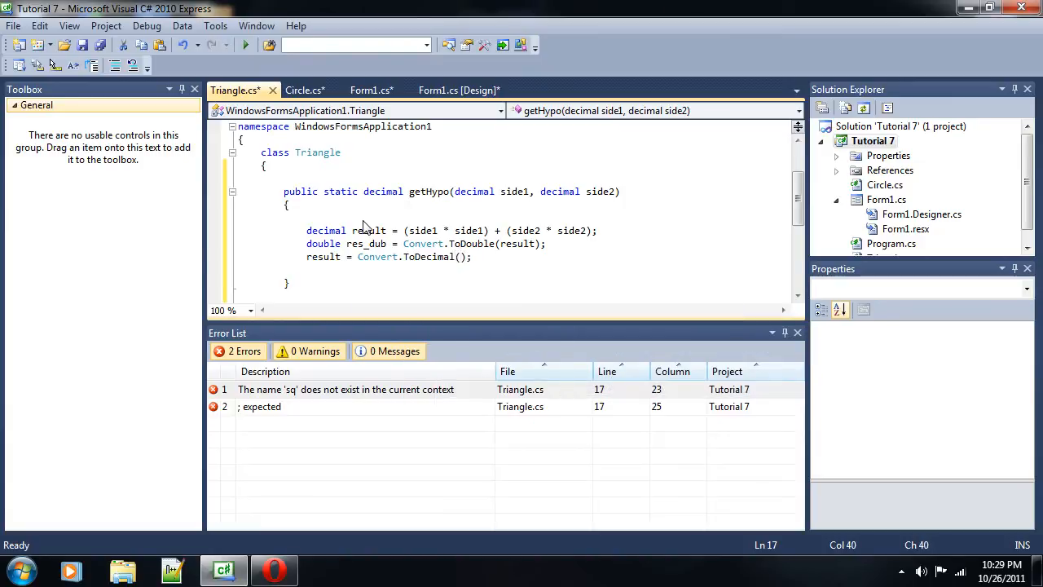
{"action": "type", "text": "Math.S"}
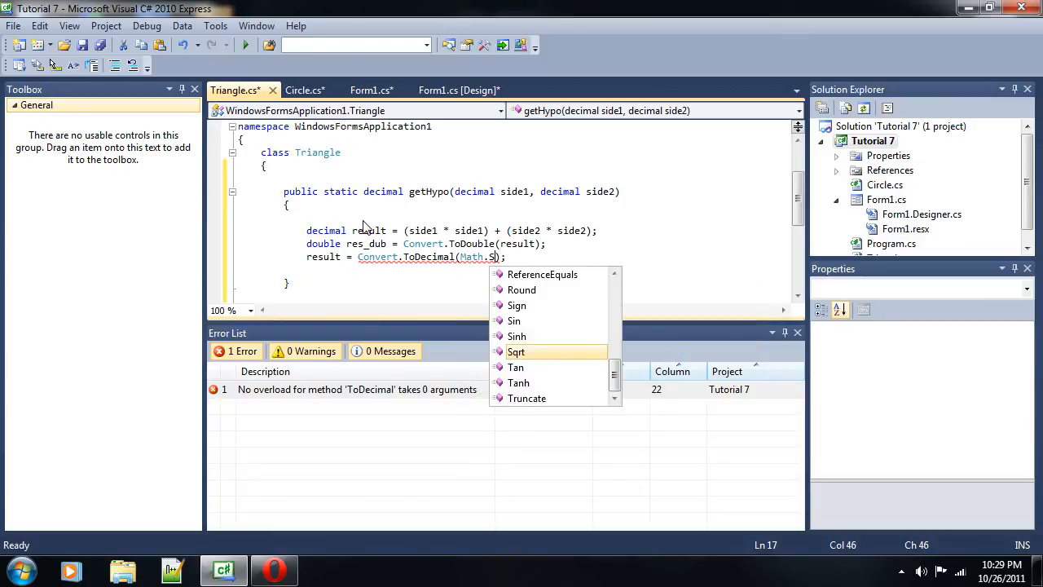
{"action": "left_click", "coordinate": [516, 351]}
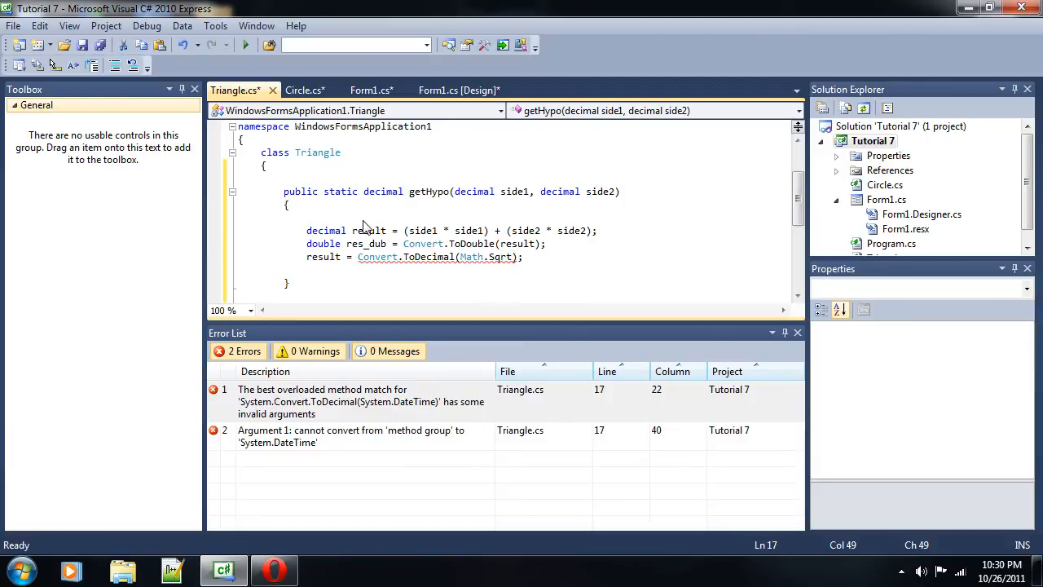
{"action": "type", "text": "r)"}
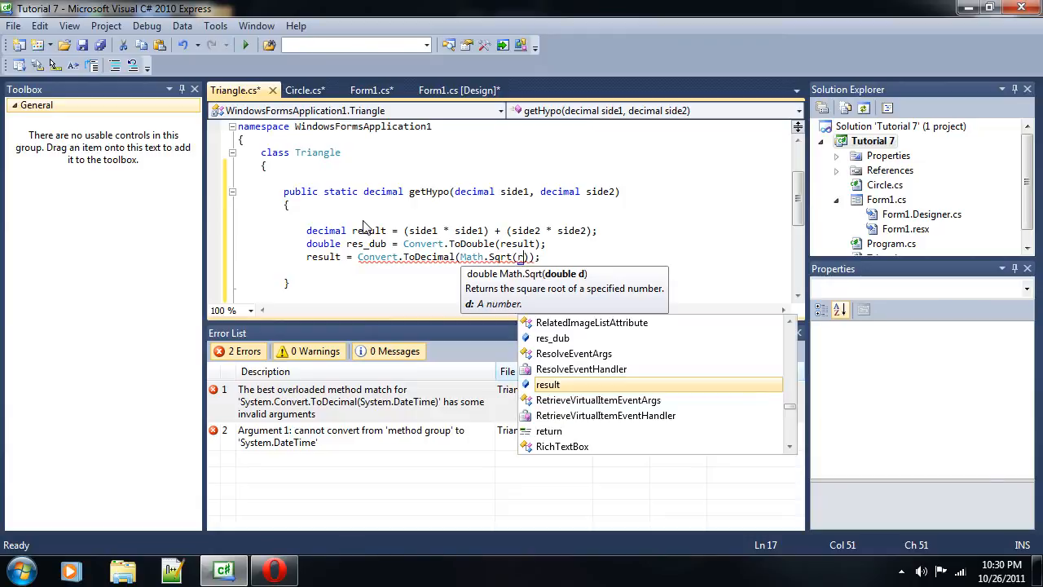
{"action": "type", "text": "es_dub"}
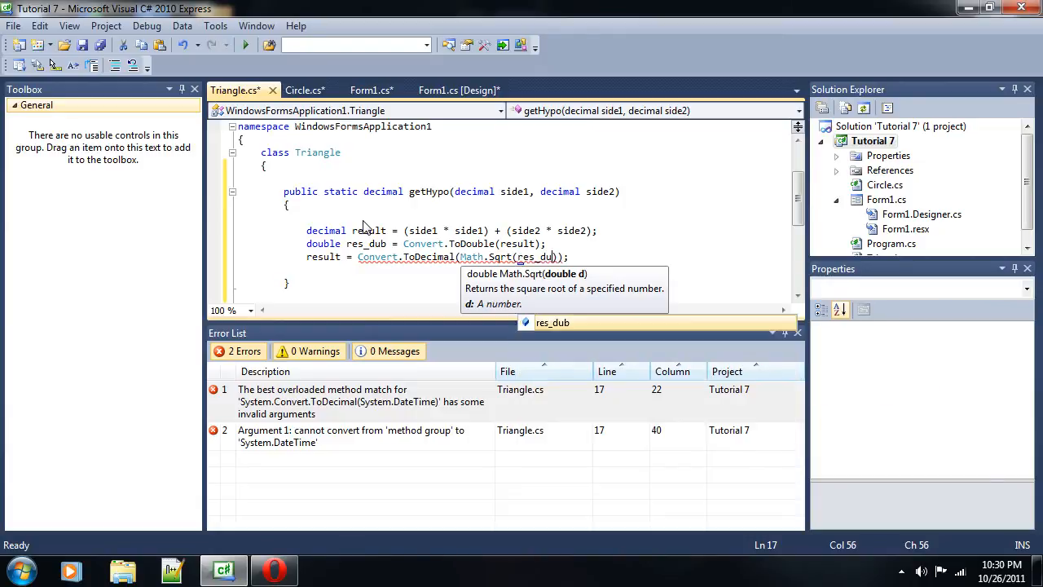
{"action": "type", "text": ")"}
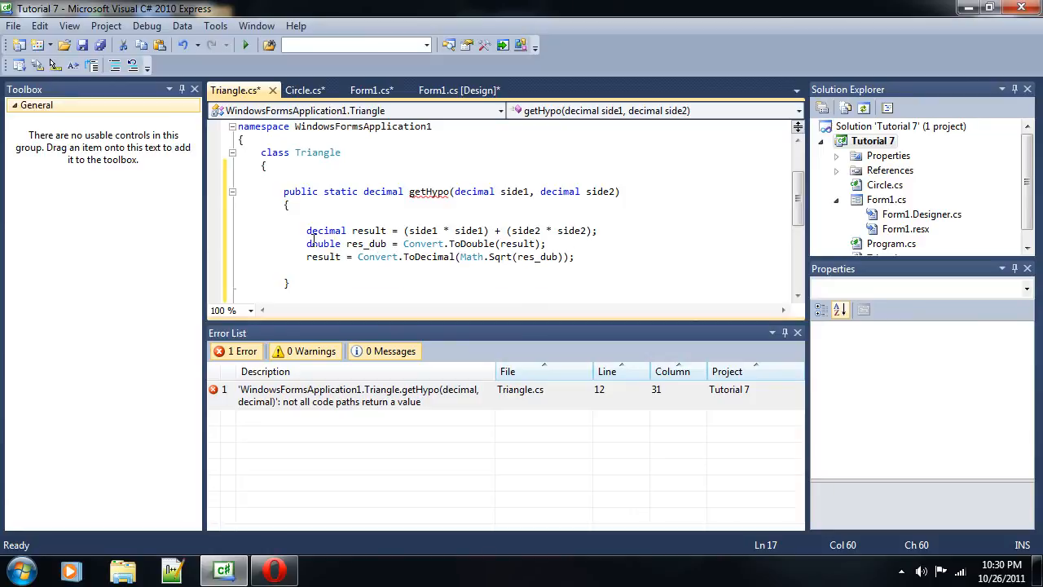
{"action": "mouse_move", "coordinate": [518, 244]}
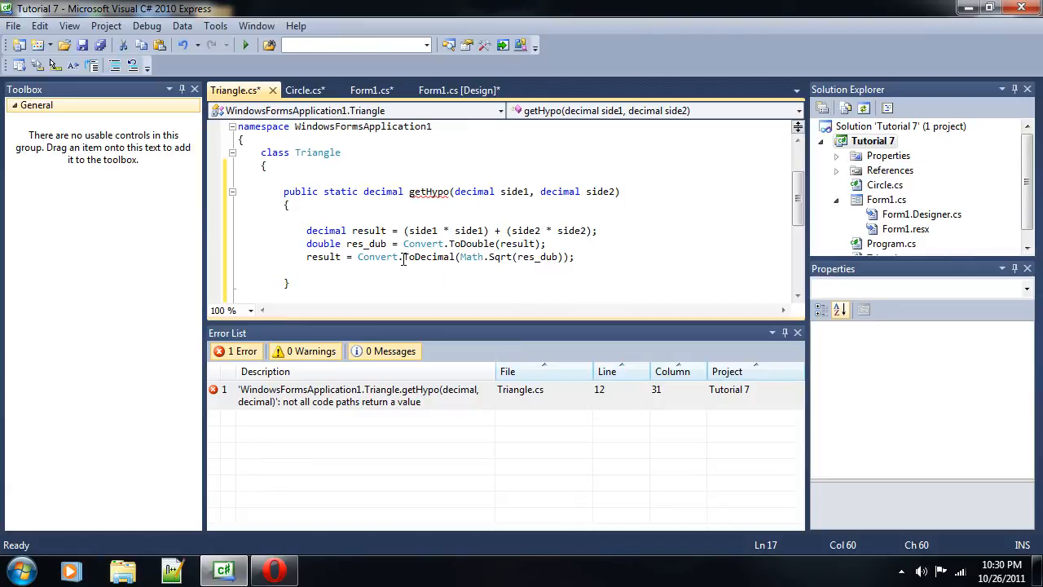
{"action": "mouse_move", "coordinate": [502, 257]}
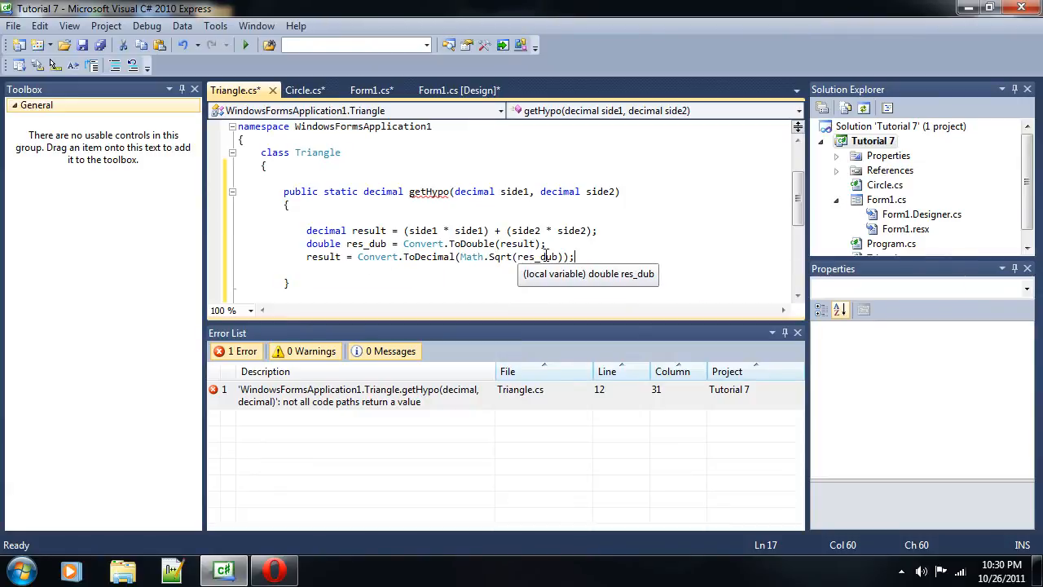
{"action": "mouse_move", "coordinate": [475, 259]}
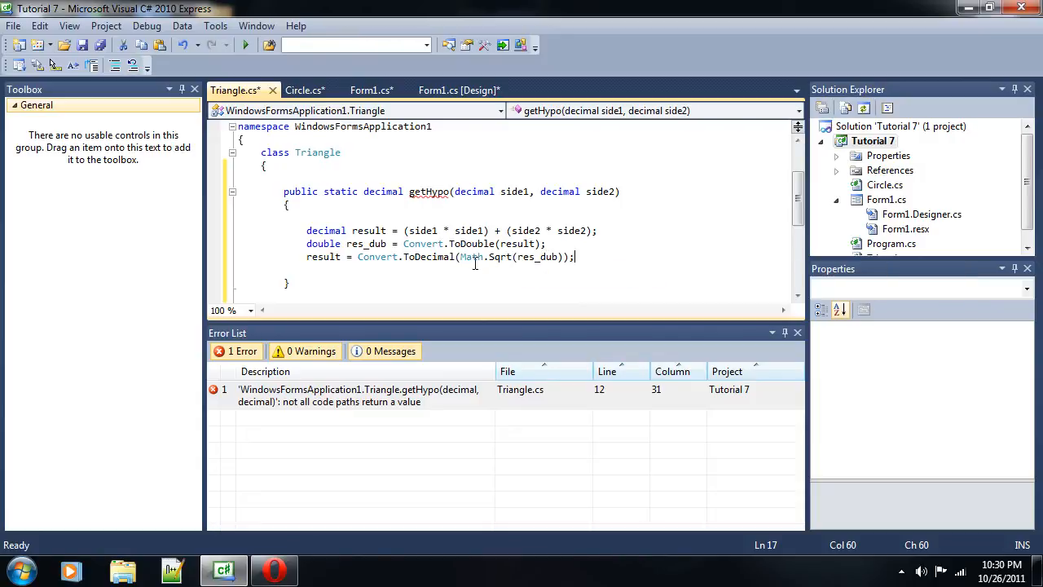
{"action": "mouse_move", "coordinate": [437, 259]}
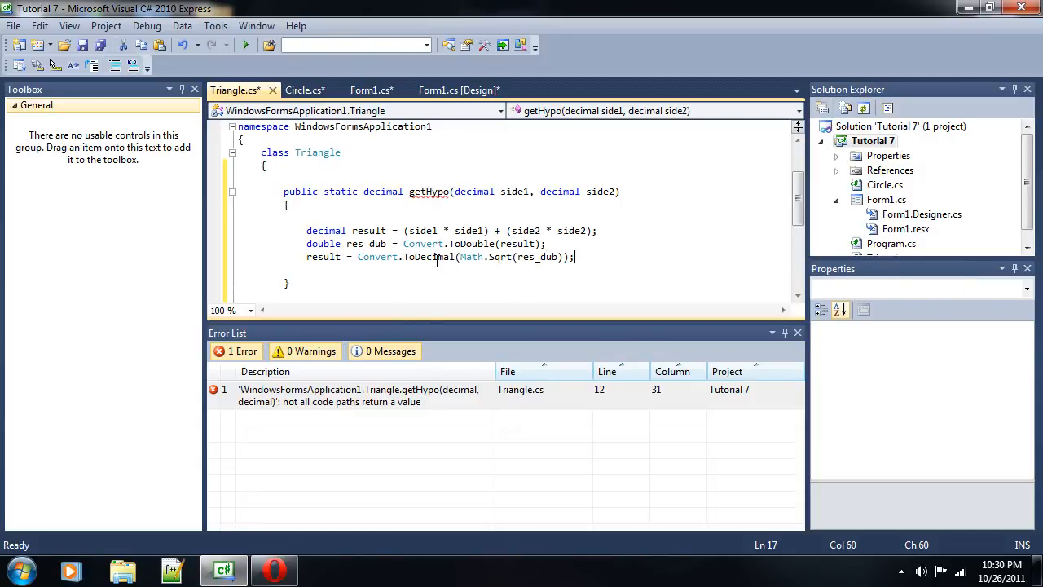
{"action": "mouse_move", "coordinate": [484, 291]}
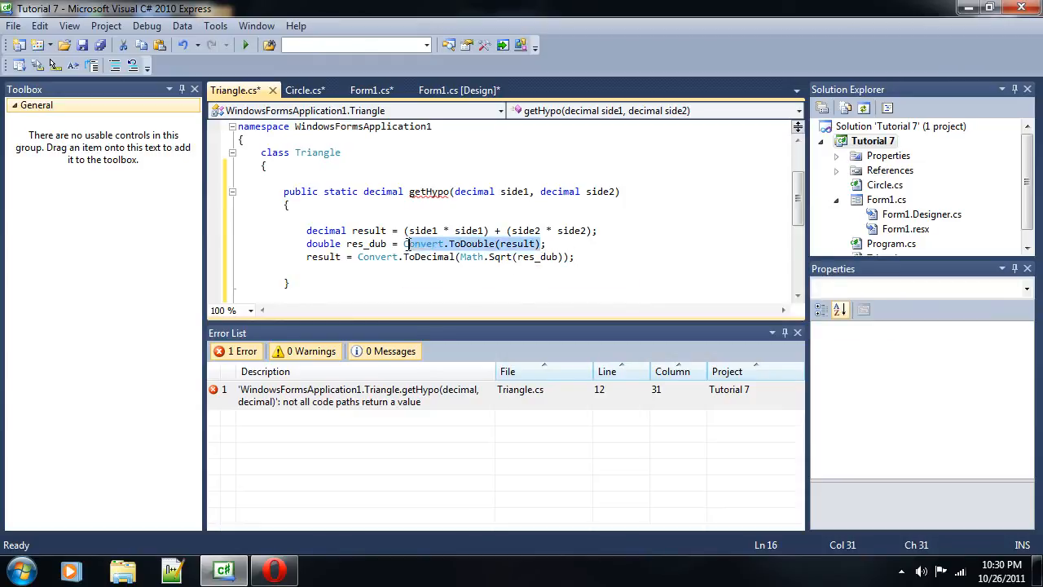
{"action": "mouse_move", "coordinate": [536, 257]}
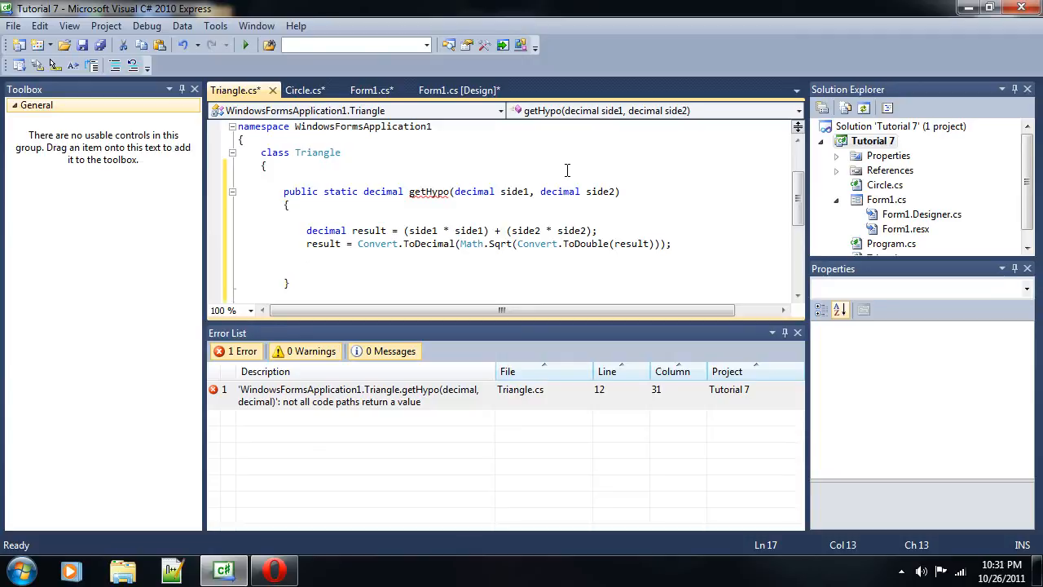
- Make getHypo return result and add a // Gets hypotenuse comment above it
{"action": "type", "text": "return result;"}
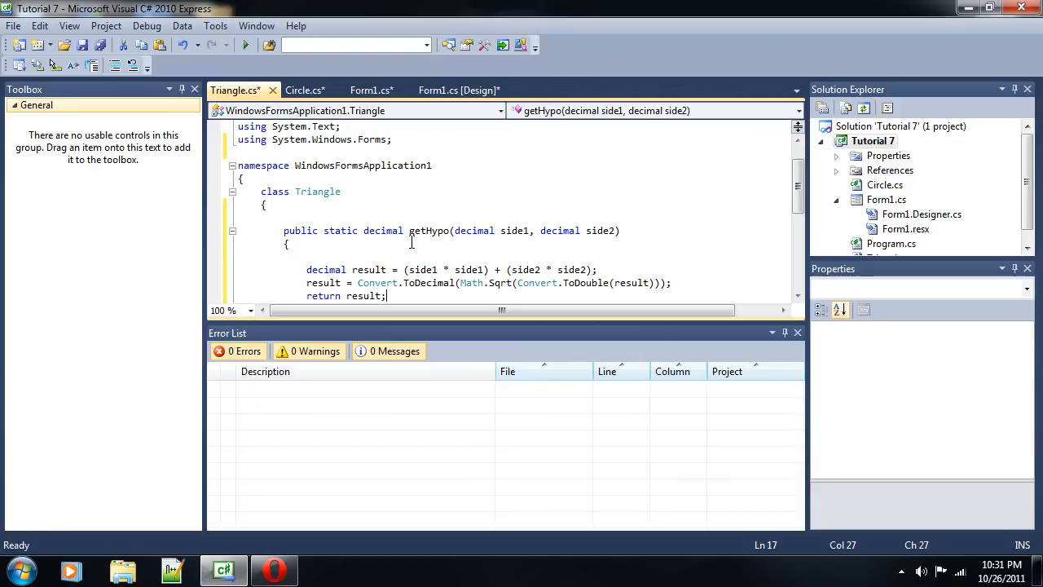
{"action": "type", "text": "// Get"}
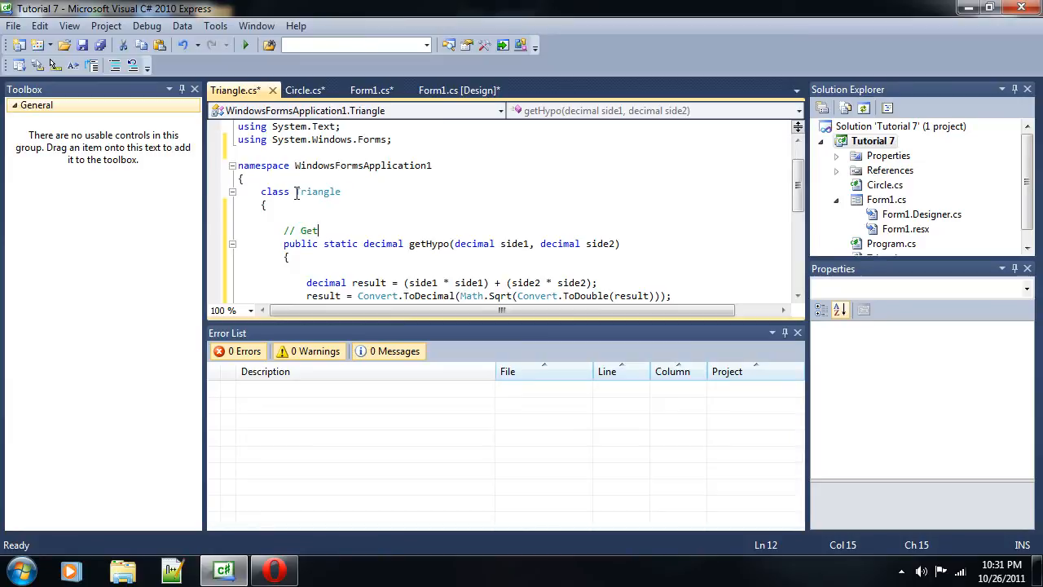
{"action": "type", "text": "s hyp"}
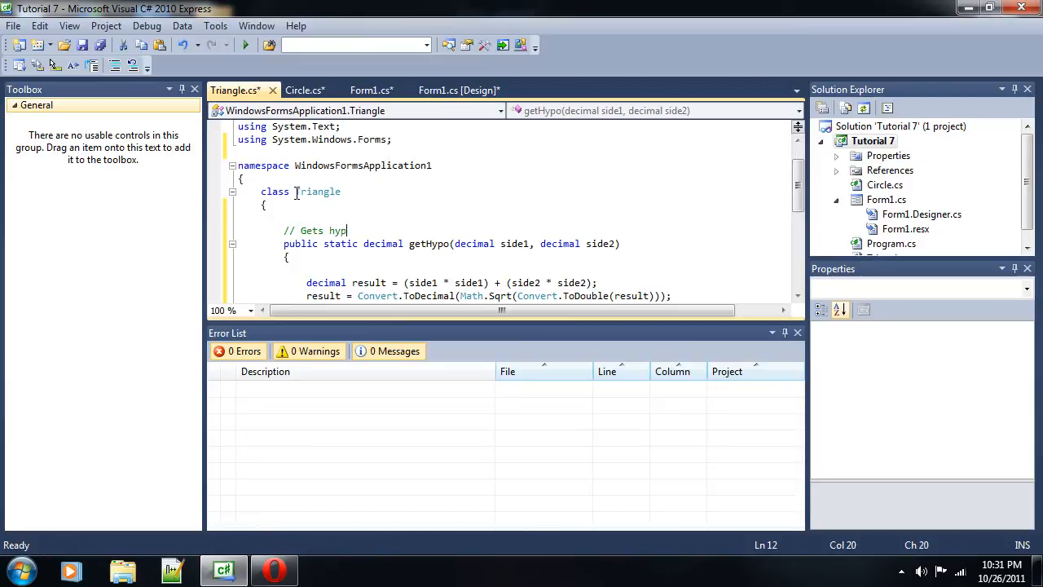
{"action": "type", "text": "otenuse"}
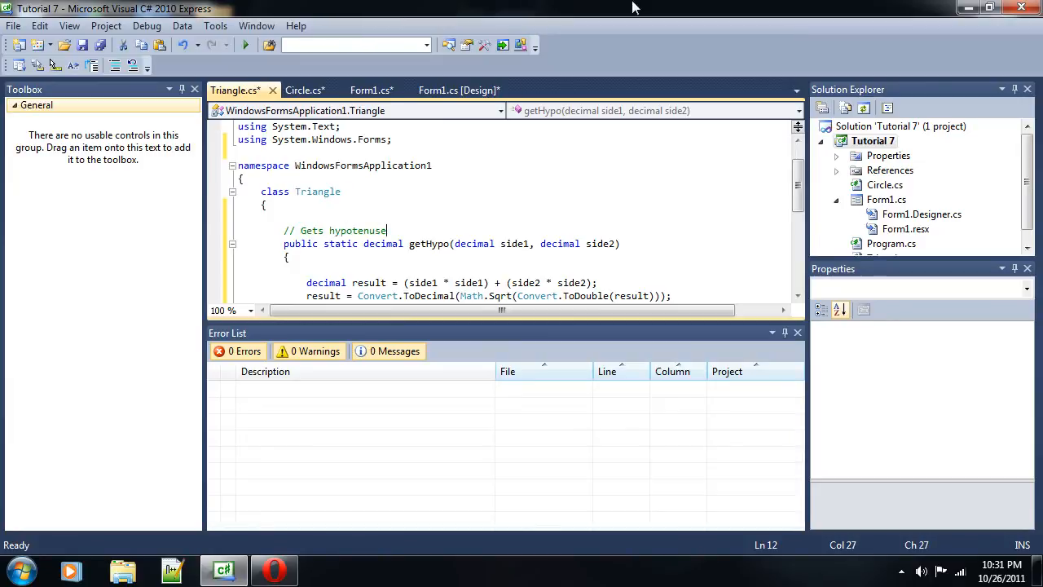
- In Form1's circumButton_Click, write decimal result = Circle.getCircum(radius1.Value);
{"action": "left_click", "coordinate": [368, 89]}
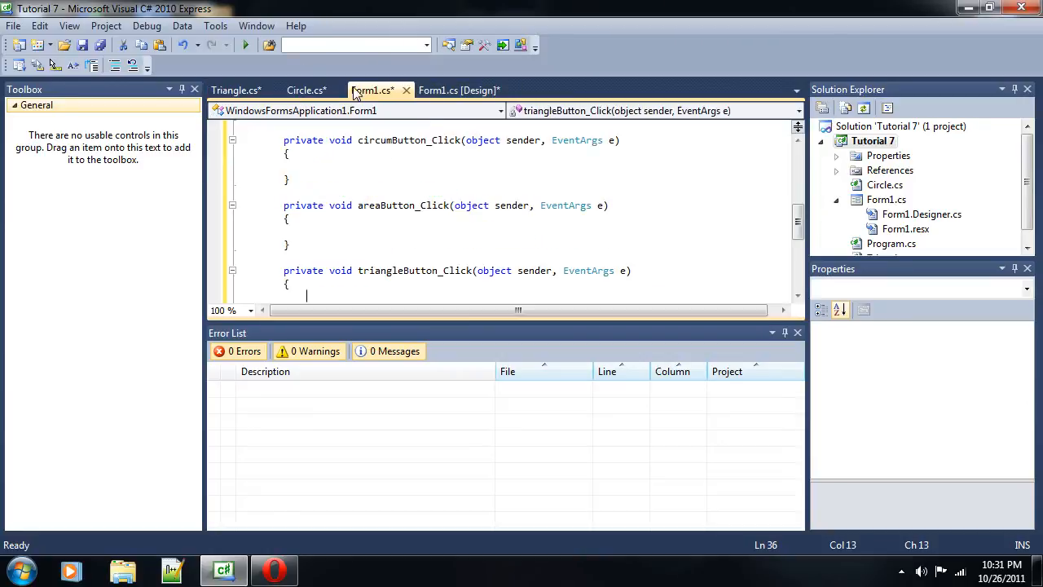
{"action": "left_click", "coordinate": [459, 90]}
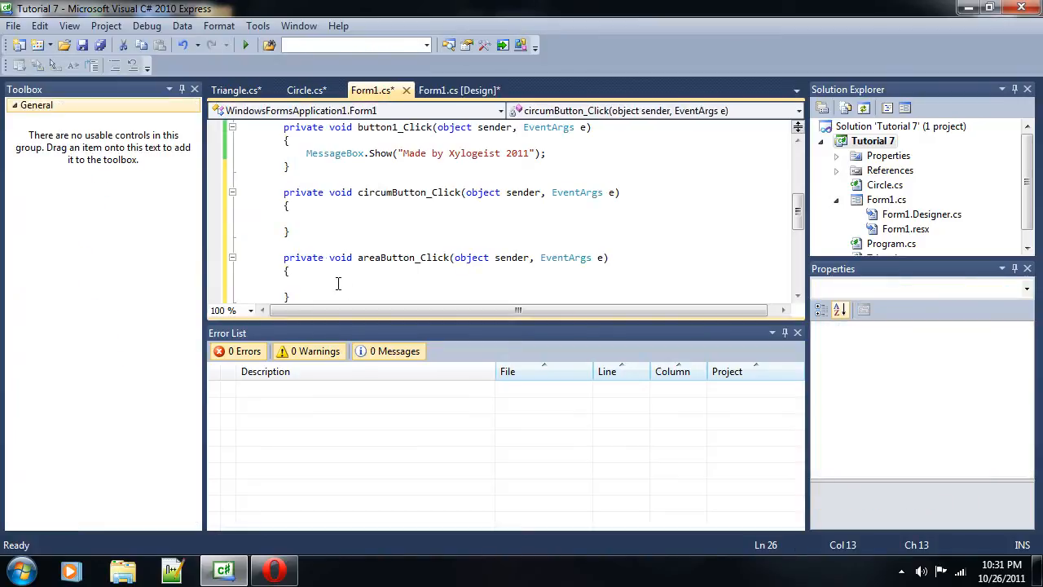
{"action": "left_click", "coordinate": [309, 219]}
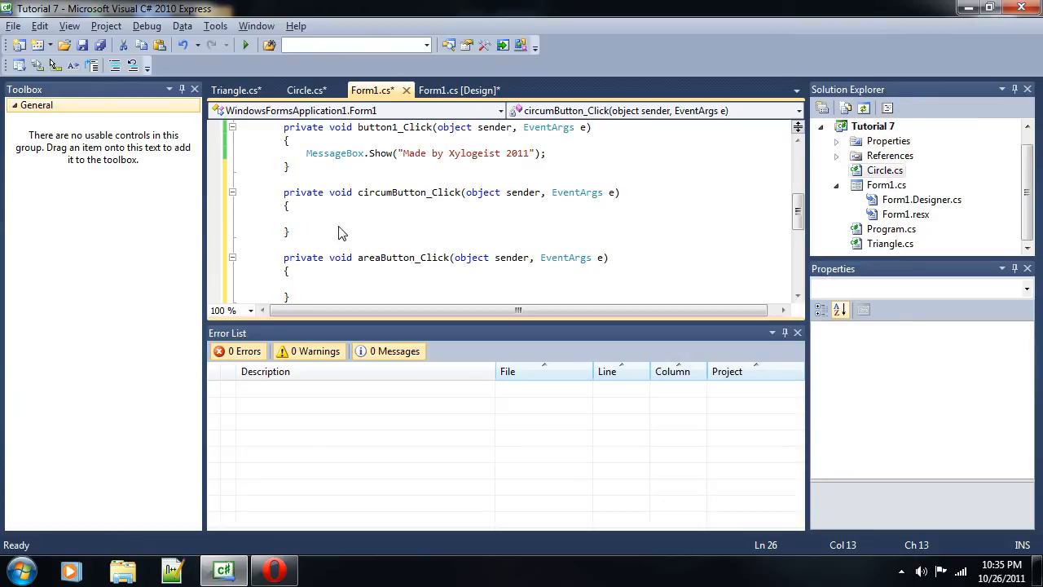
{"action": "type", "text": "decimal r"}
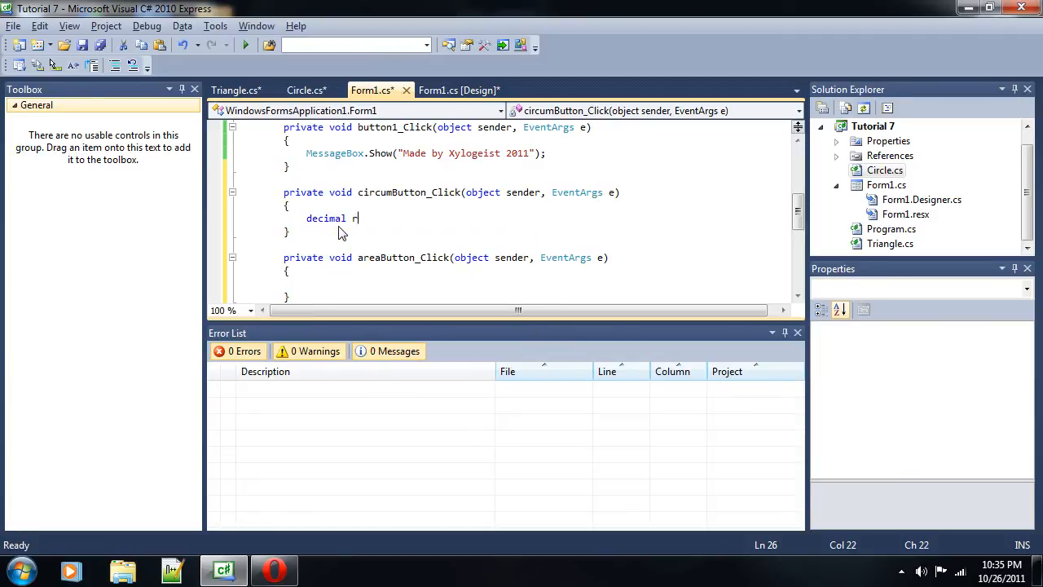
{"action": "type", "text": "esult ="}
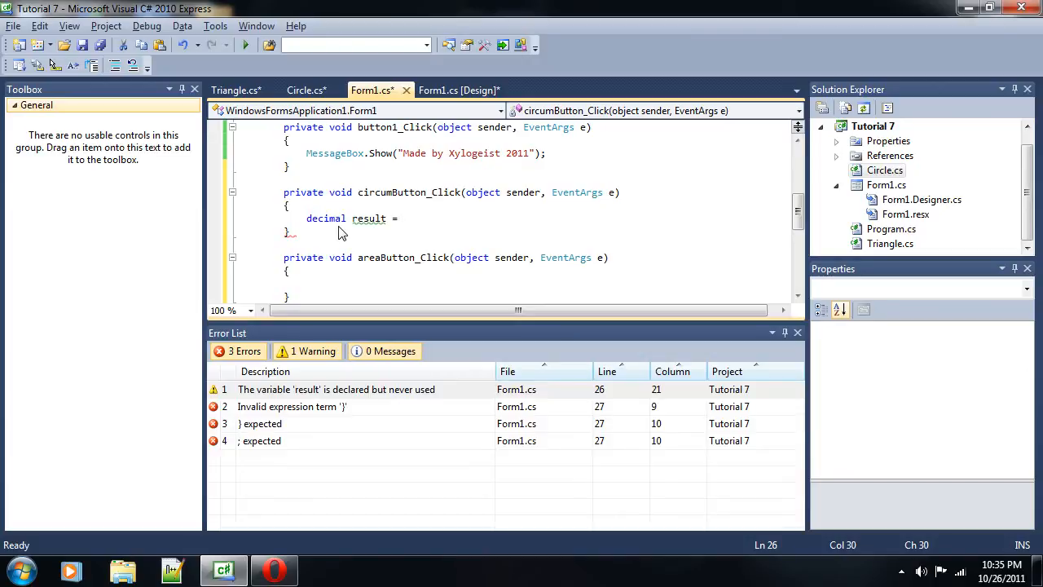
{"action": "type", "text": "Circle.getCircum"}
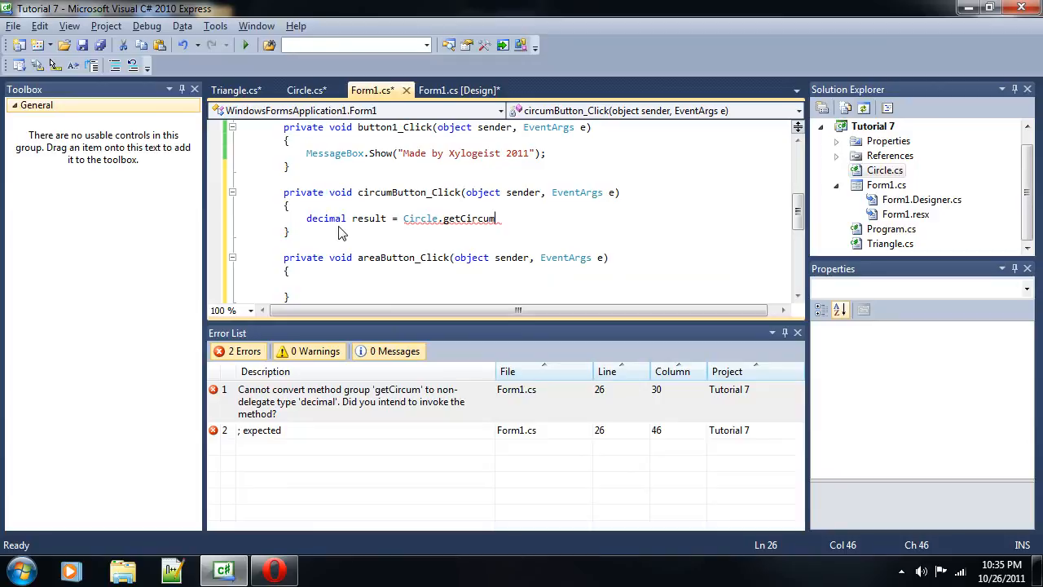
{"action": "type", "text": "();"}
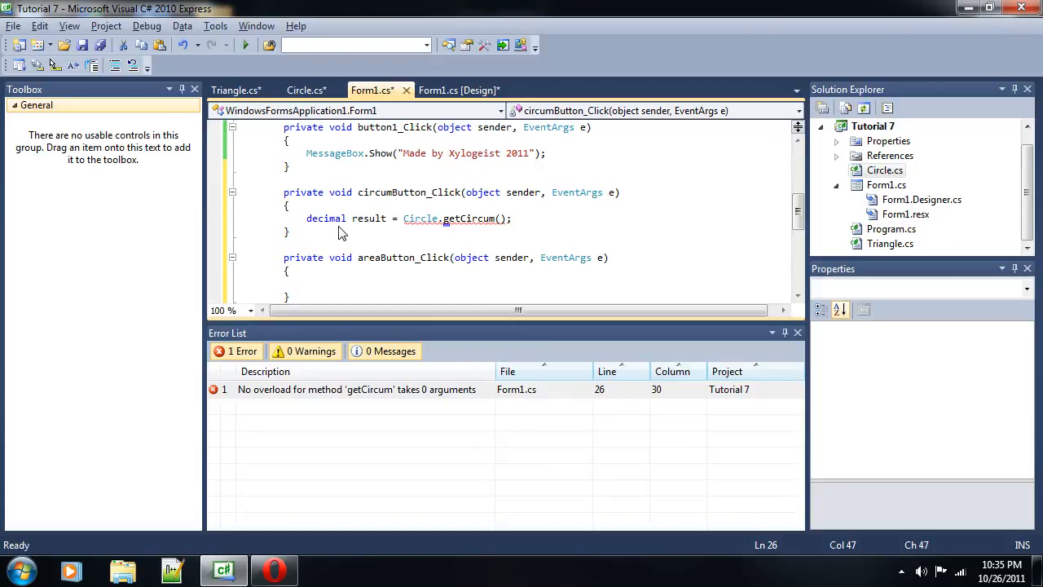
{"action": "type", "text": "circumButton"}
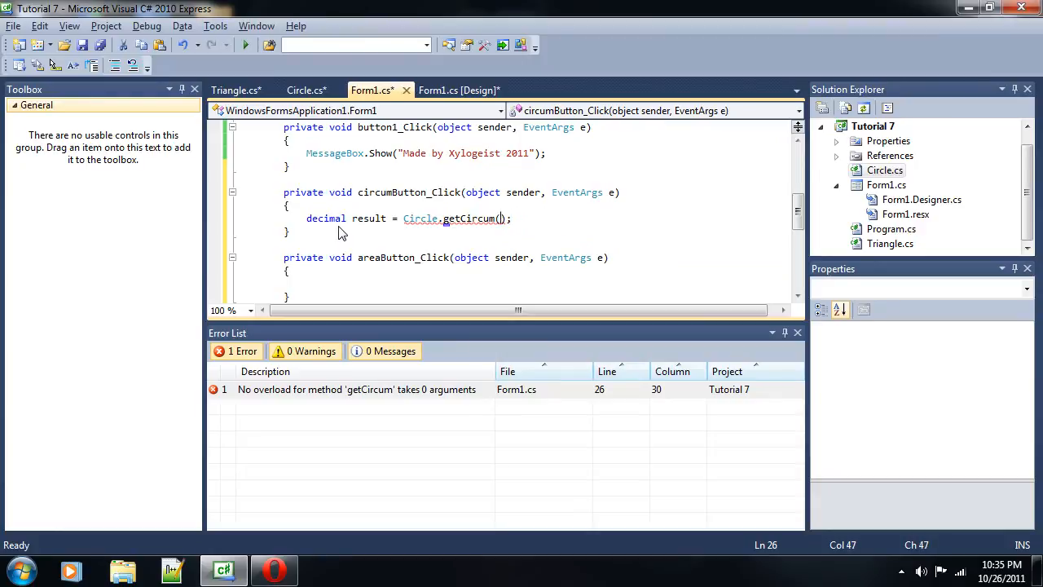
{"action": "type", "text": "cir"}
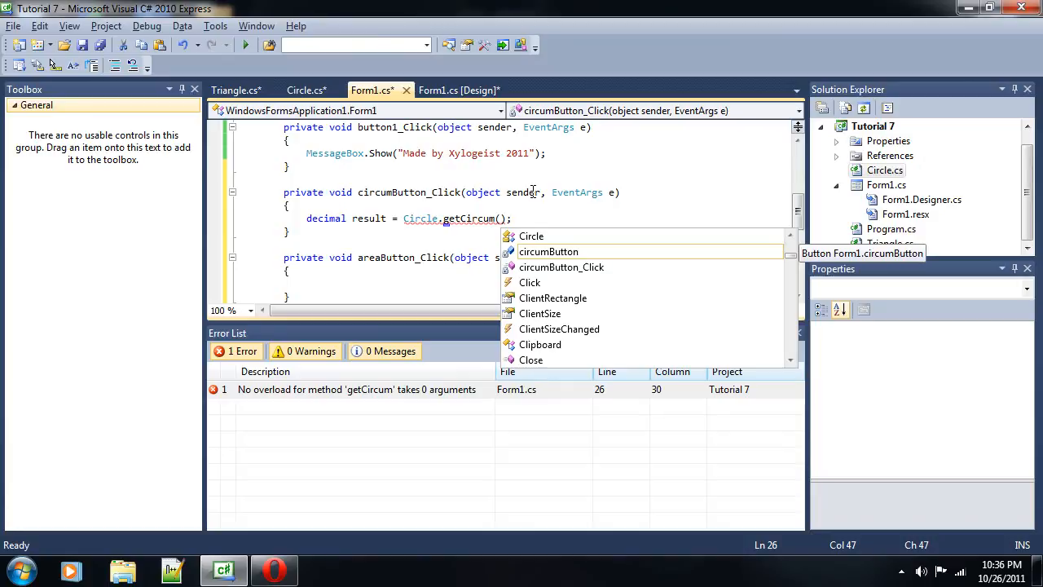
{"action": "type", "text": "radius1."}
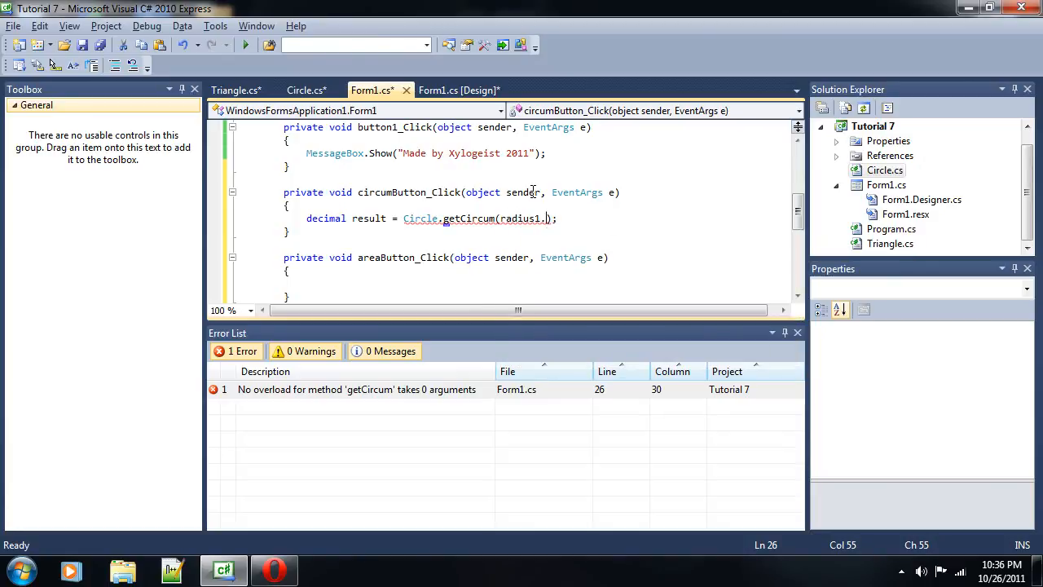
{"action": "type", "text": "Value"}
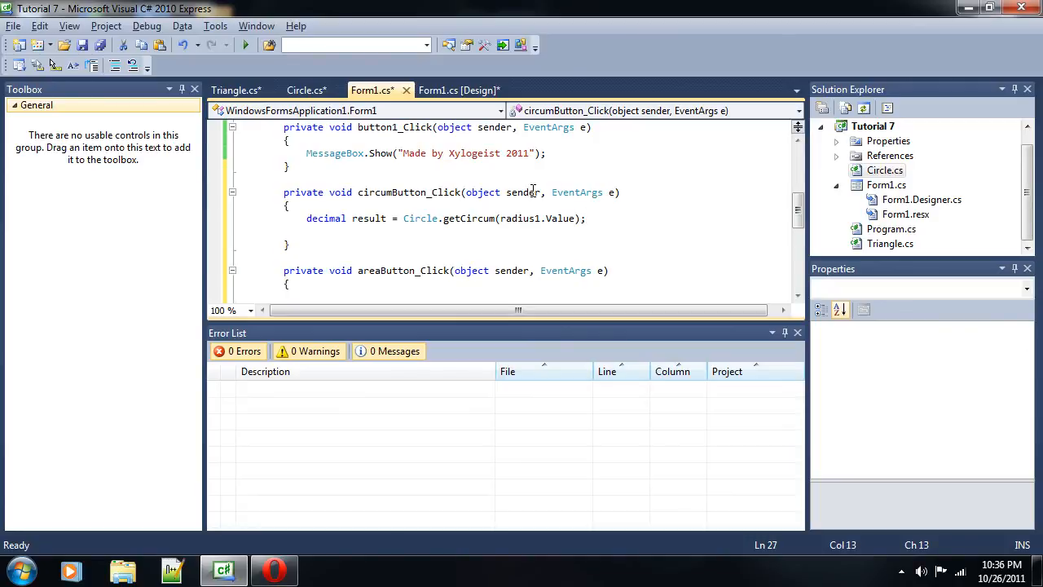
- Show the result with MessageBox.Show("The circumference is " + result);
{"action": "type", "text": "MessageBox.Show(\"Test\");"}
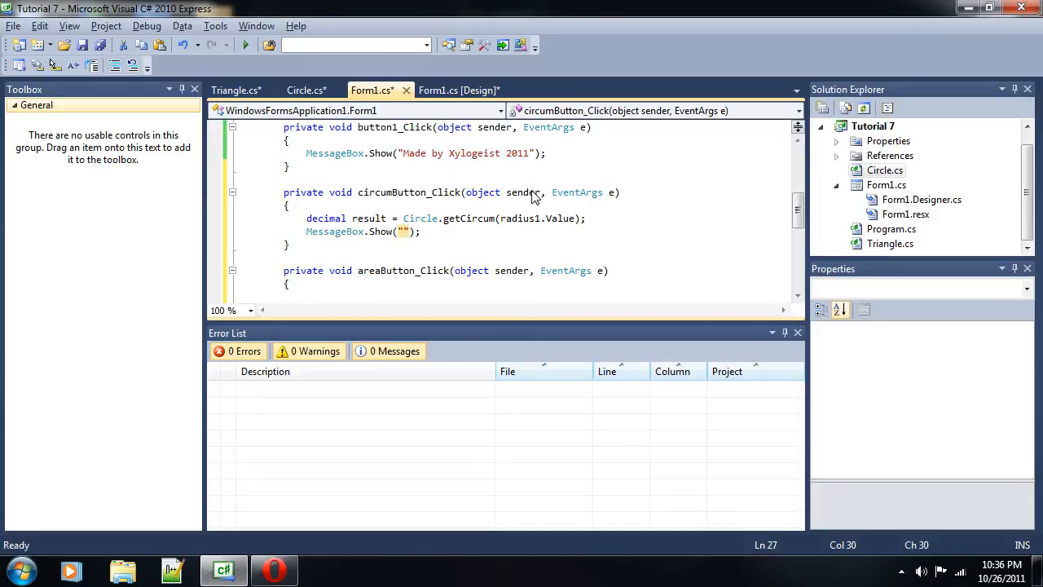
{"action": "type", "text": "The circumference is"}
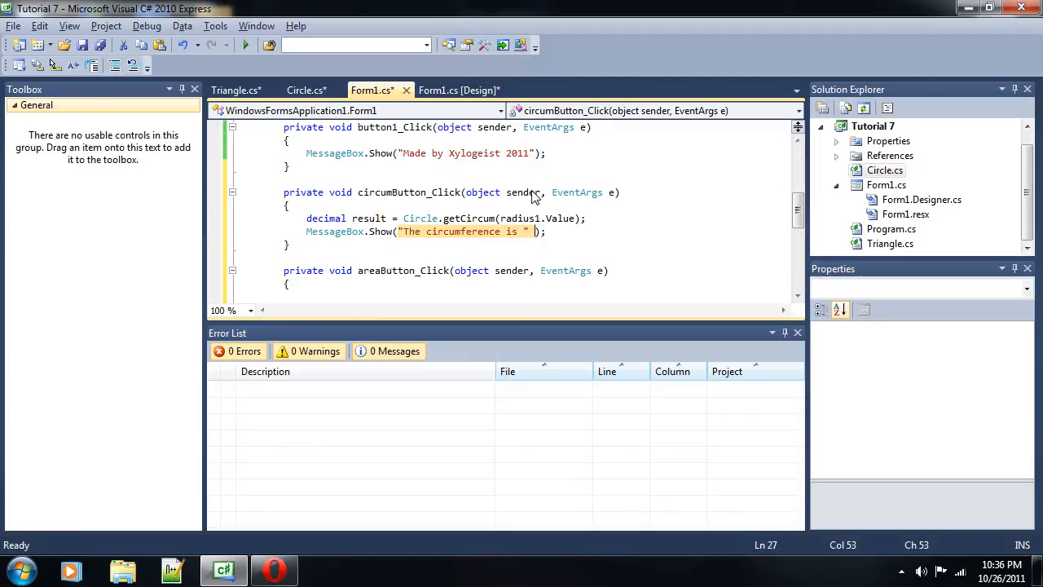
{"action": "type", "text": "+ result"}
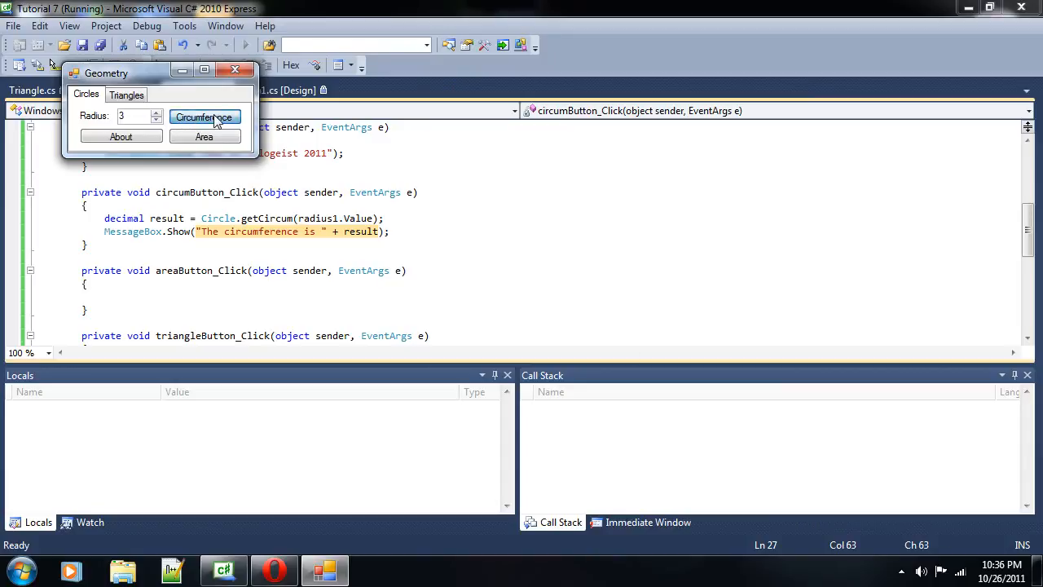
- Calculate the circumference for radius 3, get 18.84955592153874, and dismiss the message
{"action": "left_click", "coordinate": [204, 116]}
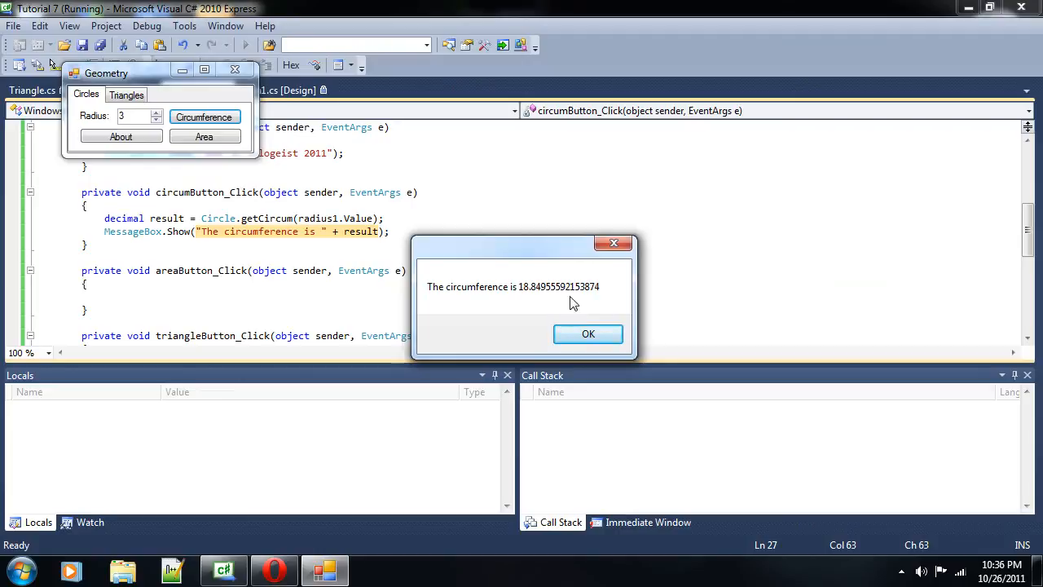
{"action": "left_click", "coordinate": [588, 333]}
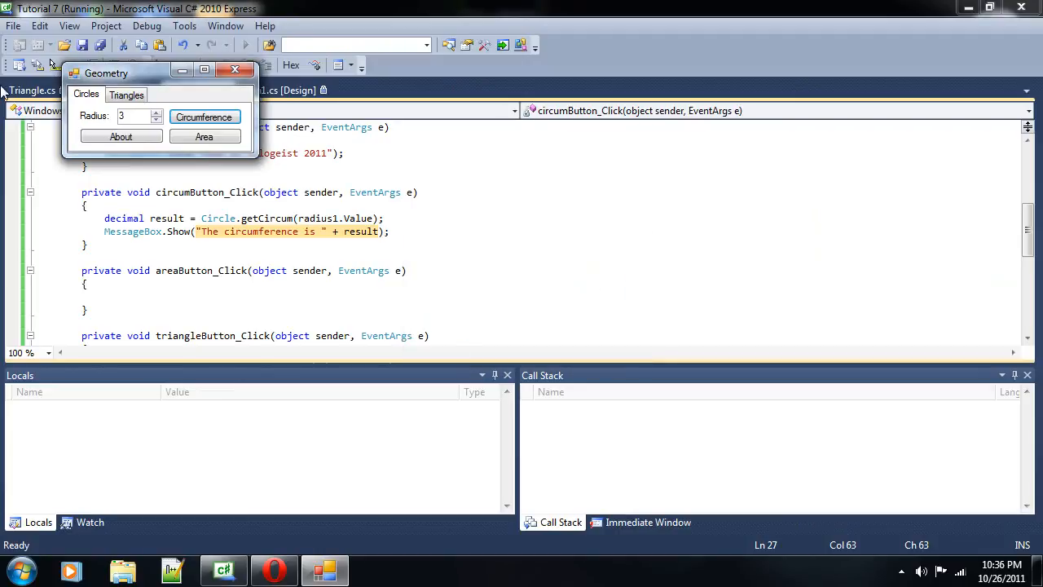
{"action": "mouse_move", "coordinate": [121, 78]}
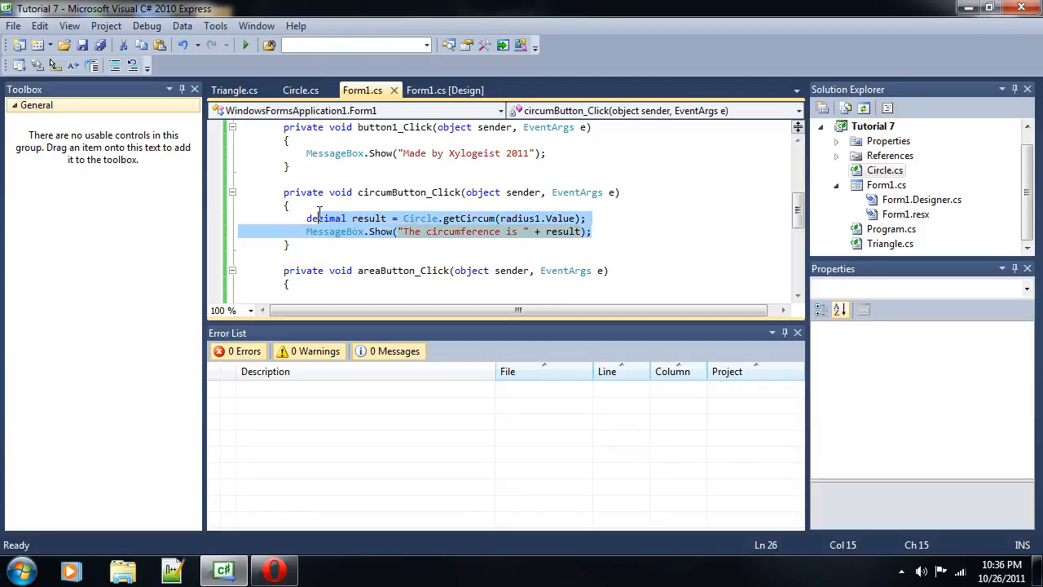
- Scroll down to areaButton_Click and place the caret in its pasted area code
{"action": "scroll", "scroll_direction": "down", "scroll_amount": 3}
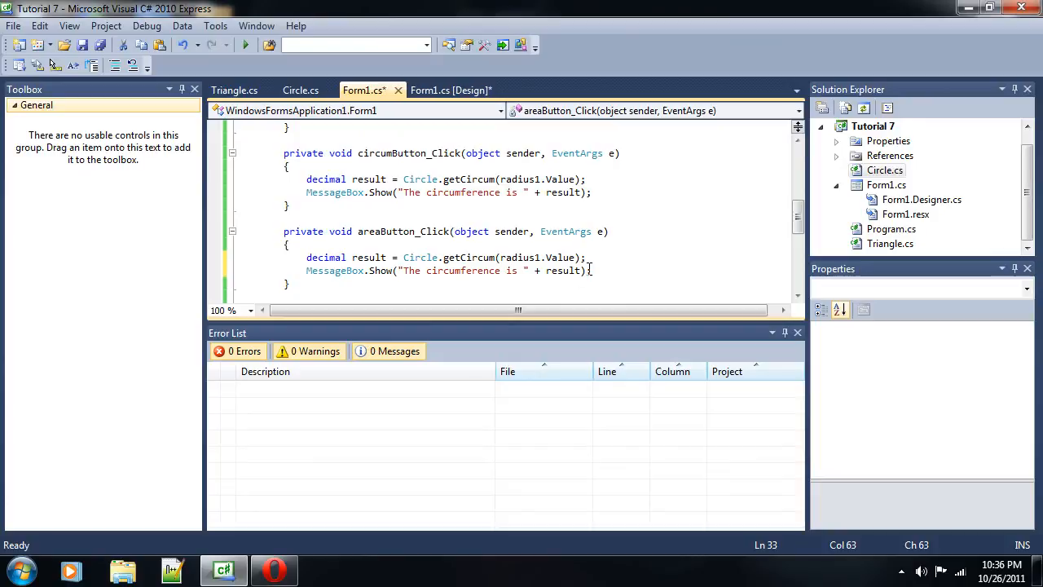
{"action": "left_click", "coordinate": [489, 257]}
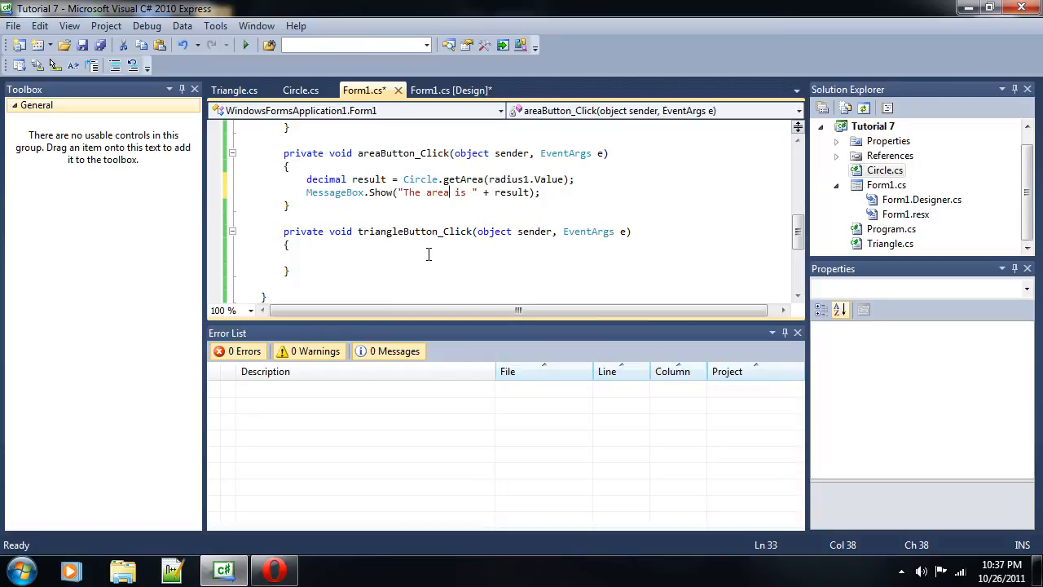
- Make triangleButton_Click call Triangle.getHypo(triSide1.Value, triSide2.Value) and select 'circumference' in its message
{"action": "type", "text": "decimal result = Circle.getCircum(radius1.Value);"}
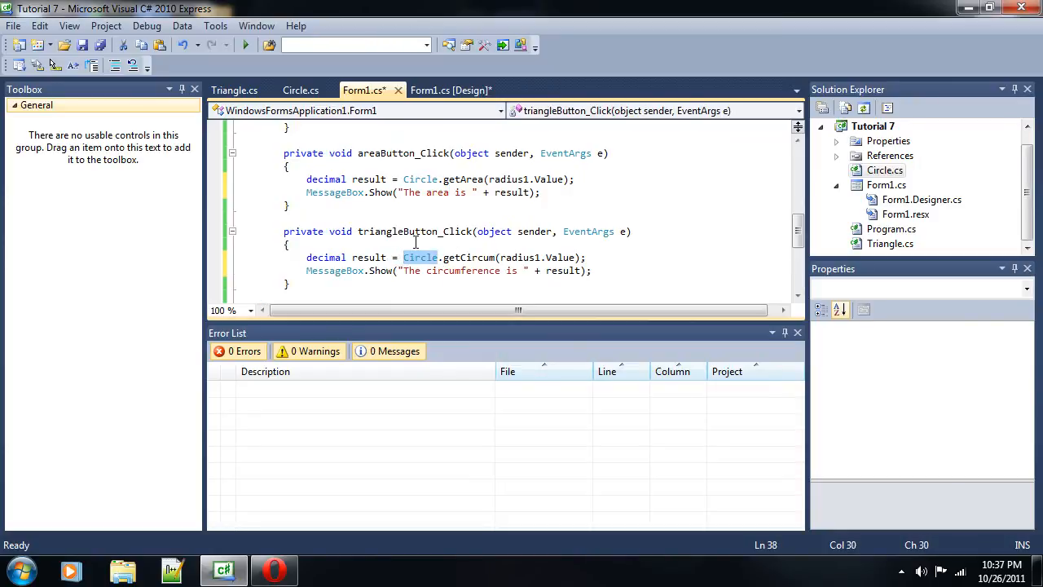
{"action": "type", "text": "Triang"}
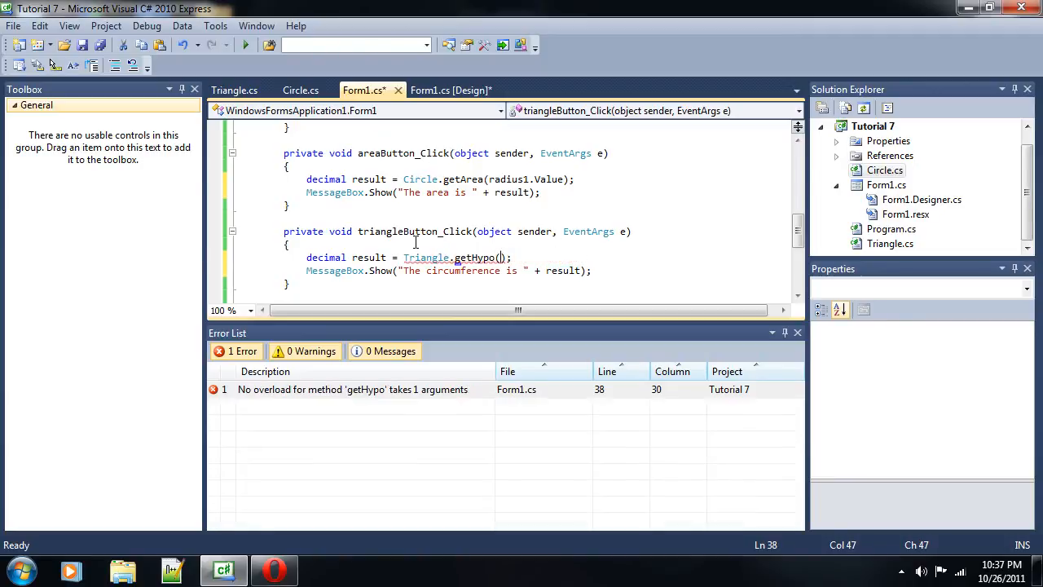
{"action": "type", "text": "side1"}
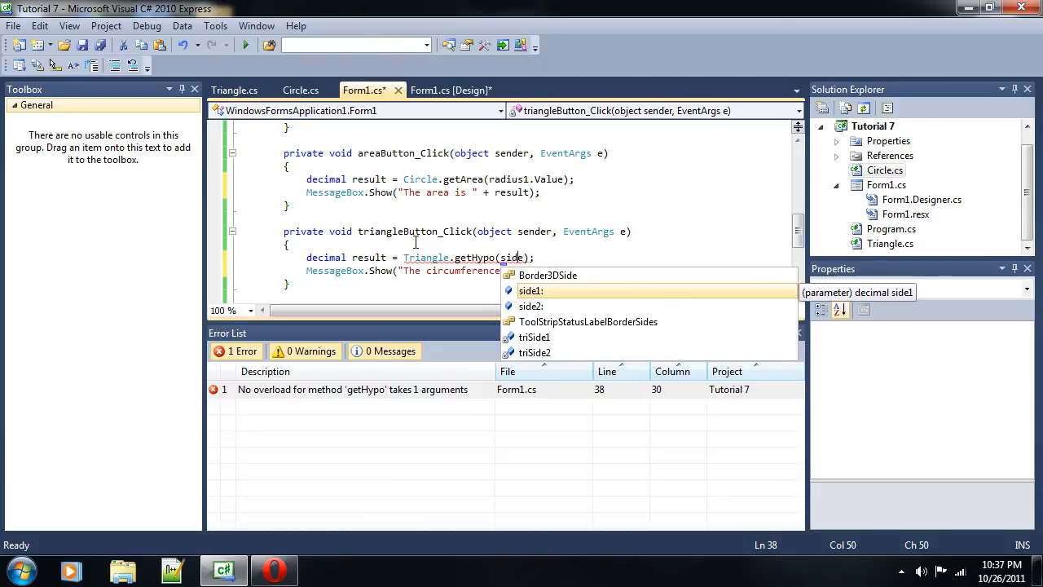
{"action": "type", "text": "triSide1.Value"}
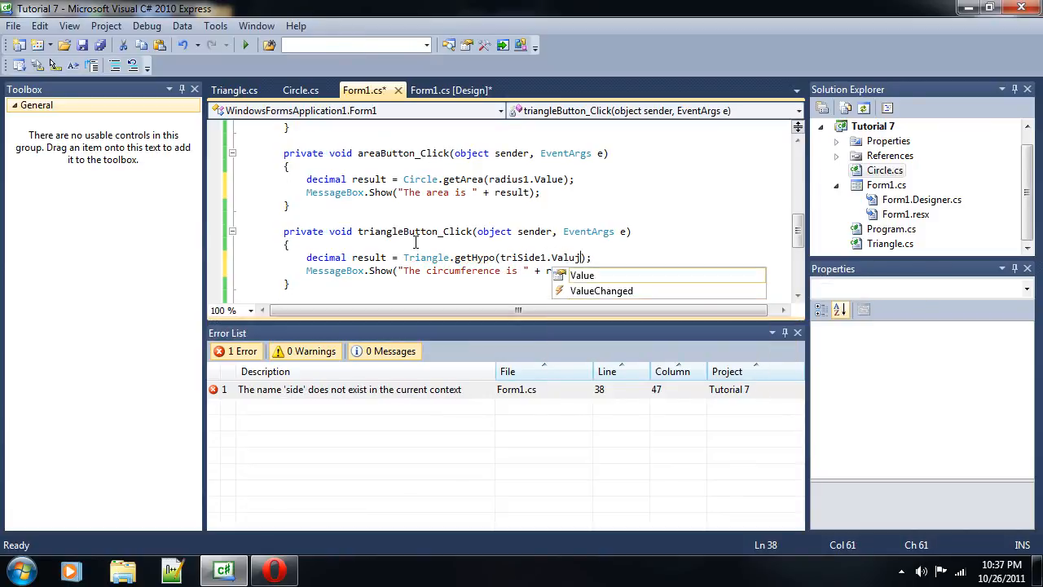
{"action": "type", "text": ","}
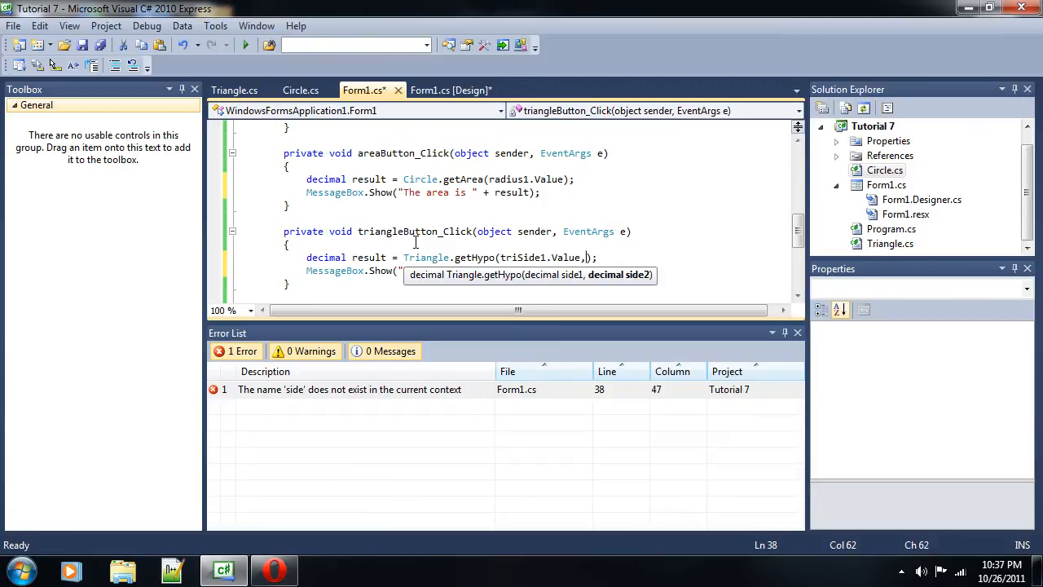
{"action": "type", "text": "triSide2.Value"}
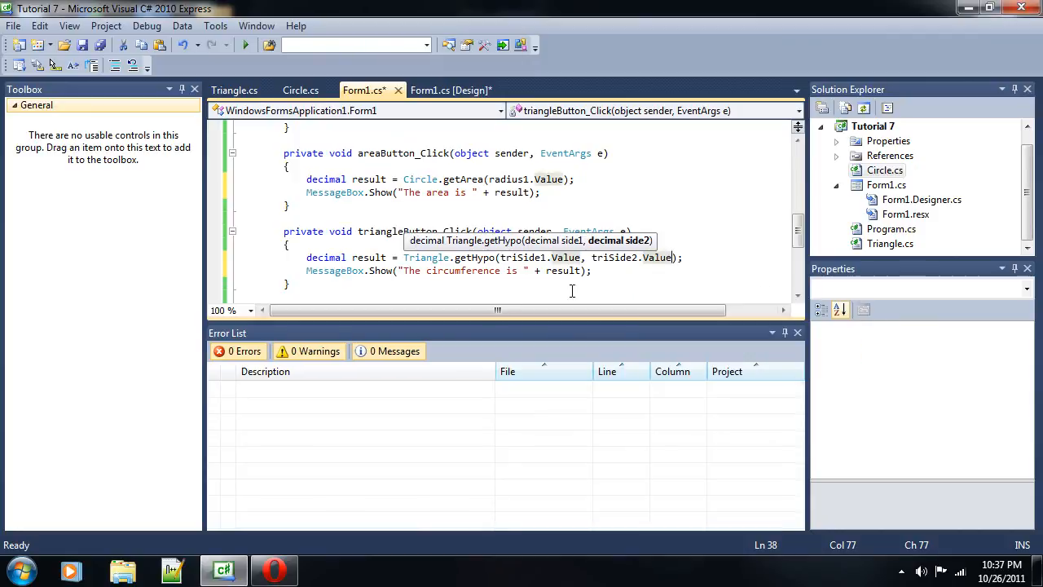
{"action": "left_click", "coordinate": [342, 257]}
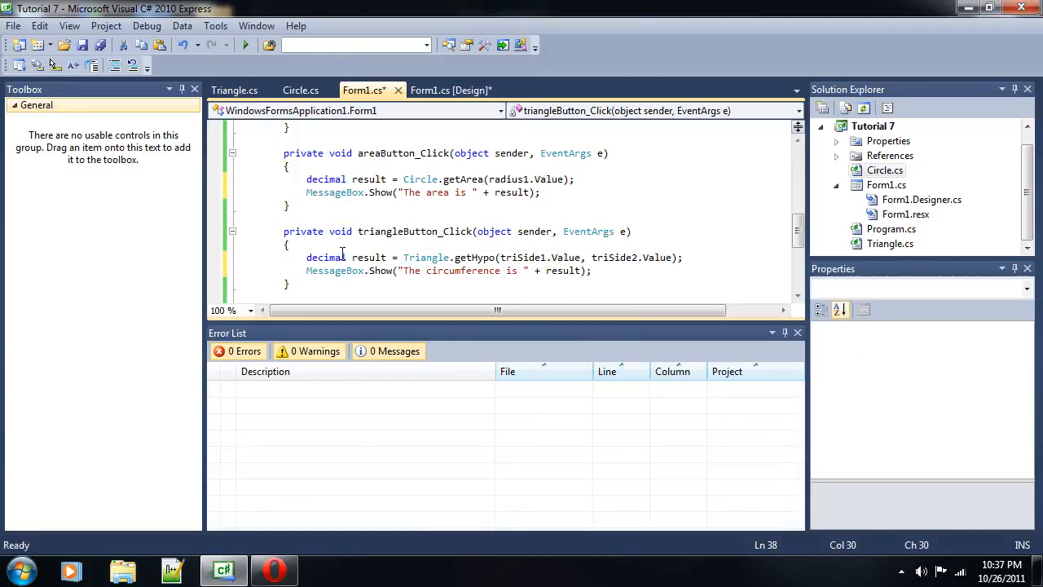
{"action": "double_click", "coordinate": [462, 270]}
{"action": "type", "text": "hypotenus"}
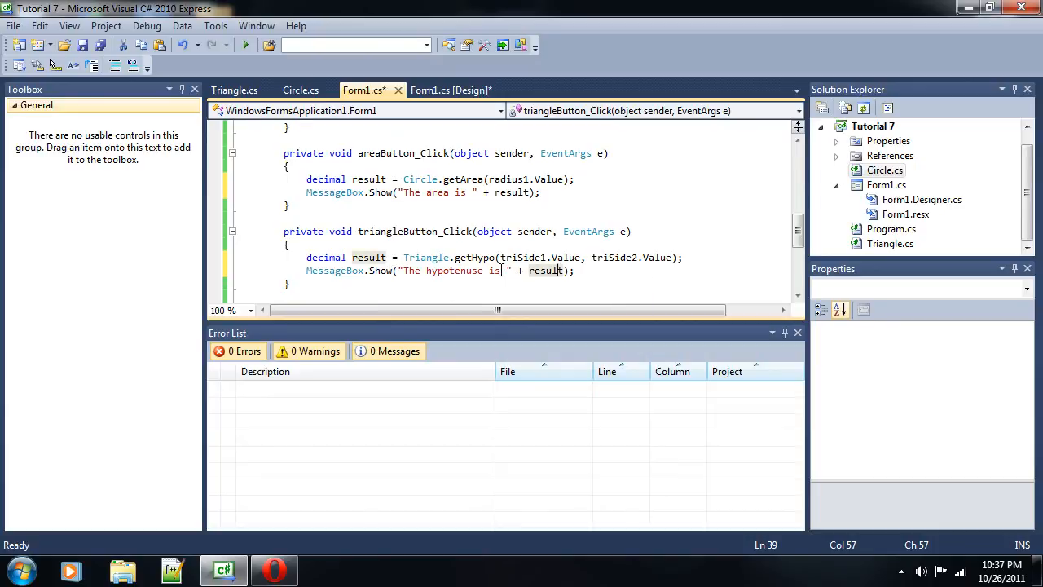
- Run the Geometry app, view the area for radius 2 (12.56637061435916), then close the app
{"action": "left_click", "coordinate": [245, 45]}
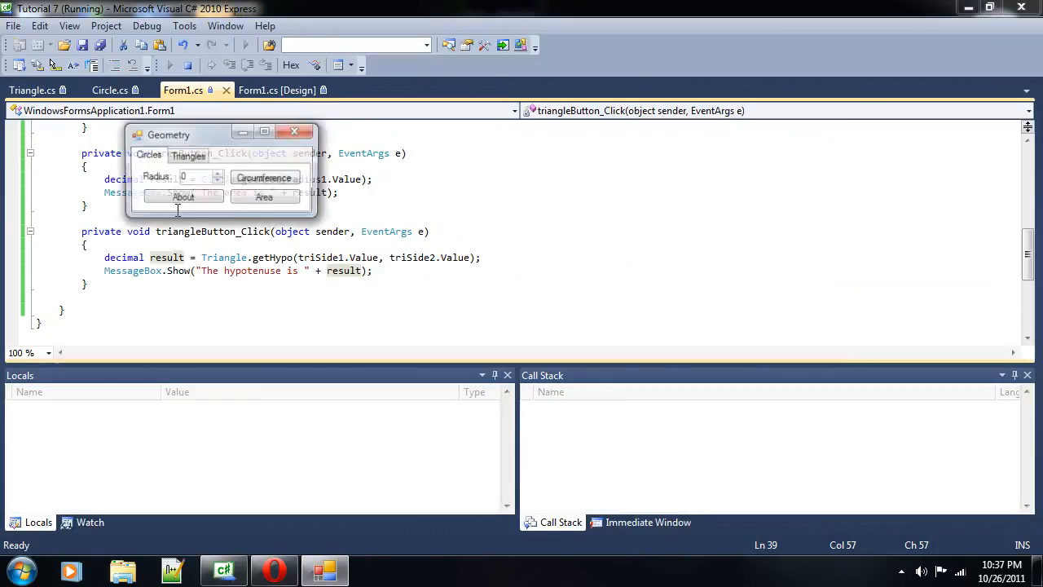
{"action": "left_click_drag", "start_coordinate": [168, 135], "coordinate": [272, 195]}
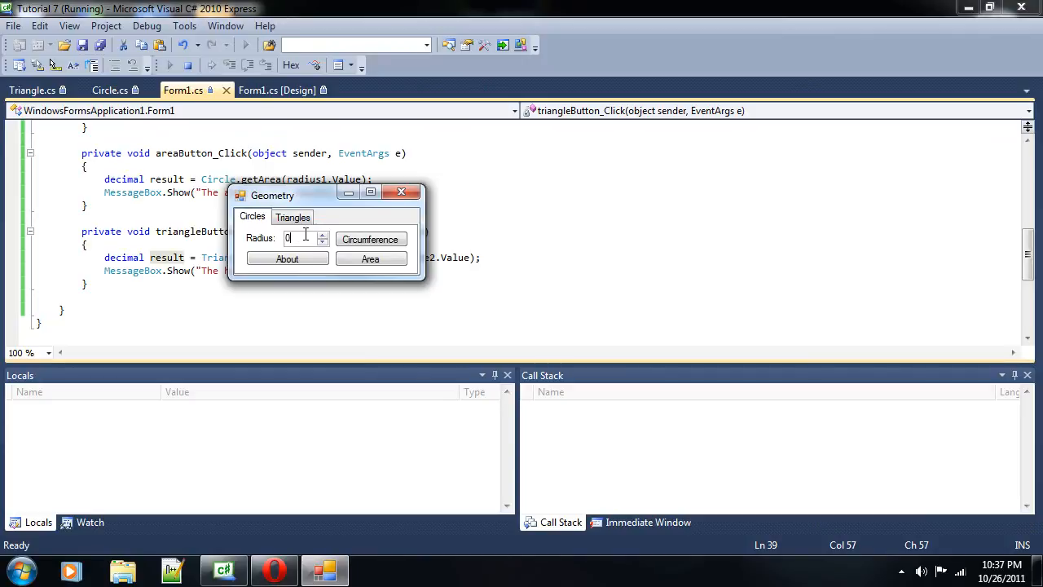
{"action": "left_click", "coordinate": [370, 239]}
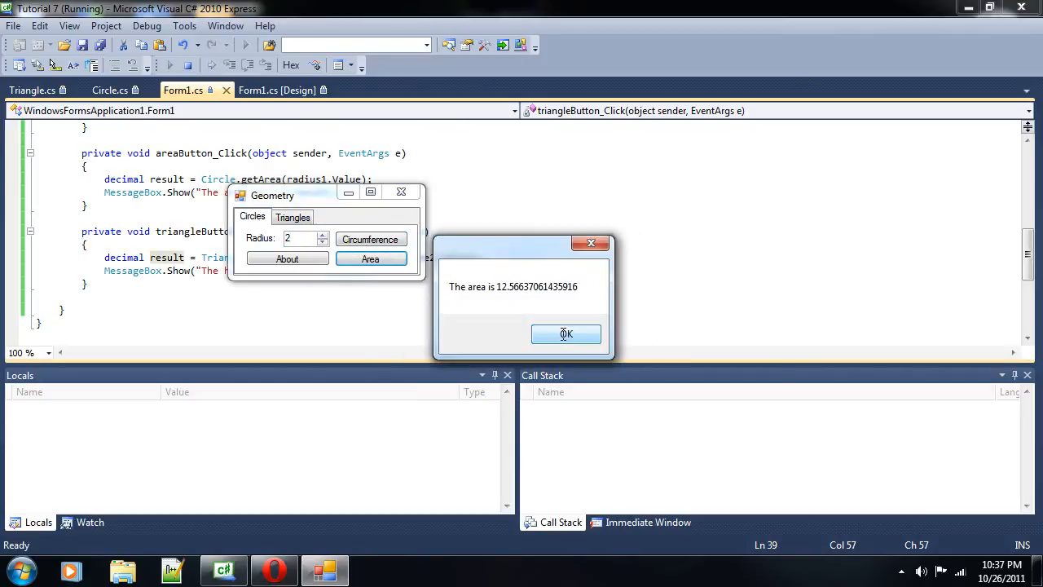
{"action": "left_click", "coordinate": [566, 334]}
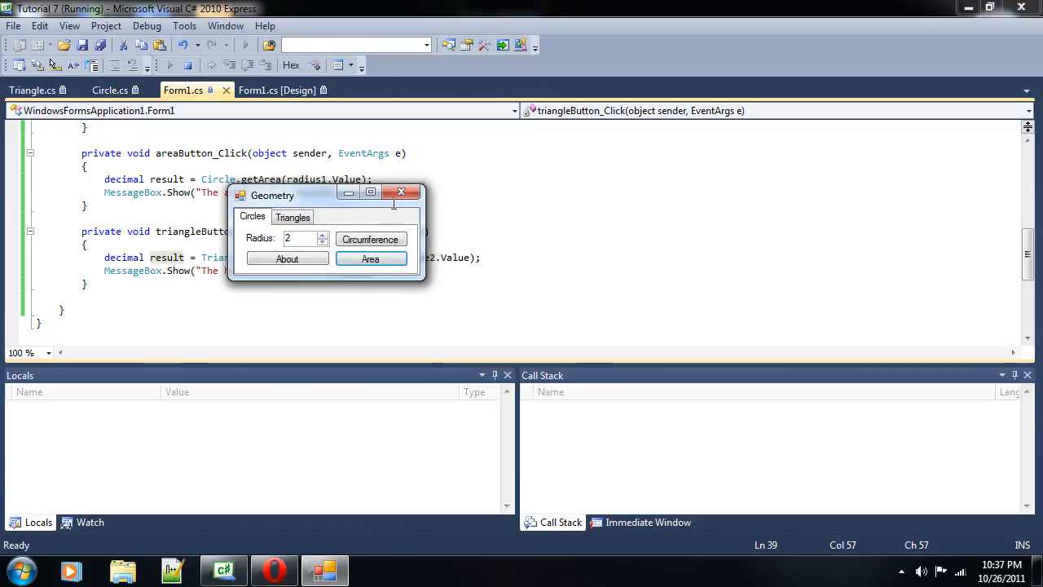
{"action": "left_click", "coordinate": [400, 192]}
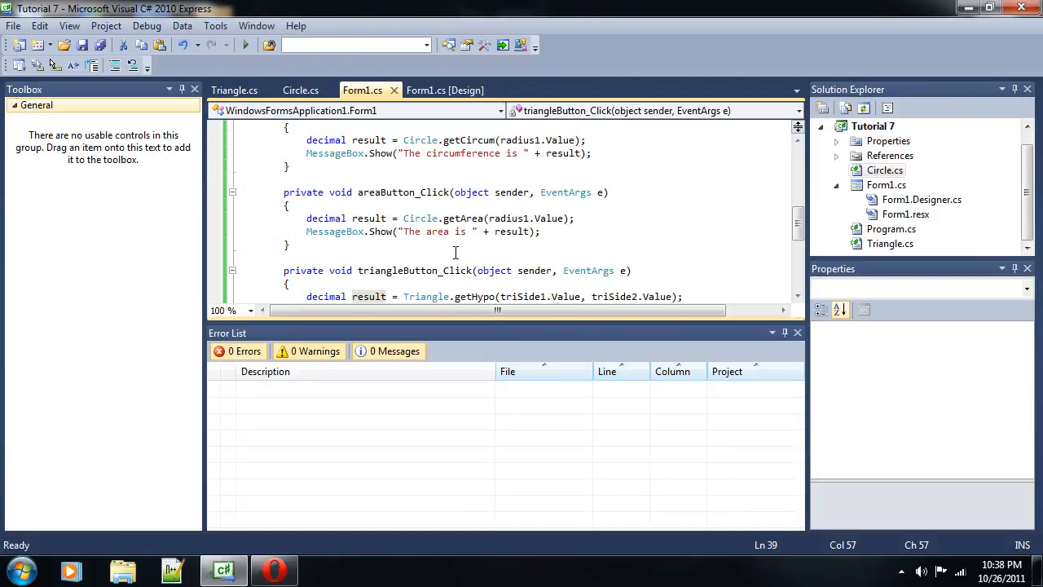
{"action": "mouse_move", "coordinate": [430, 204]}
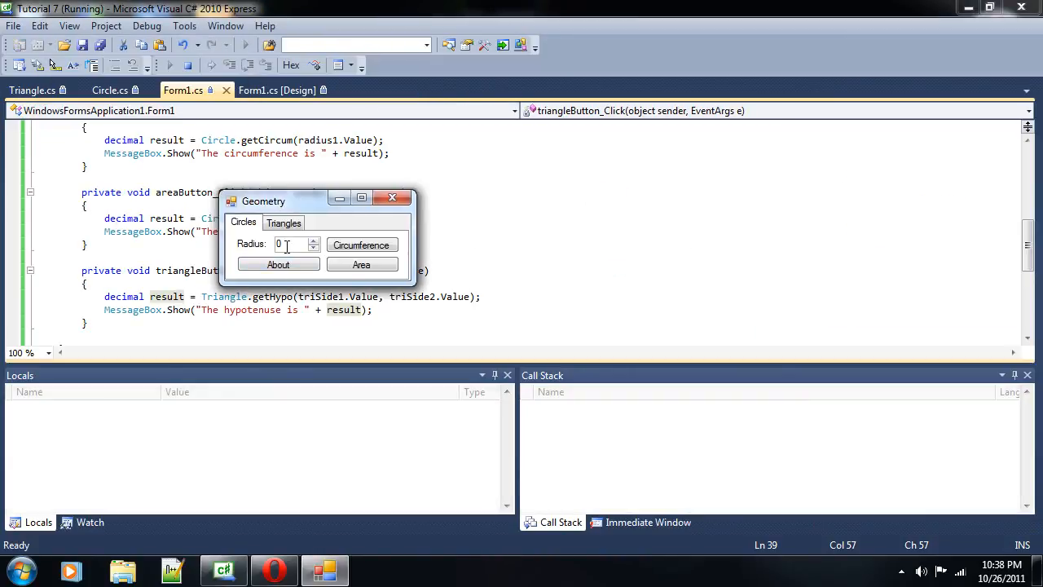
- Enter the radius, compute the area (12.56637061435916 for radius 2) and dismiss the result
{"action": "type", "text": "3"}
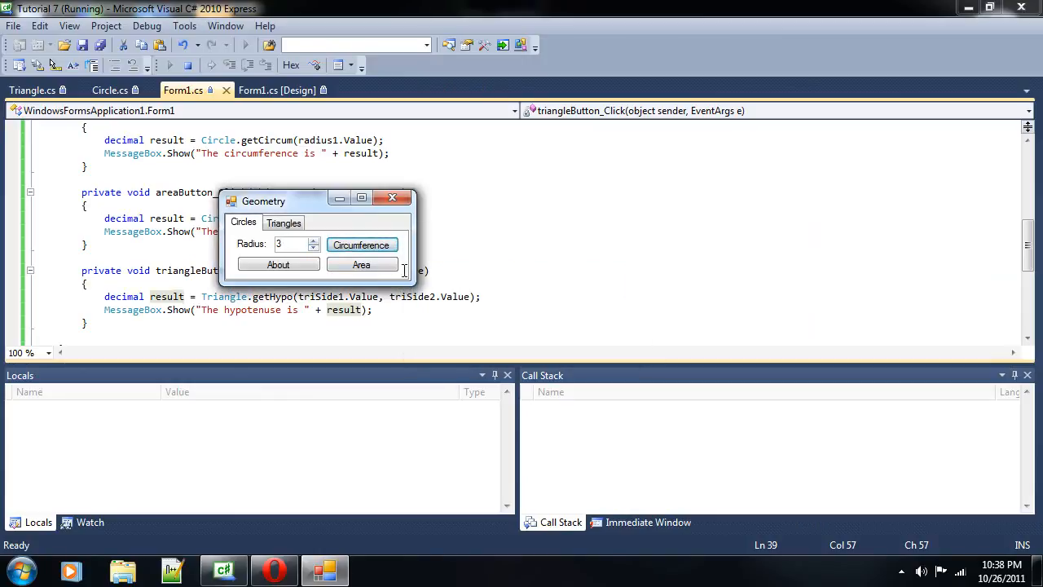
{"action": "left_click", "coordinate": [362, 264]}
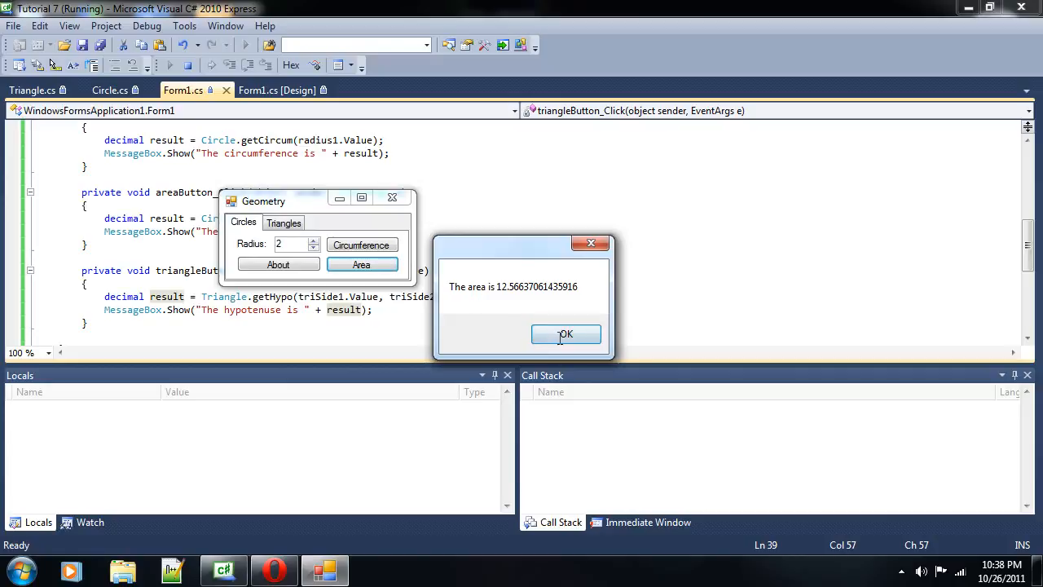
{"action": "left_click", "coordinate": [565, 334]}
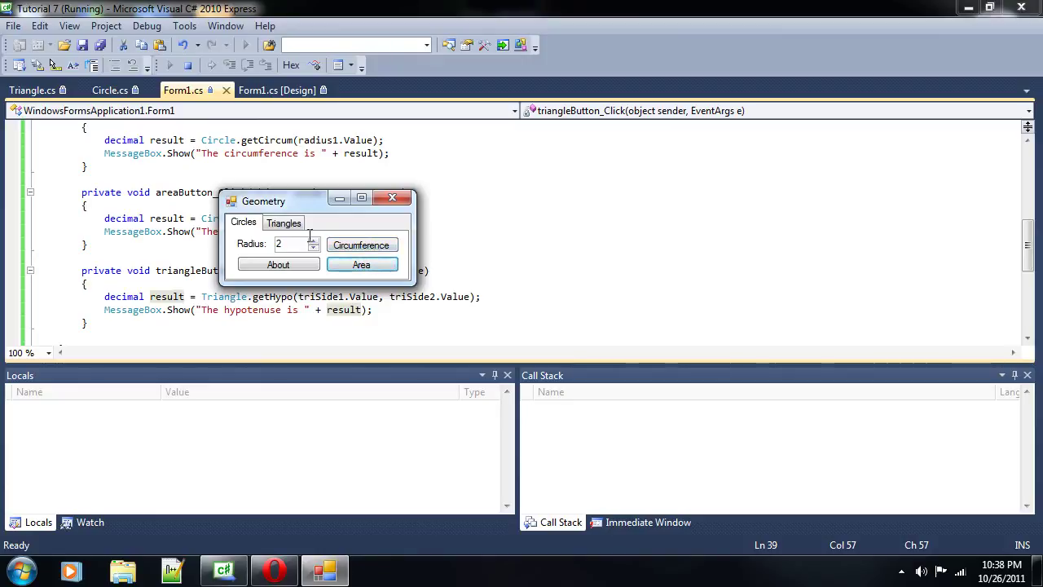
- On the Triangles tab, compute hypotenuses for sides 3 and 4 (5) and 34 and 23 (41.0487515035476)
{"action": "left_click", "coordinate": [284, 222]}
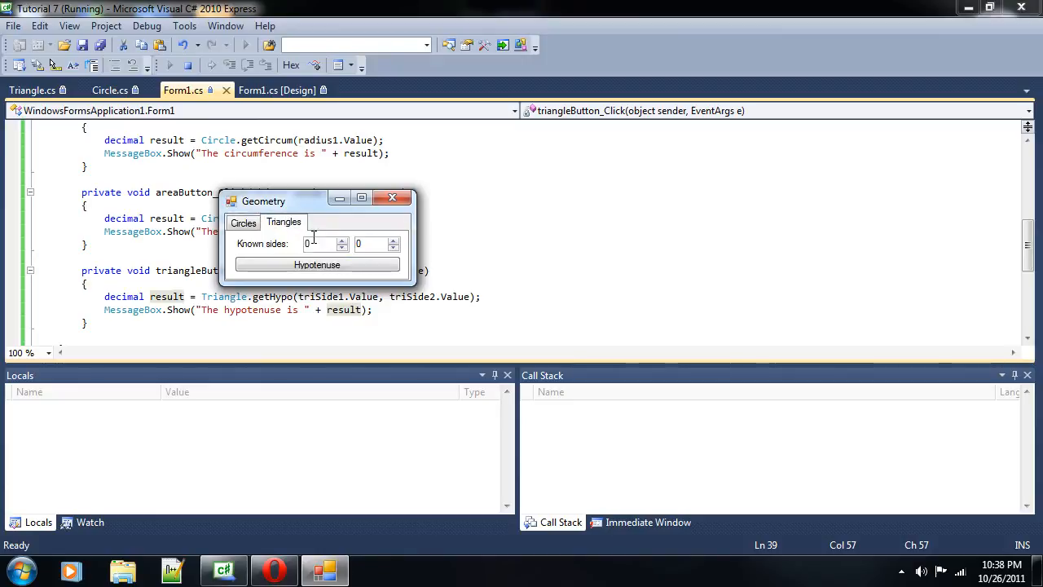
{"action": "left_click", "coordinate": [318, 244]}
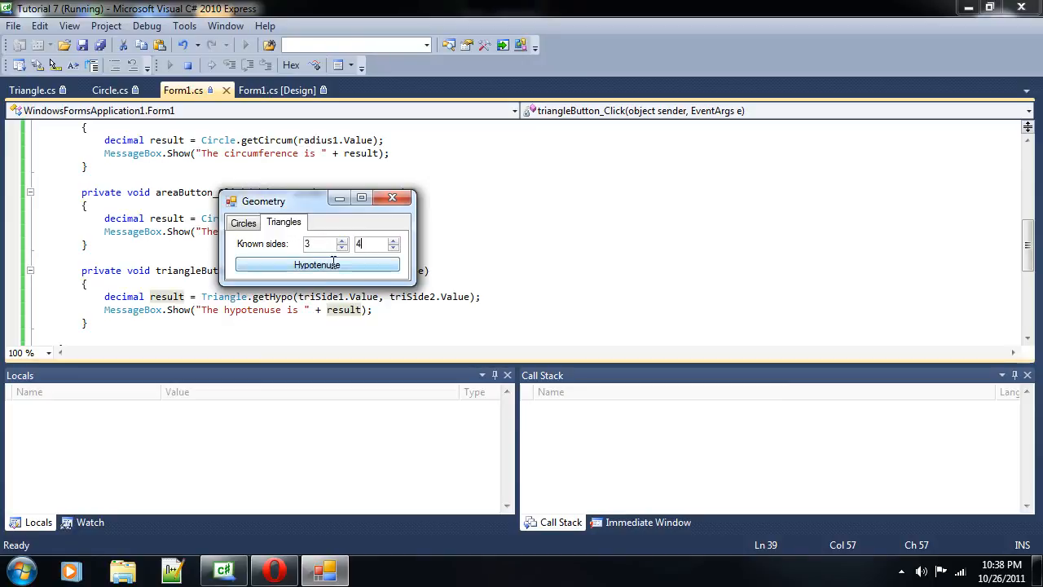
{"action": "left_click", "coordinate": [316, 264]}
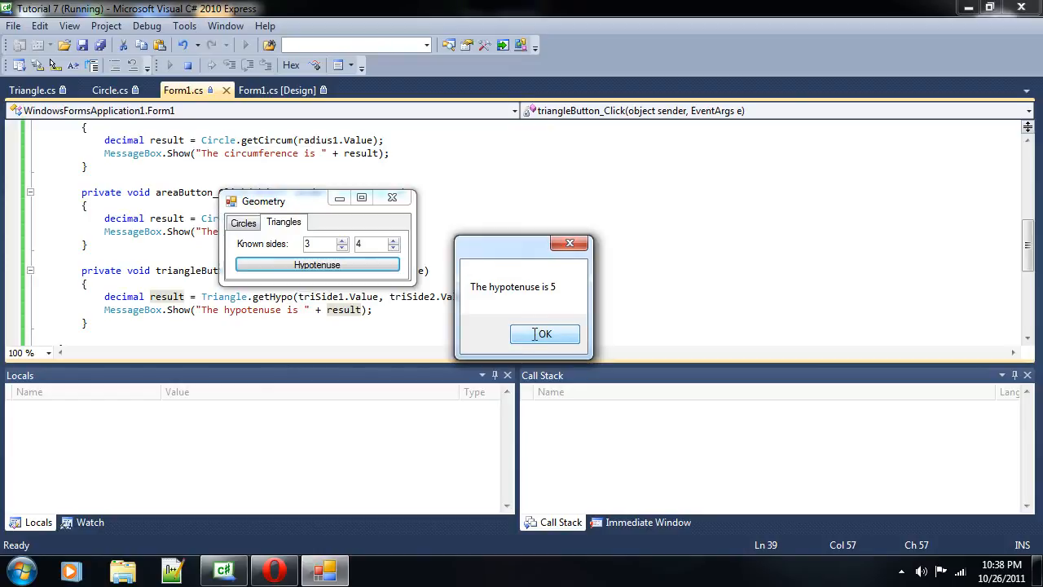
{"action": "mouse_move", "coordinate": [544, 334]}
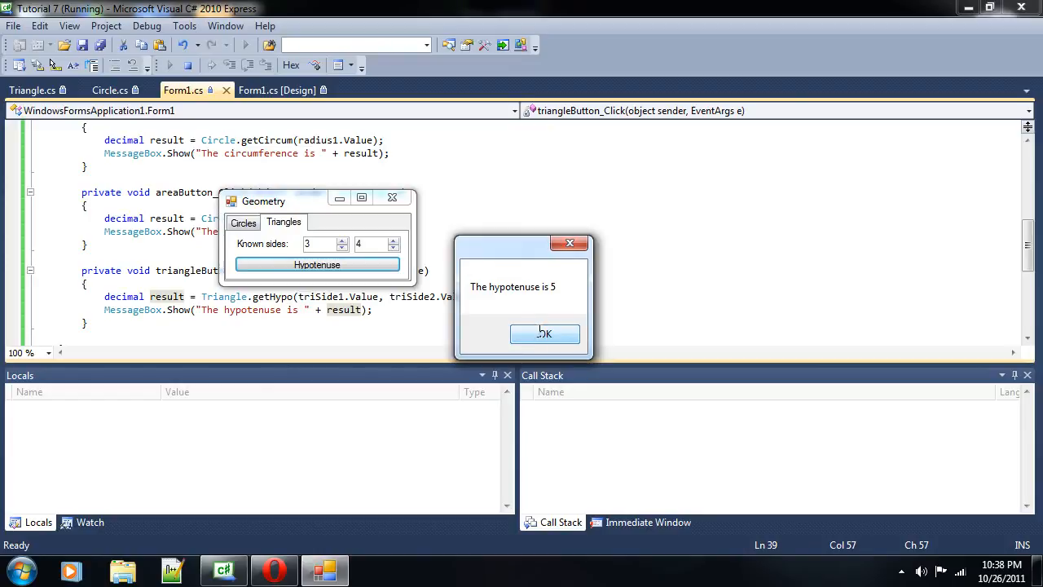
{"action": "left_click", "coordinate": [545, 334]}
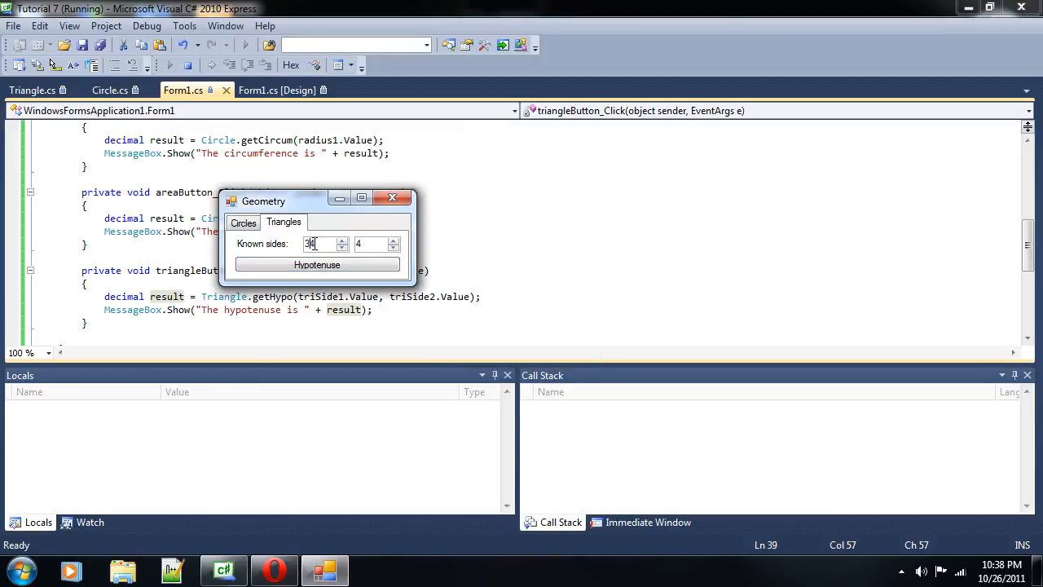
{"action": "left_click", "coordinate": [317, 264]}
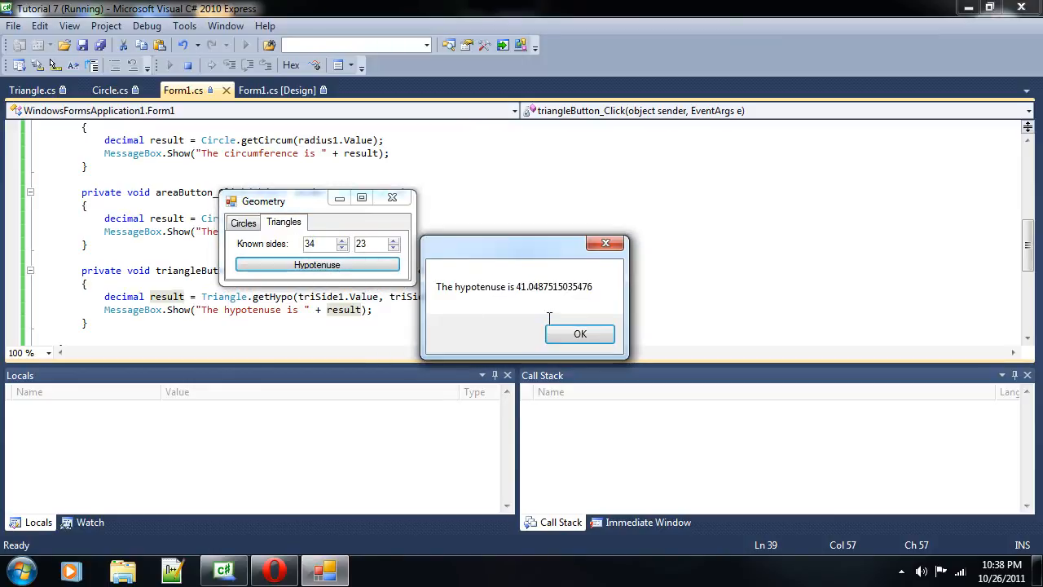
{"action": "left_click", "coordinate": [579, 334]}
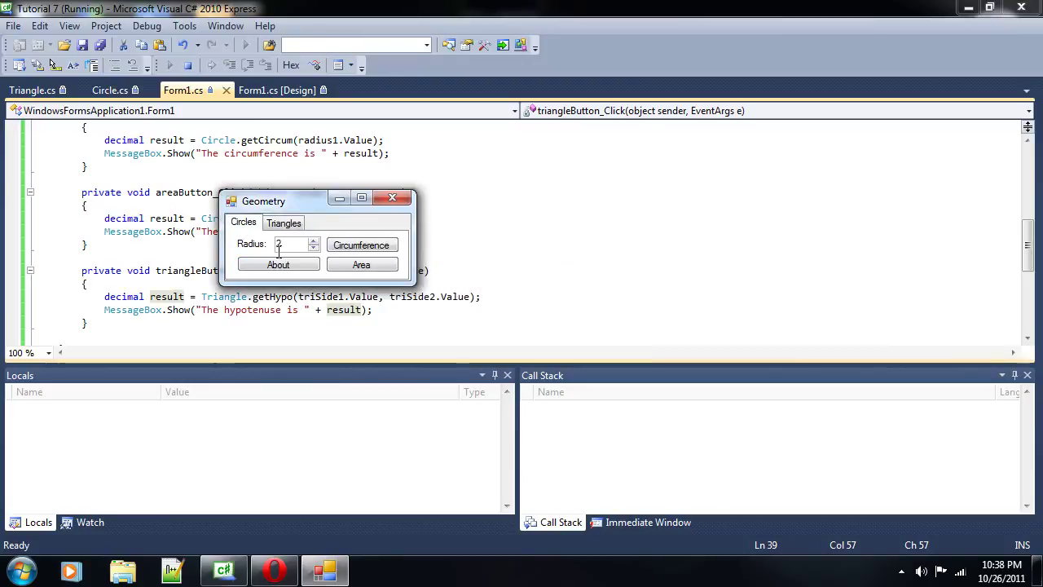
- Show and dismiss the About credits message, then close the Geometry app
{"action": "left_click", "coordinate": [278, 263]}
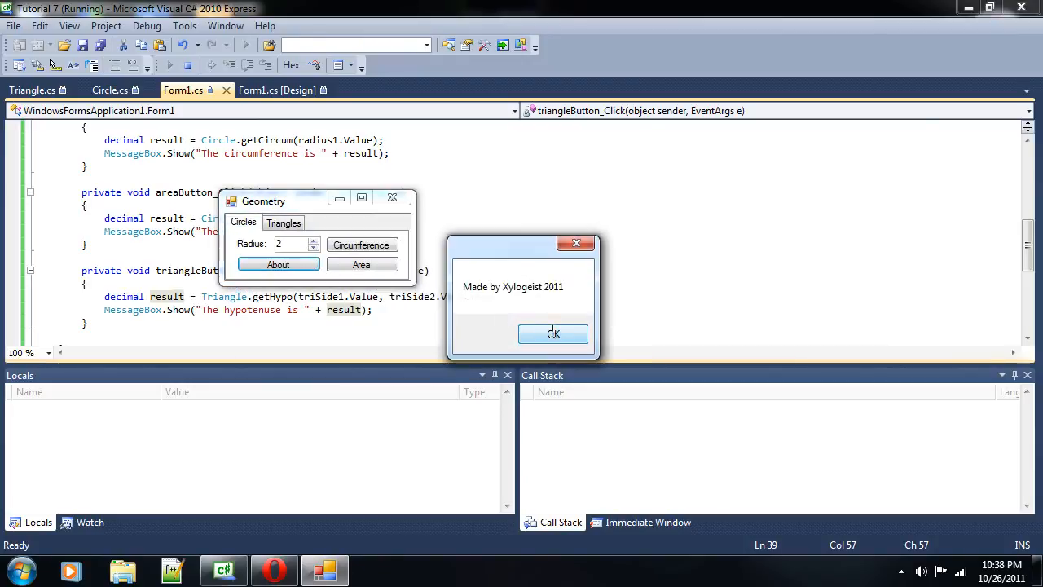
{"action": "left_click", "coordinate": [552, 334]}
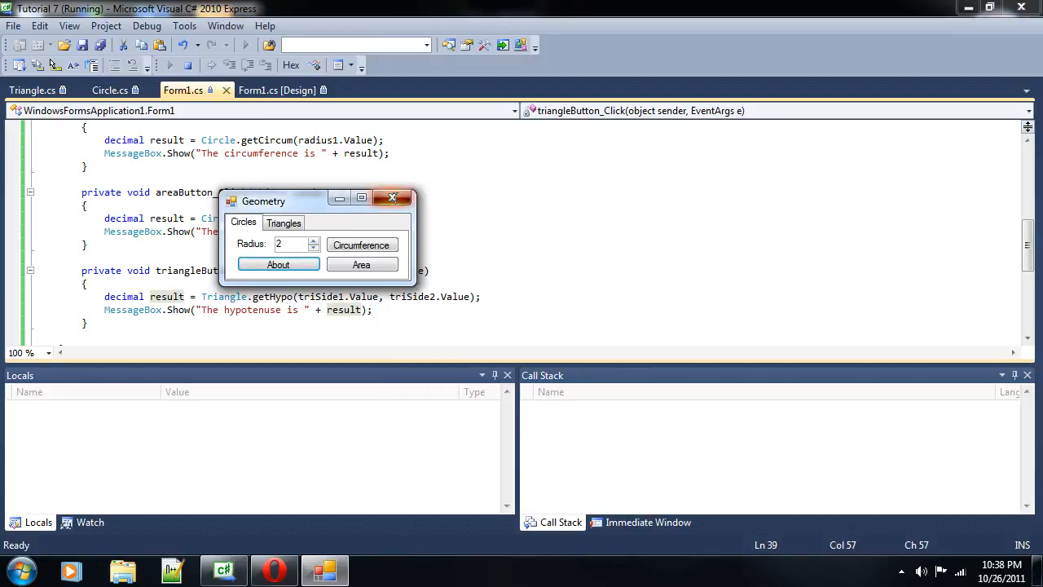
{"action": "left_click", "coordinate": [393, 197]}
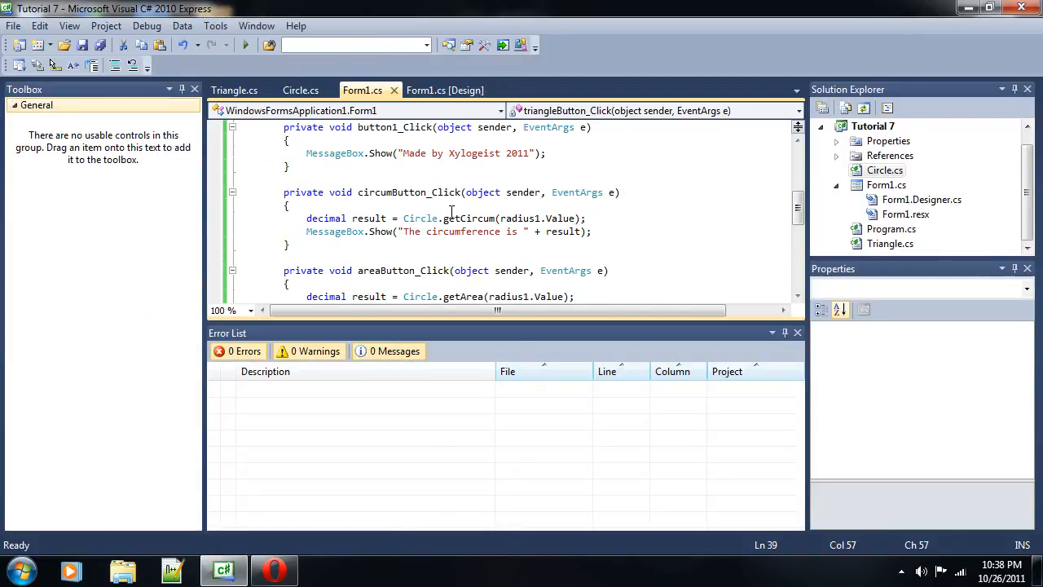
{"action": "left_click", "coordinate": [300, 90]}
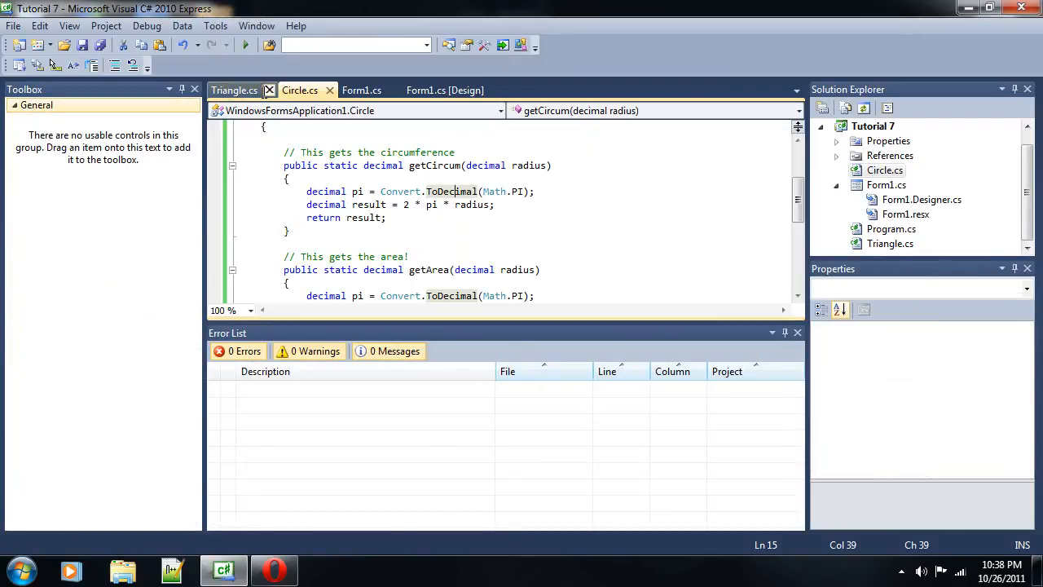
{"action": "left_click", "coordinate": [235, 90]}
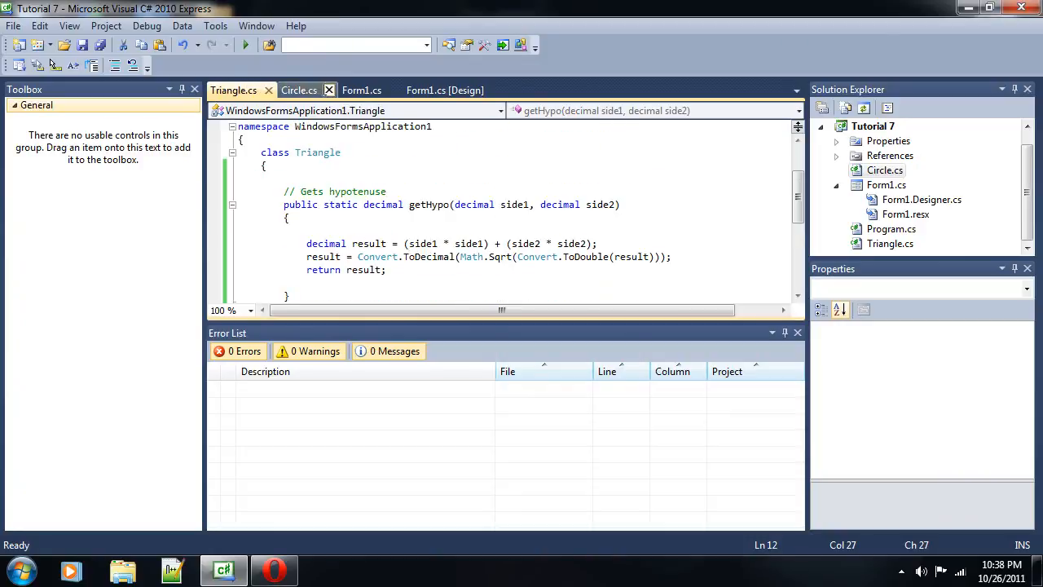
{"action": "left_click", "coordinate": [299, 90]}
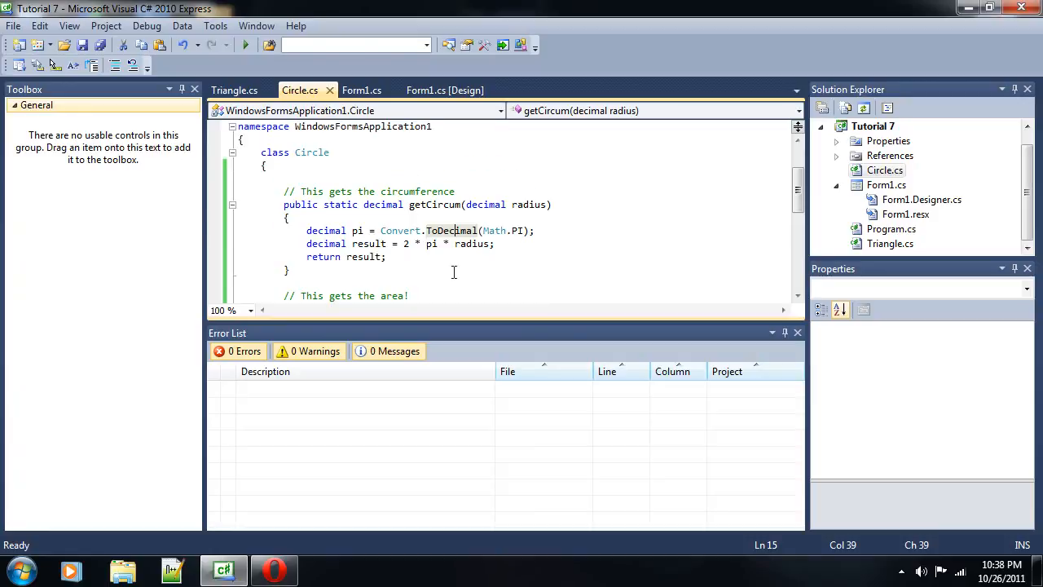
{"action": "left_click", "coordinate": [234, 90]}
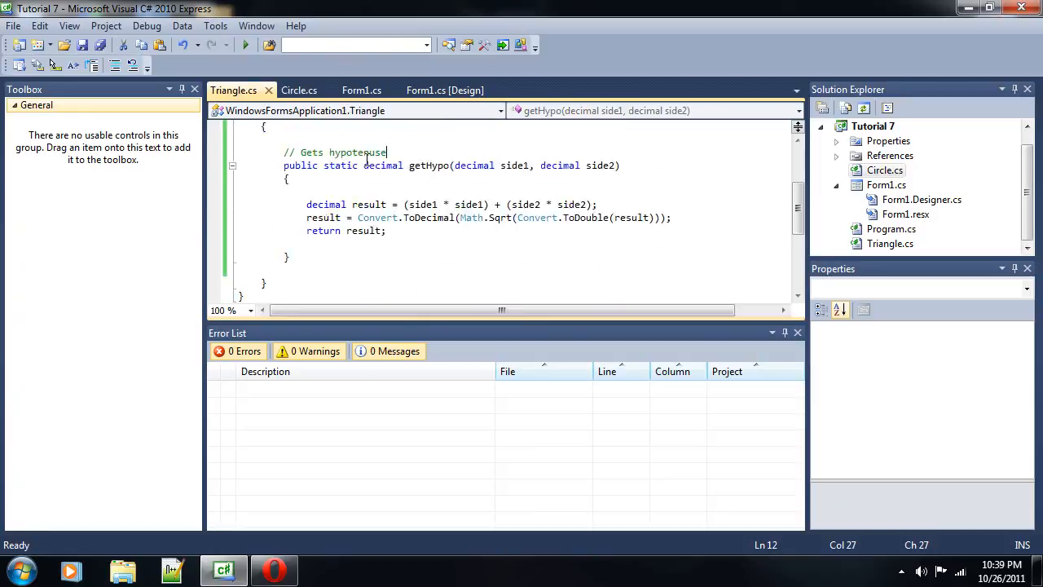
{"action": "left_click", "coordinate": [361, 90]}
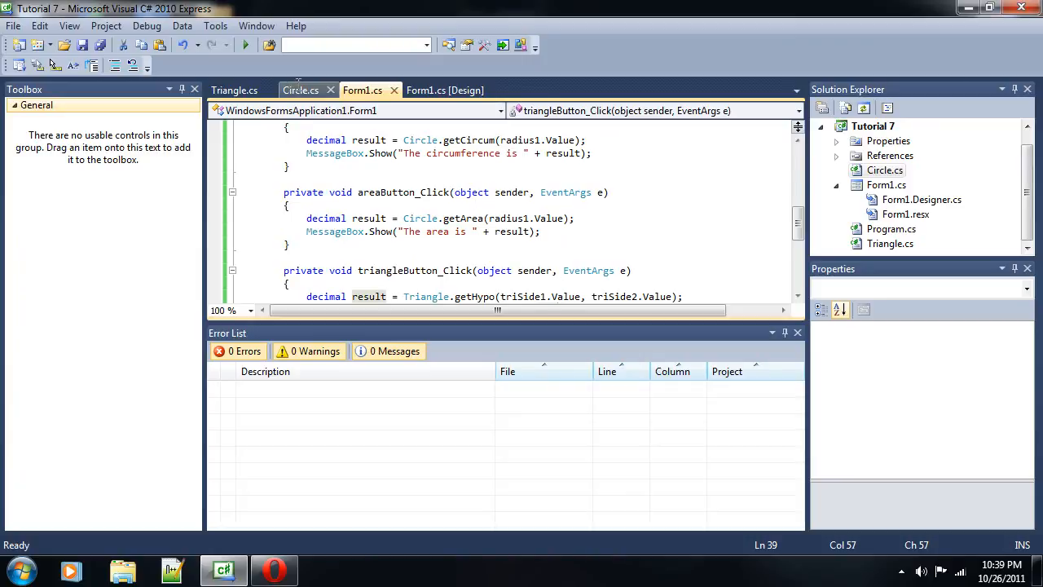
{"action": "left_click", "coordinate": [299, 90]}
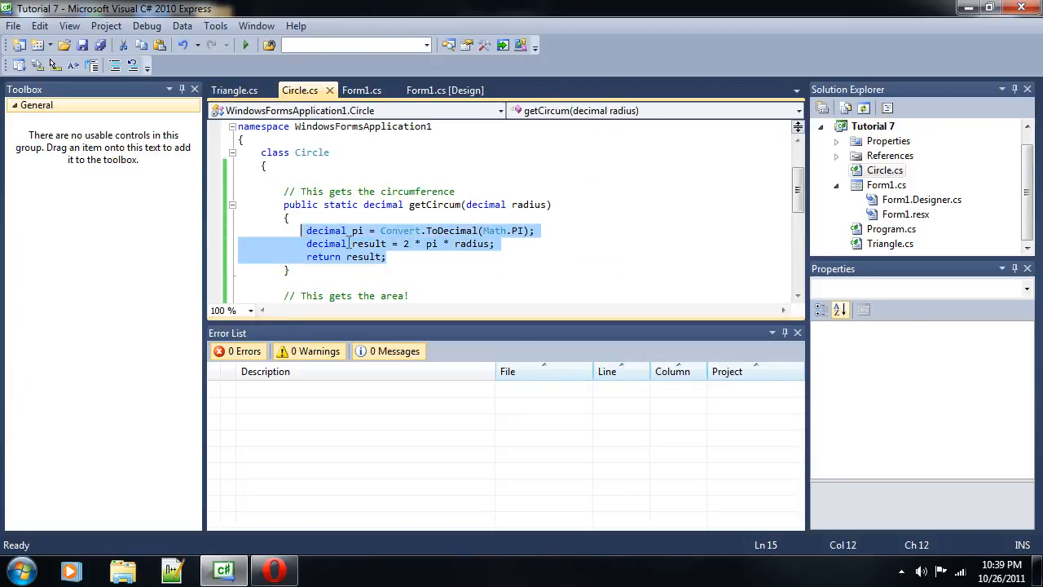
{"action": "left_click", "coordinate": [362, 89]}
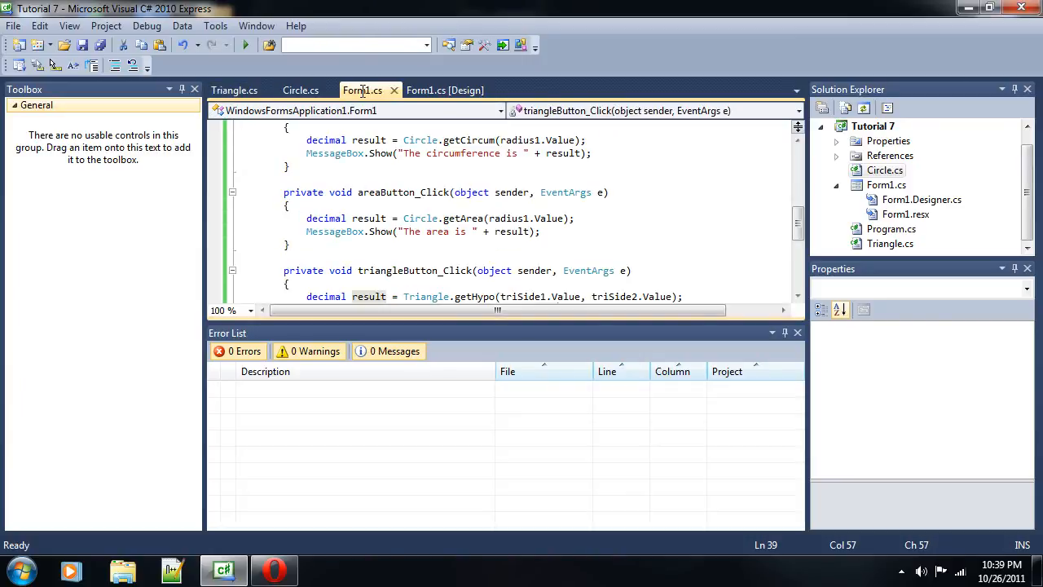